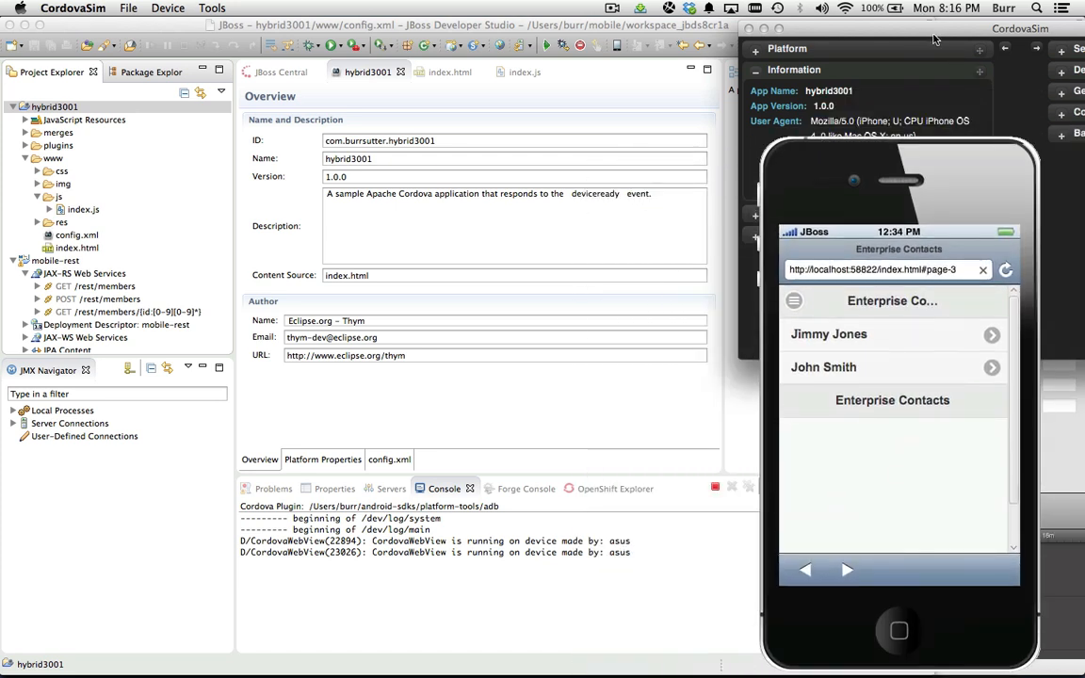
Drag the CordovaSim simulator aside and bring the hybrid3001 JBoss Developer Studio workspace forward.
{"action": "left_click_drag", "start_coordinate": [1020, 28], "coordinate": [817, 33]}
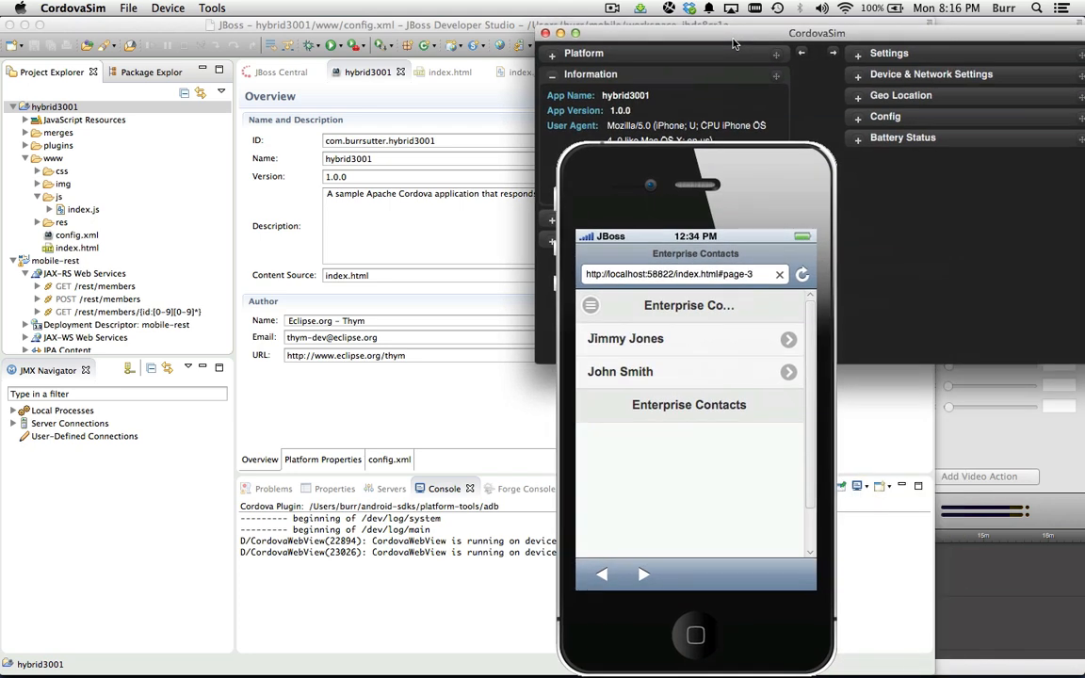
{"action": "left_click", "coordinate": [900, 95]}
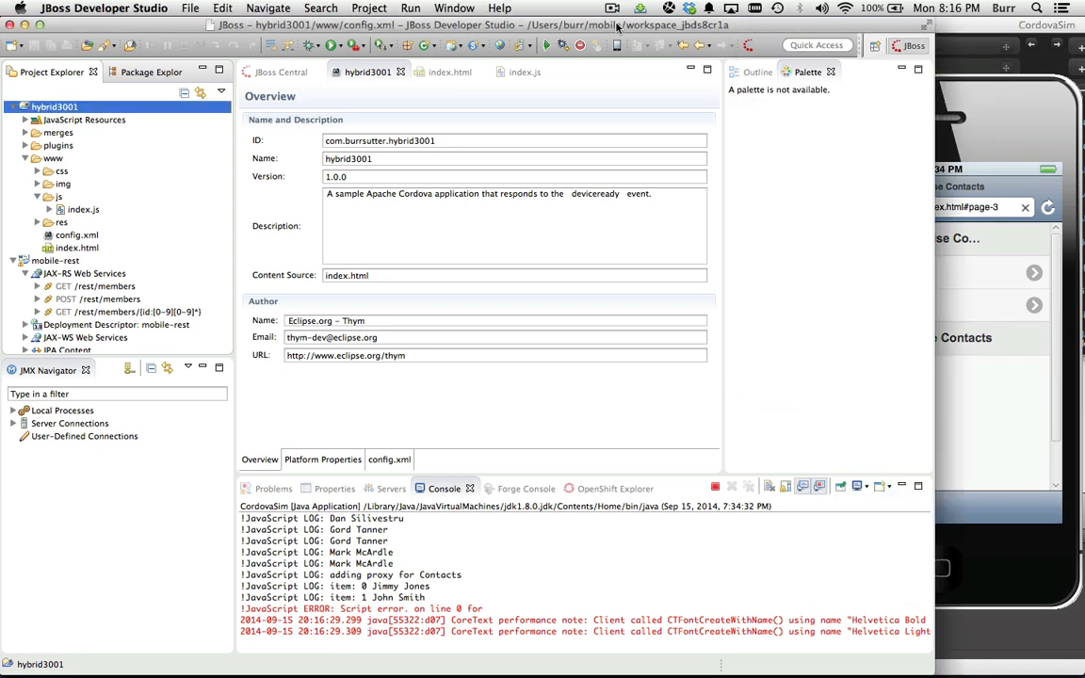
{"action": "mouse_move", "coordinate": [303, 94]}
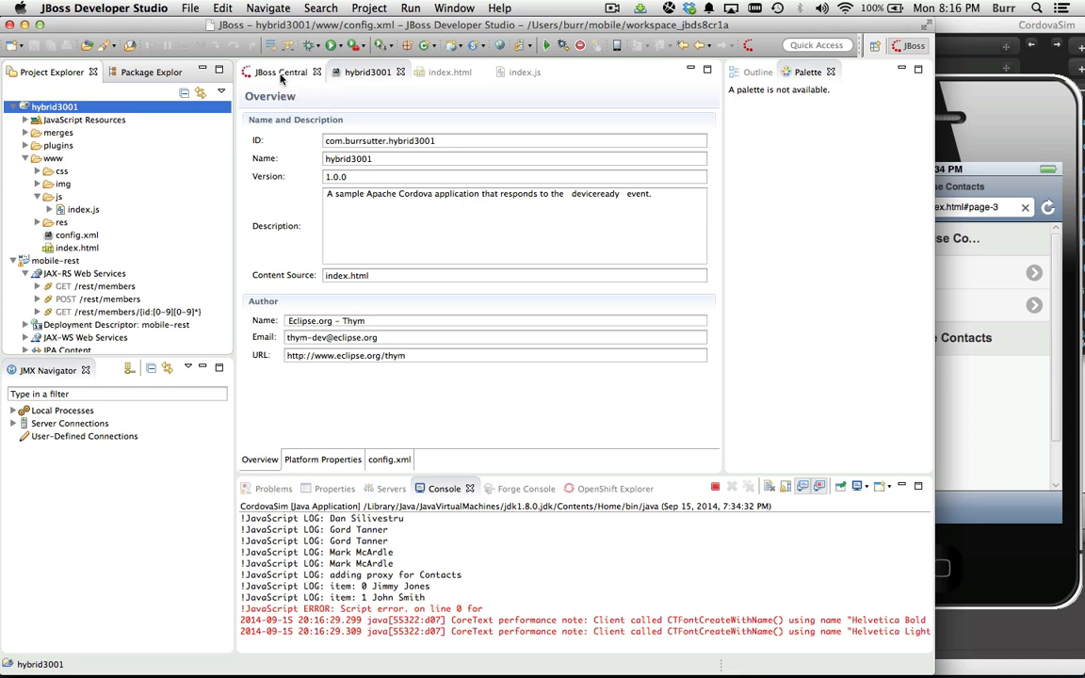
Open hybrid3001's index.html source and place the cursor after the btnDeviceContacts id.
{"action": "left_click", "coordinate": [279, 72]}
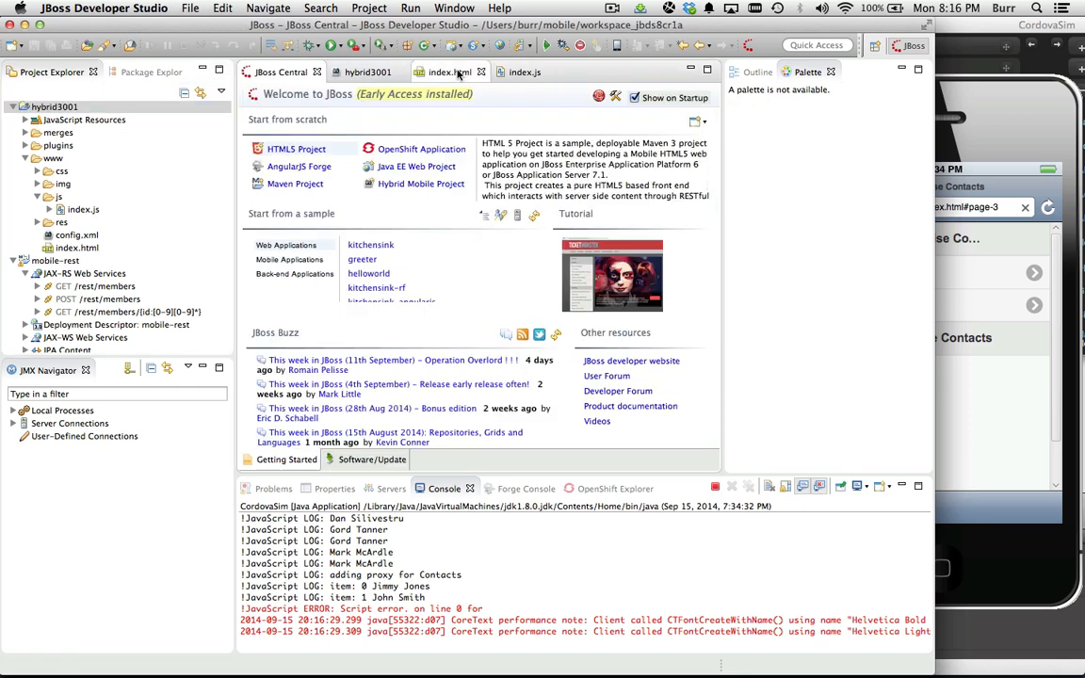
{"action": "left_click", "coordinate": [441, 71]}
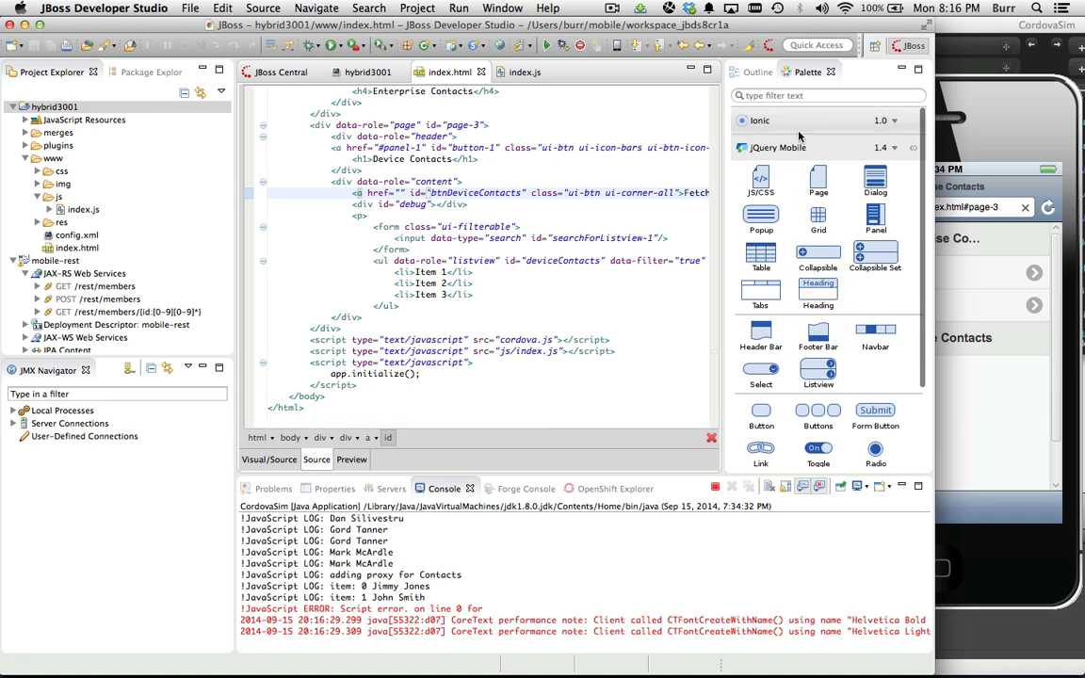
{"action": "left_click", "coordinate": [521, 192]}
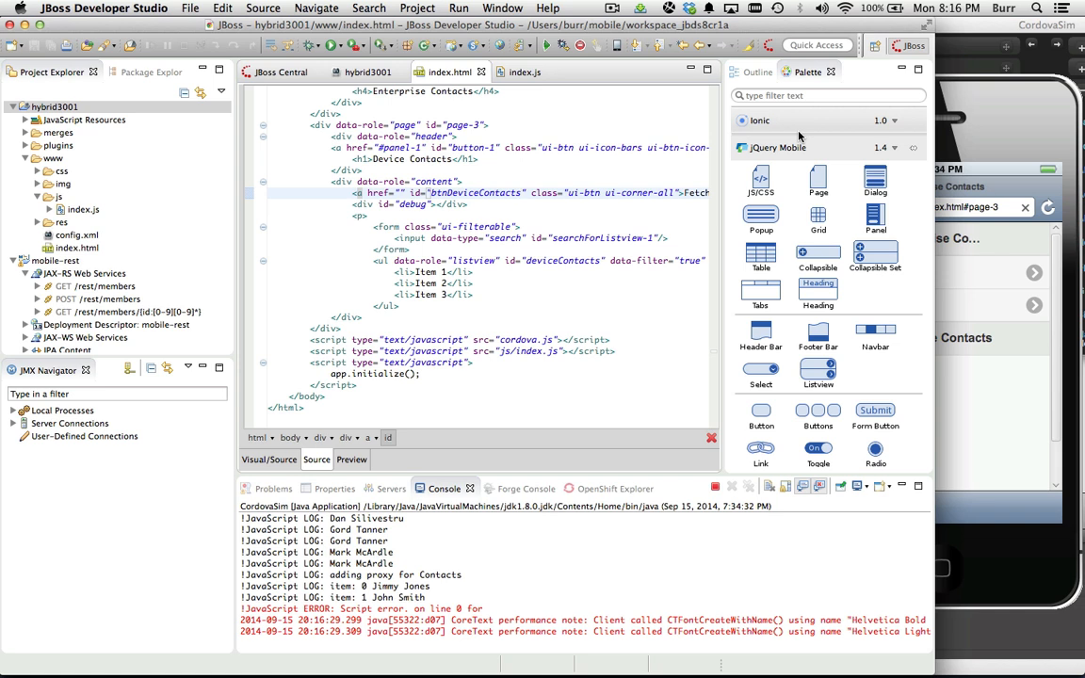
{"action": "left_click", "coordinate": [521, 193]}
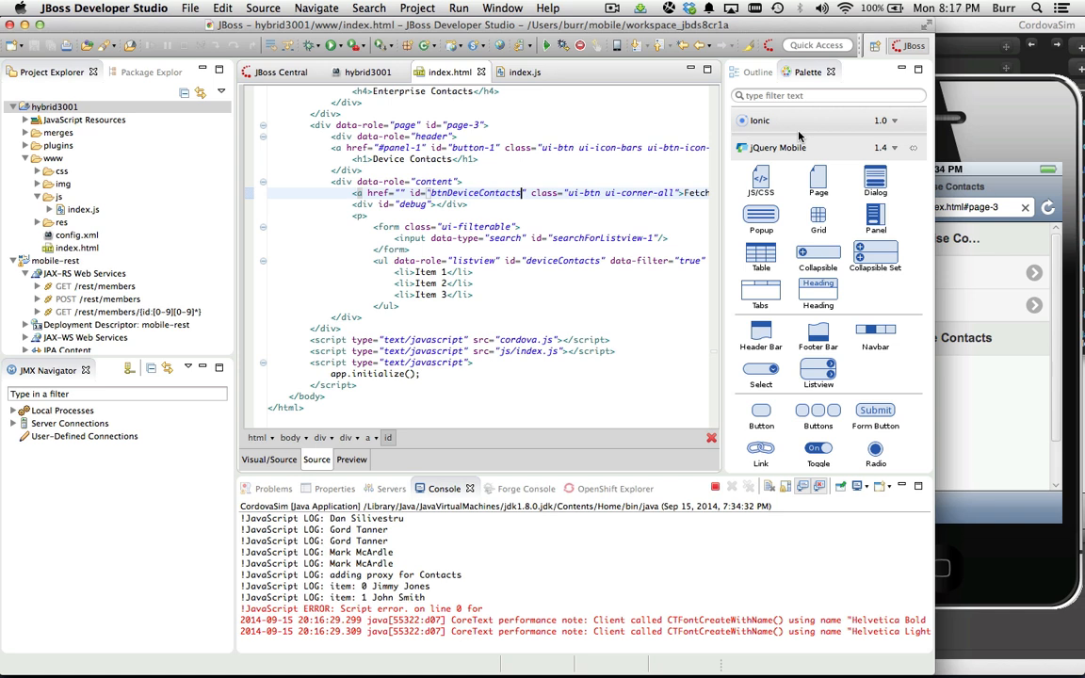
Expand the Ionic palette group, preview the Tabs widget, and refocus index.html.
{"action": "left_click", "coordinate": [759, 120]}
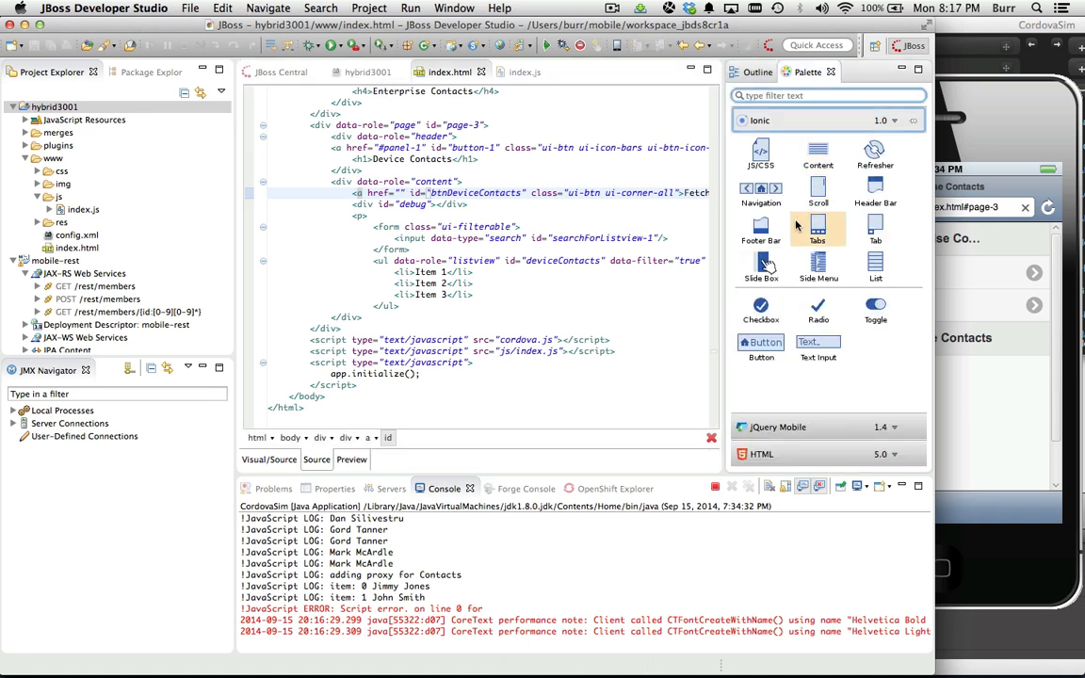
{"action": "mouse_move", "coordinate": [817, 228]}
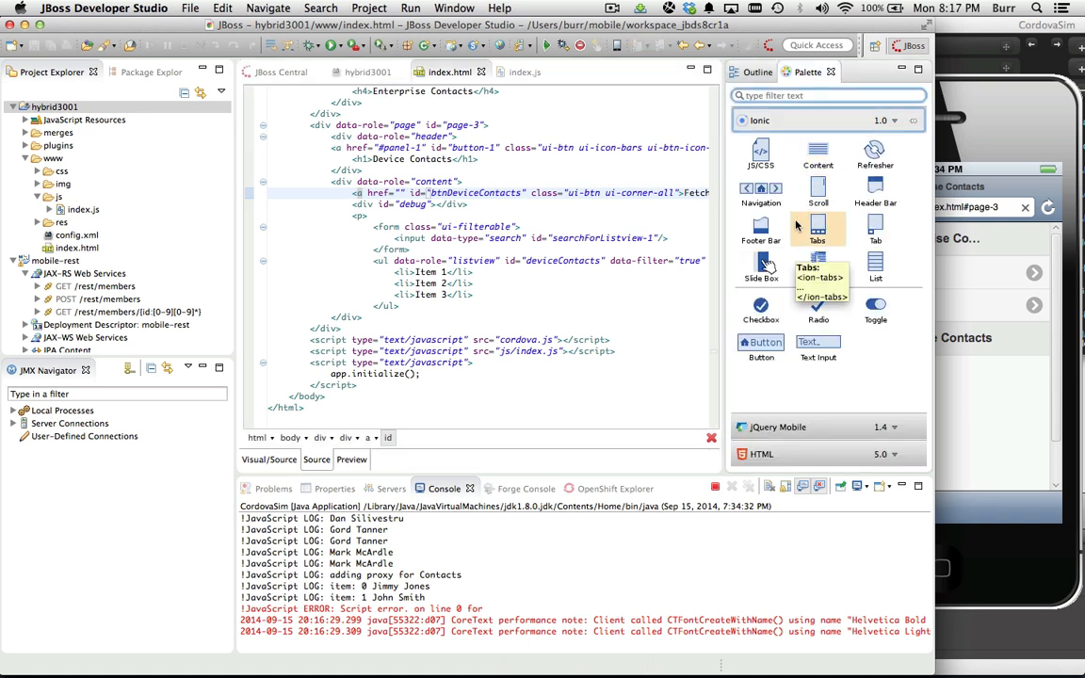
{"action": "left_click", "coordinate": [827, 95]}
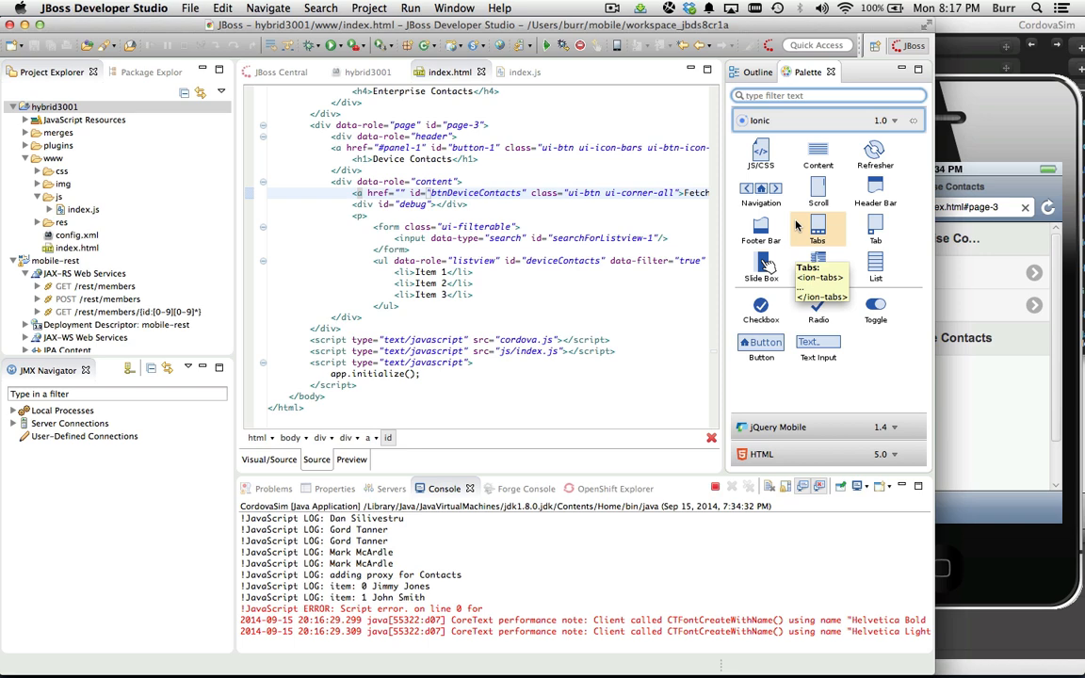
{"action": "mouse_move", "coordinate": [578, 296]}
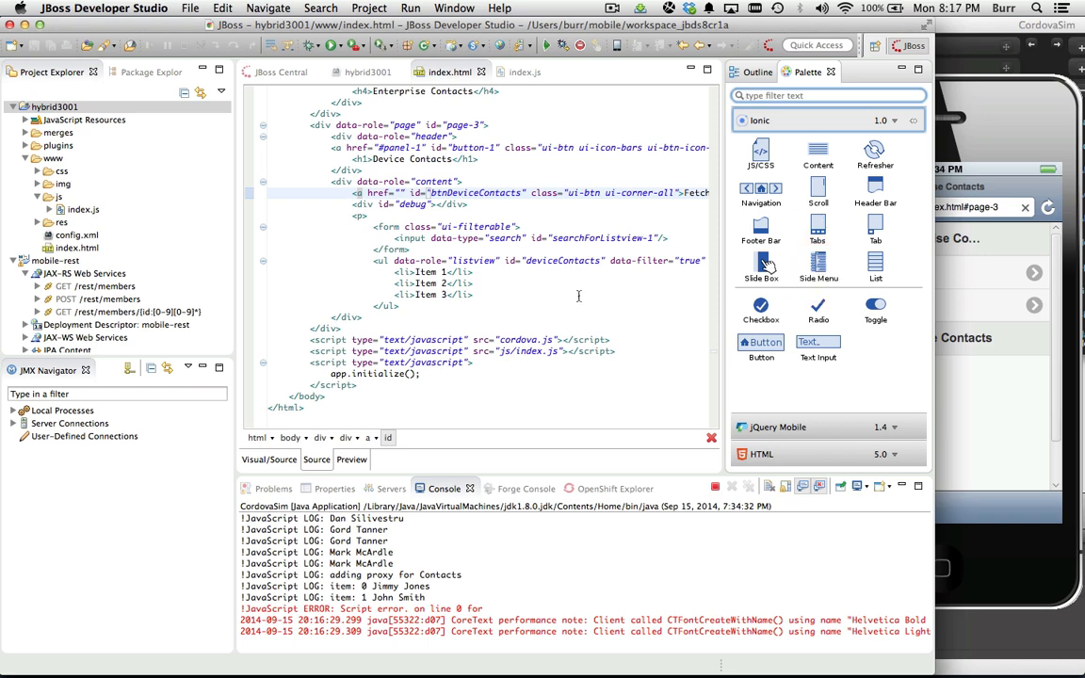
{"action": "left_click", "coordinate": [379, 650]}
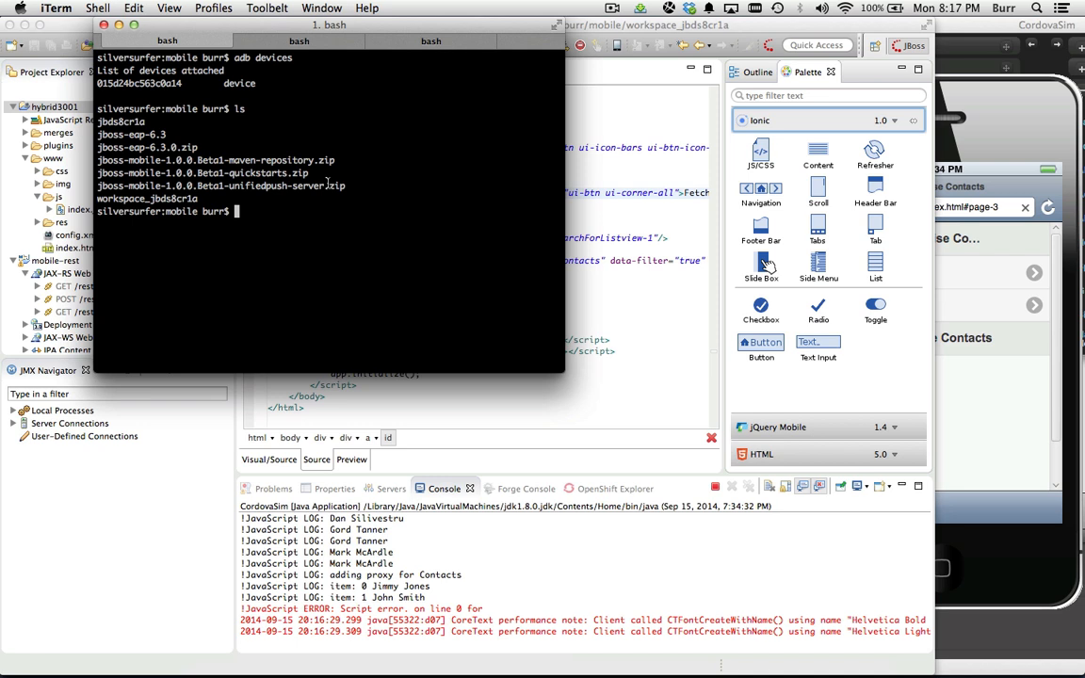
List the Ionic CLI tasks, then create and enter an ionic_projects folder.
{"action": "type", "text": "io"}
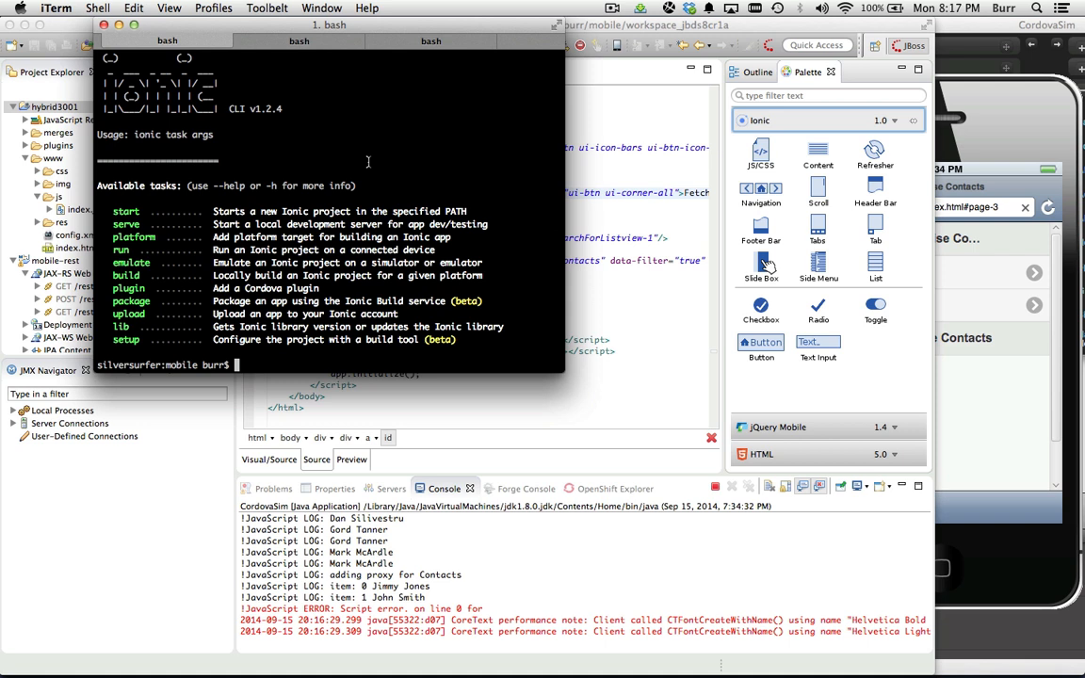
{"action": "type", "text": "ionic_projects"}
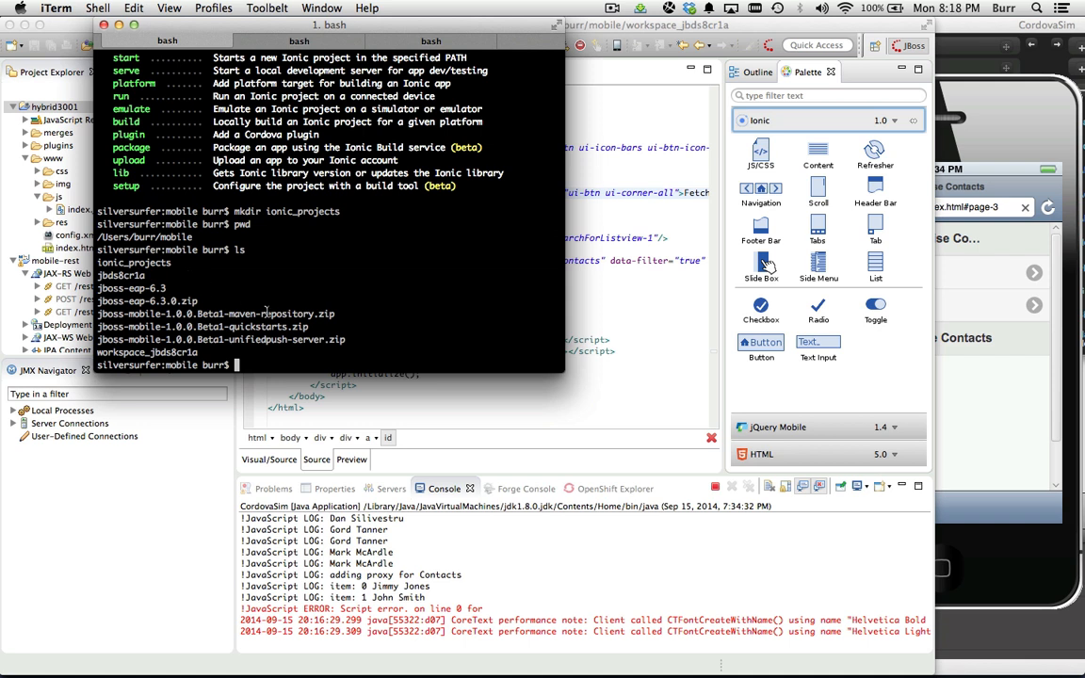
{"action": "mouse_move", "coordinate": [329, 336]}
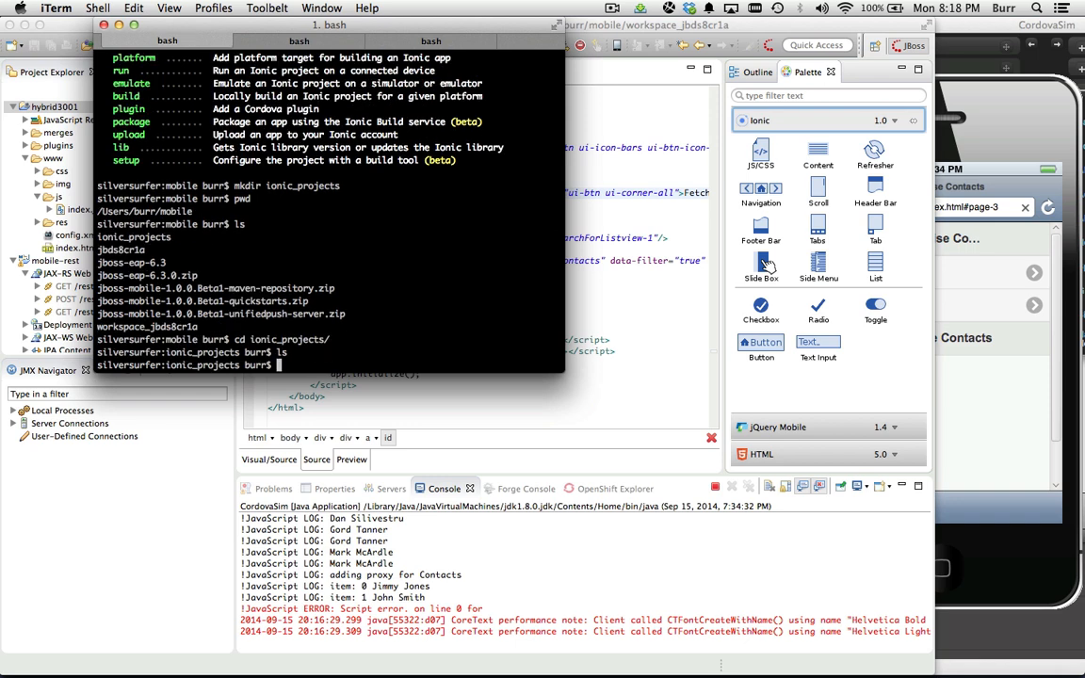
Generate the hybrid4001 Ionic tabs project with 'ionic start' and open it in TextMate.
{"action": "type", "text": "ionic start"}
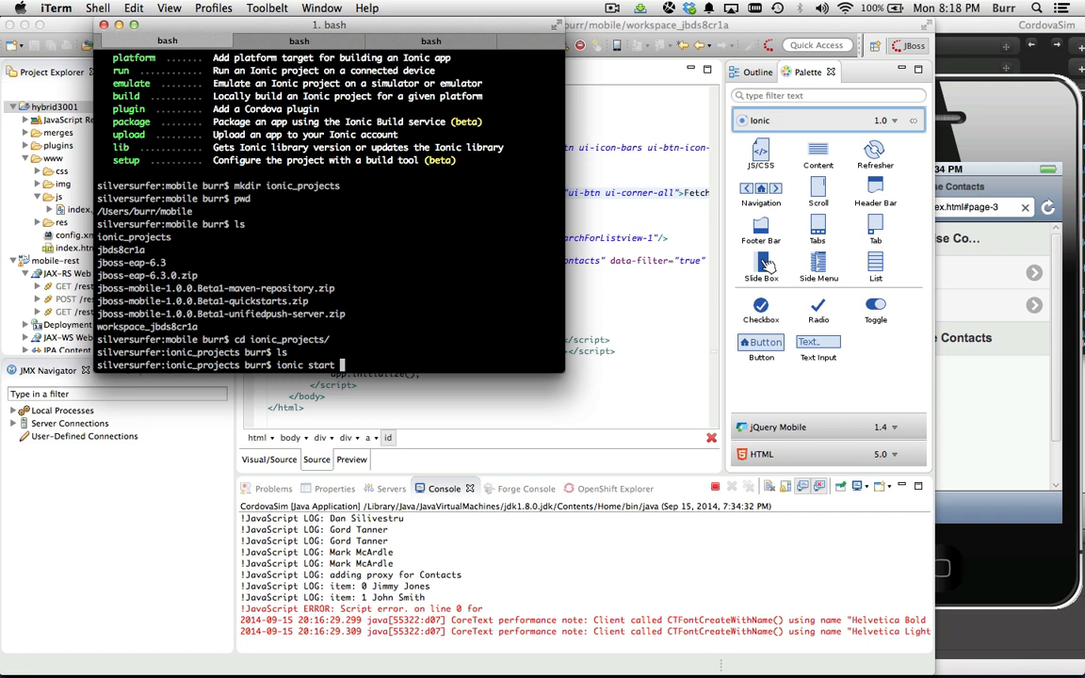
{"action": "type", "text": "hybrid"}
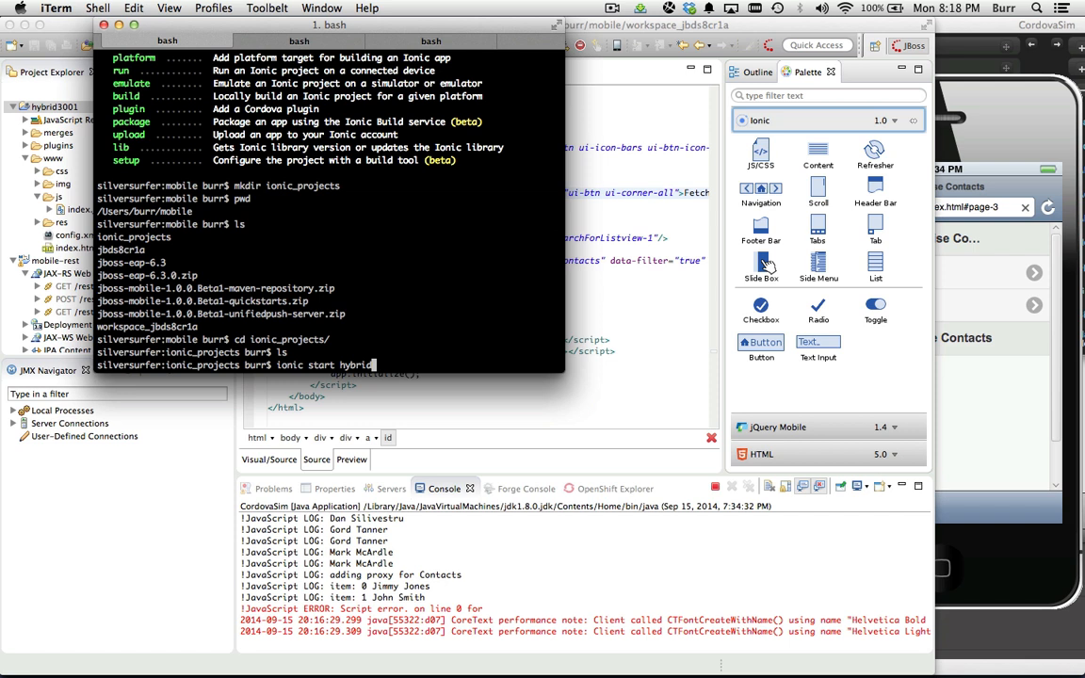
{"action": "type", "text": "4001 tabs"}
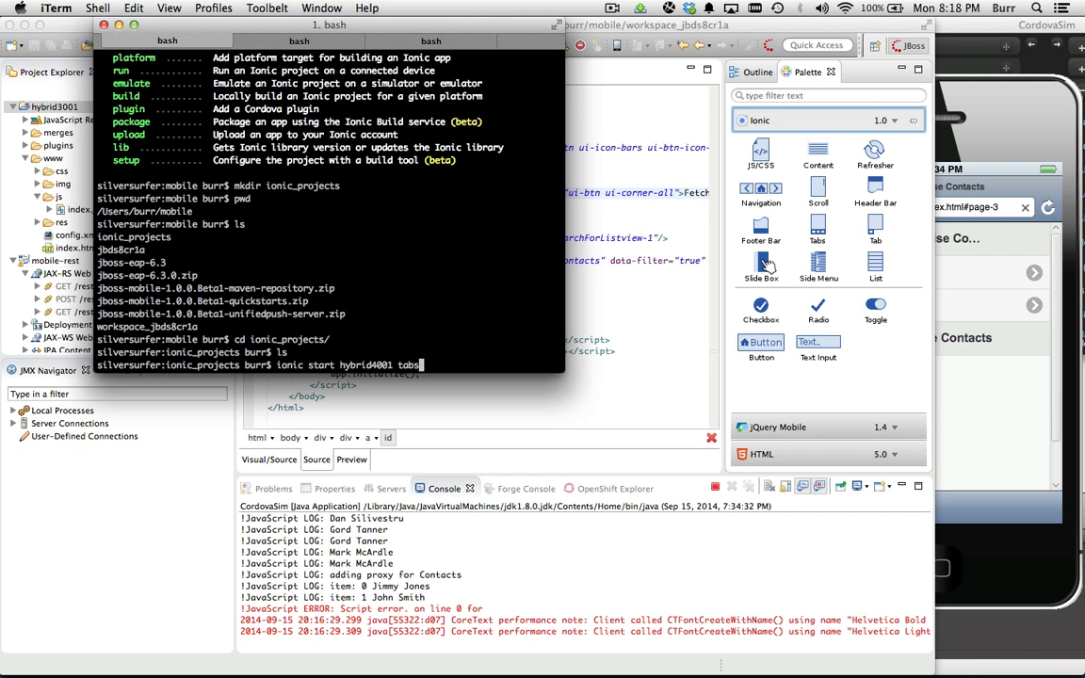
{"action": "key", "text": "enter"}
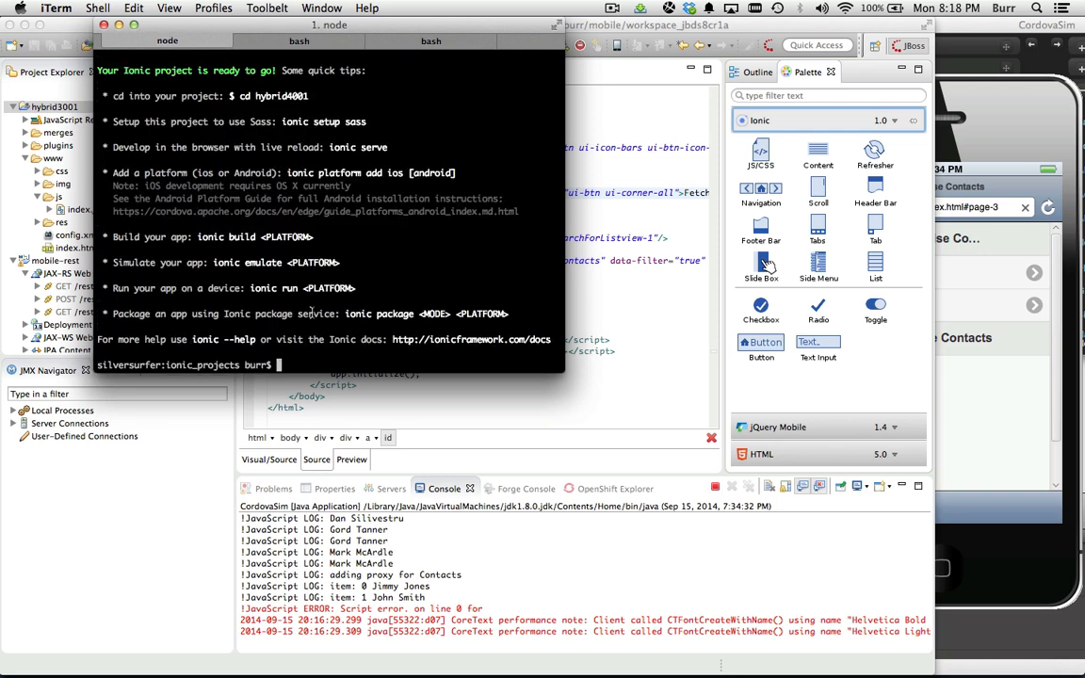
{"action": "type", "text": "mate"}
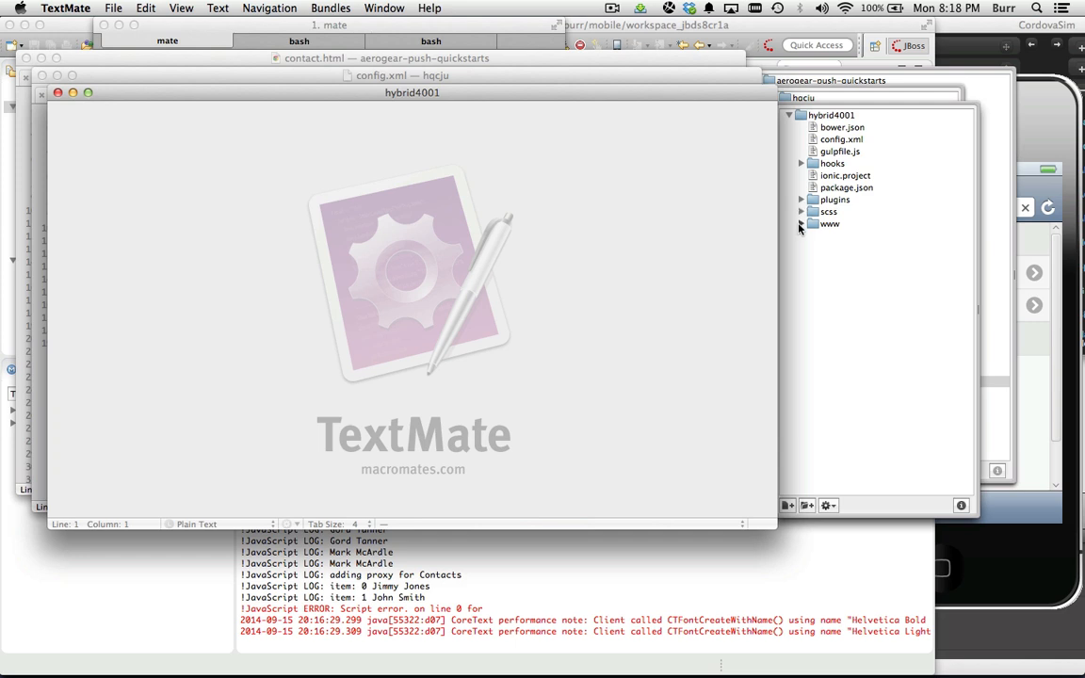
Expand www in TextMate and scroll through hybrid4001's index.html markup.
{"action": "left_click", "coordinate": [802, 224]}
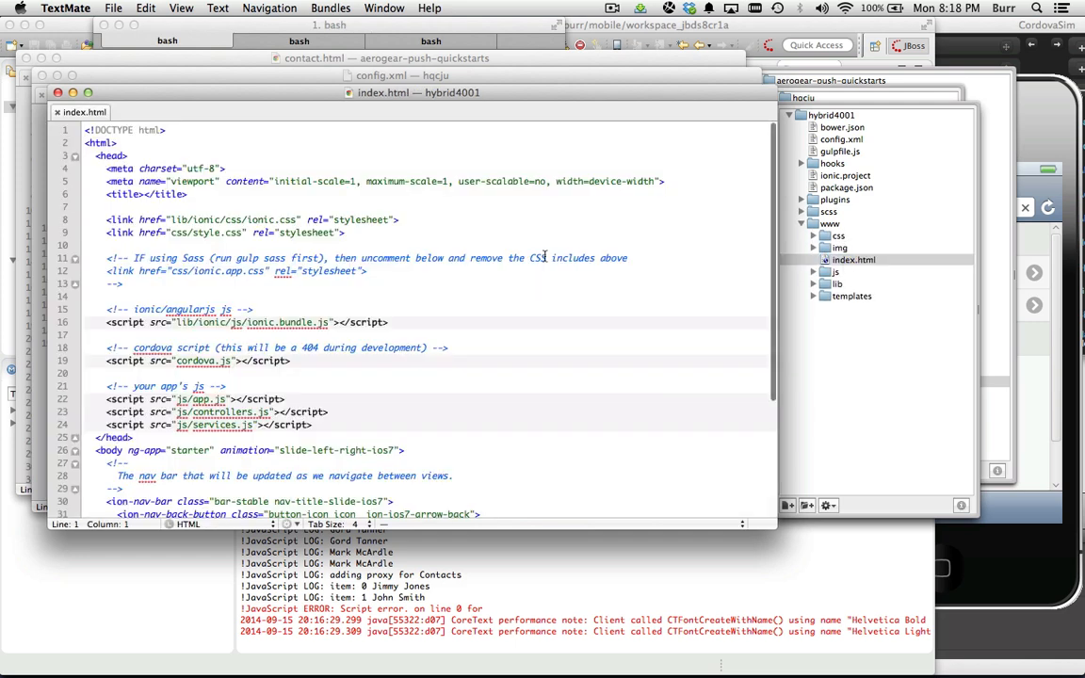
{"action": "scroll", "scroll_direction": "down", "scroll_amount": 3}
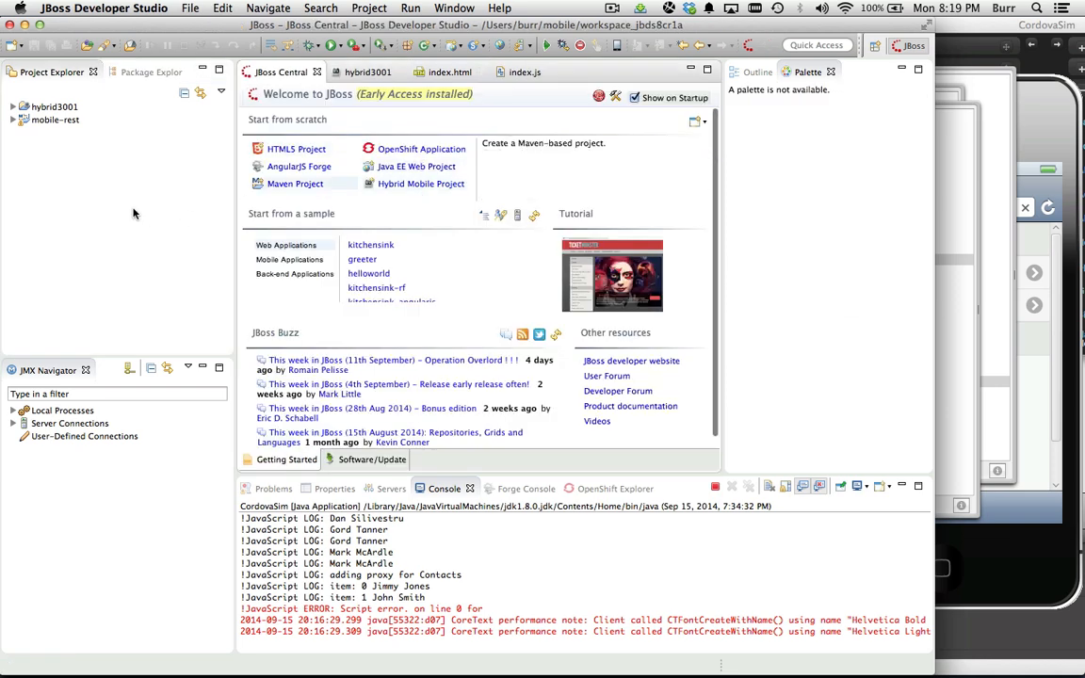
Start an Import of an existing Cordova project from the Project Explorer.
{"action": "right_click", "coordinate": [134, 212]}
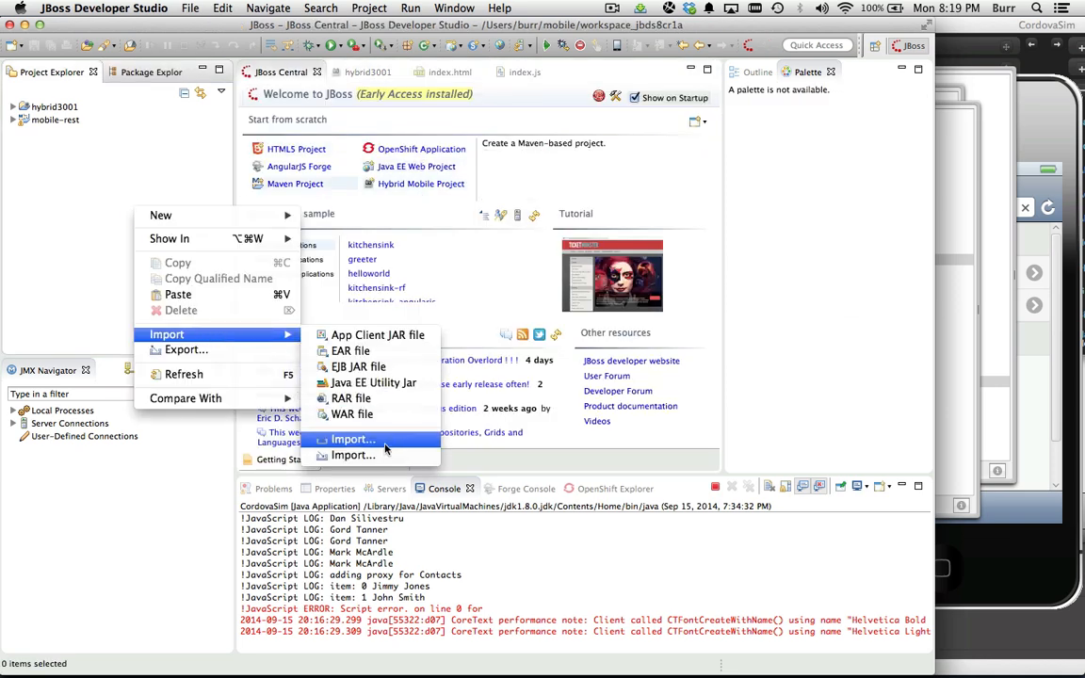
{"action": "left_click", "coordinate": [353, 439]}
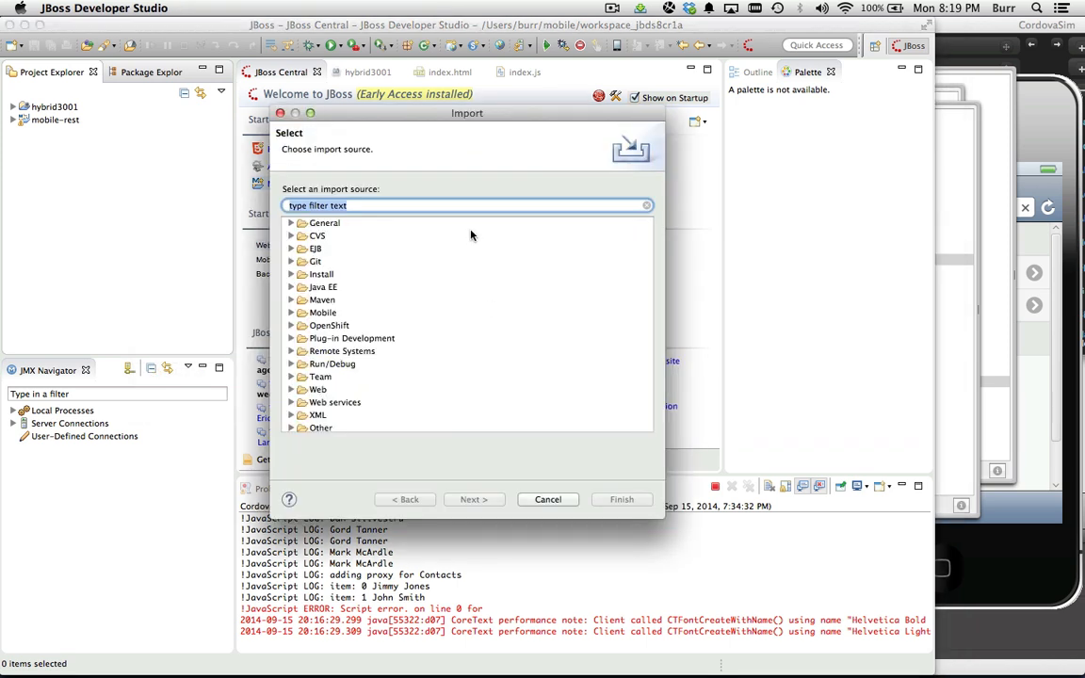
{"action": "type", "text": "cordova"}
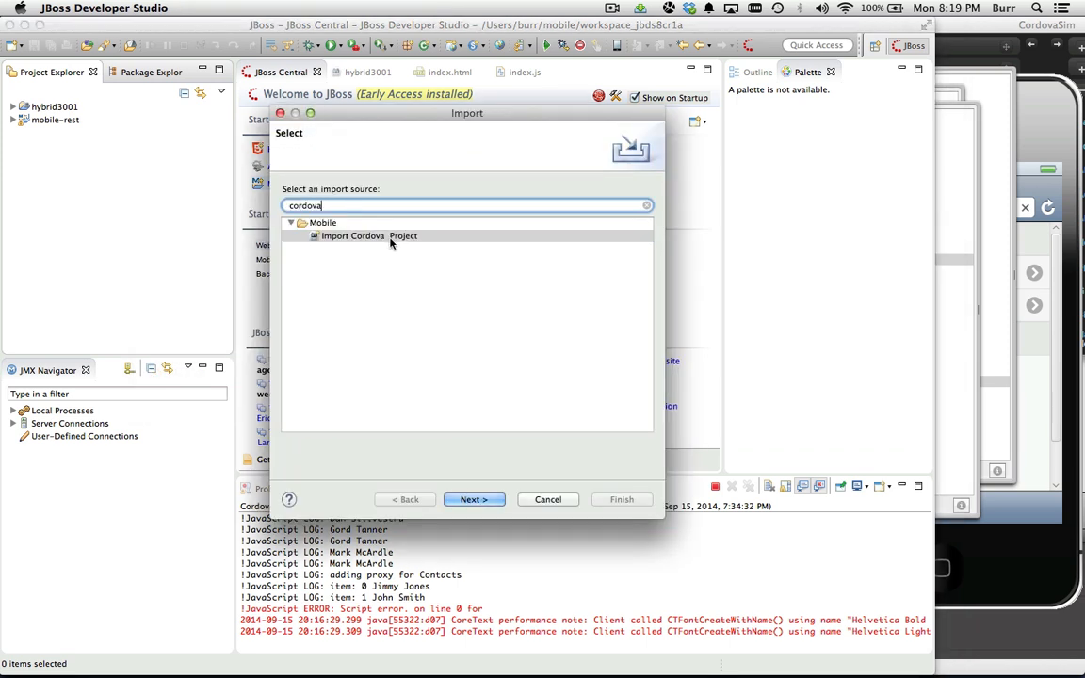
{"action": "left_click", "coordinate": [474, 499]}
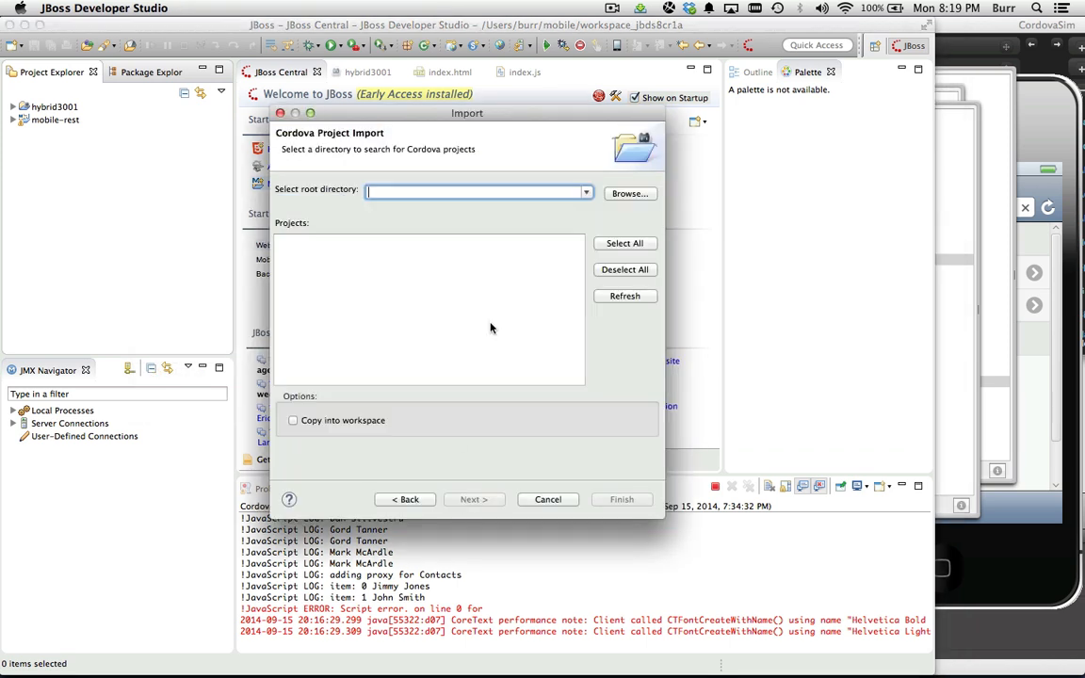
Browse to ionic_projects/hybrid4001 as the search directory, then switch to iTerm.
{"action": "left_click", "coordinate": [629, 193]}
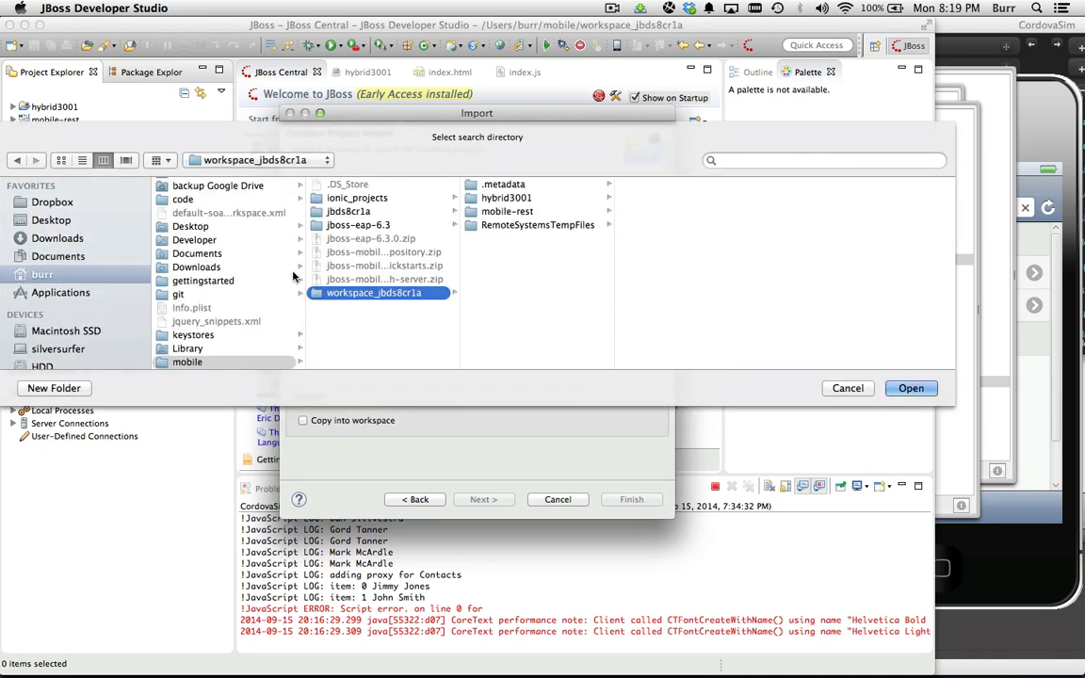
{"action": "left_click", "coordinate": [357, 198]}
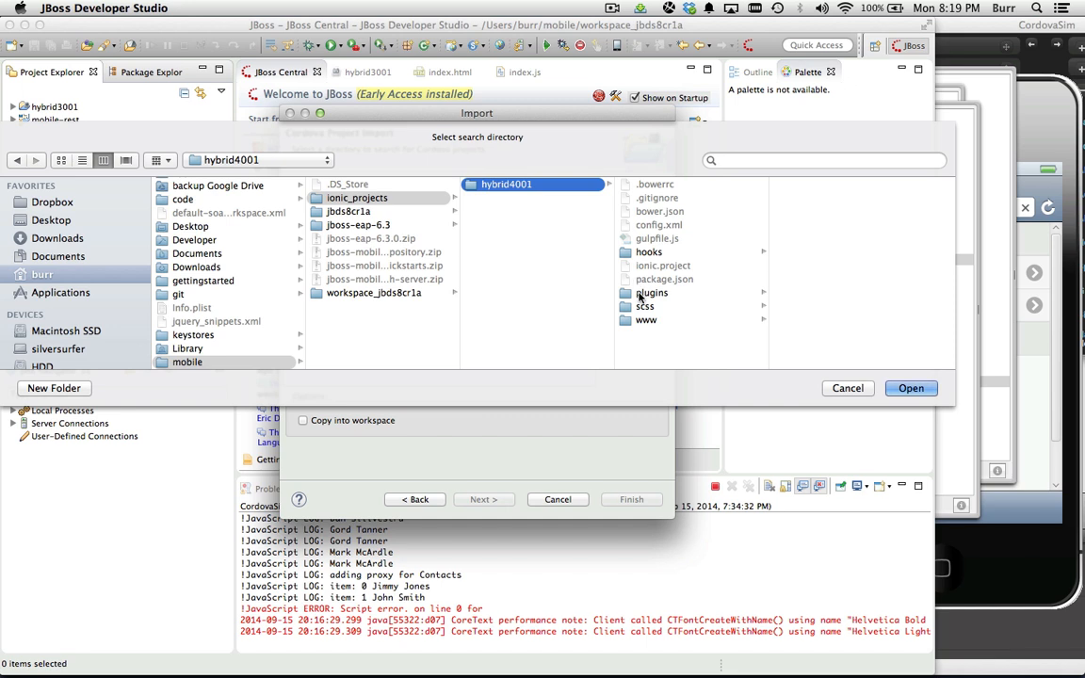
{"action": "left_click", "coordinate": [652, 292]}
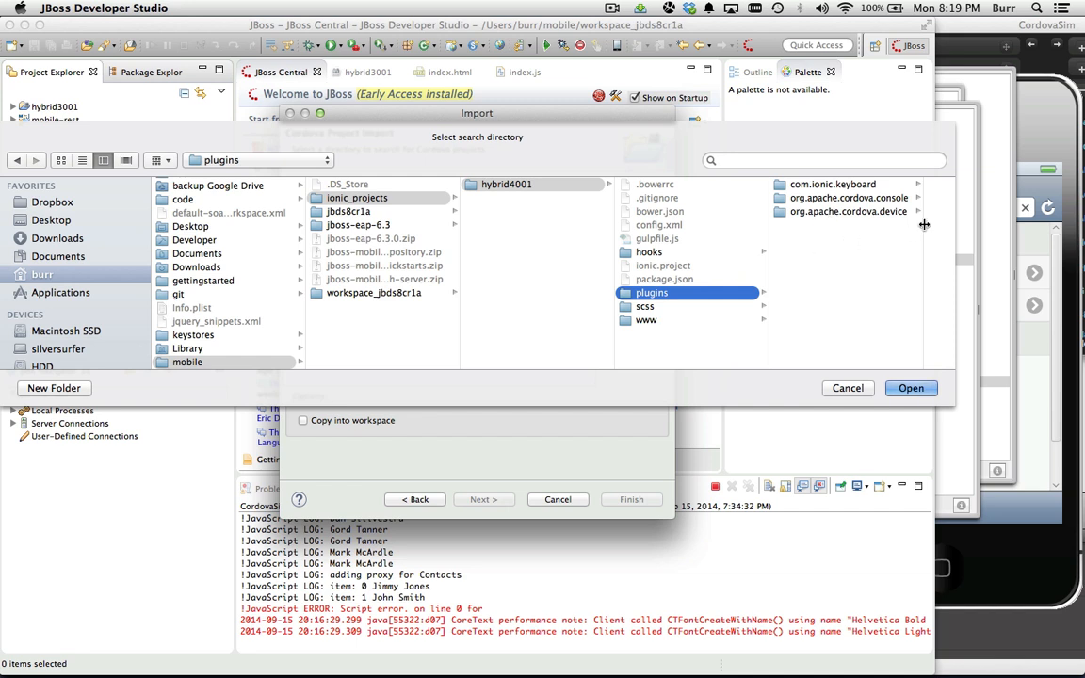
{"action": "mouse_move", "coordinate": [794, 211]}
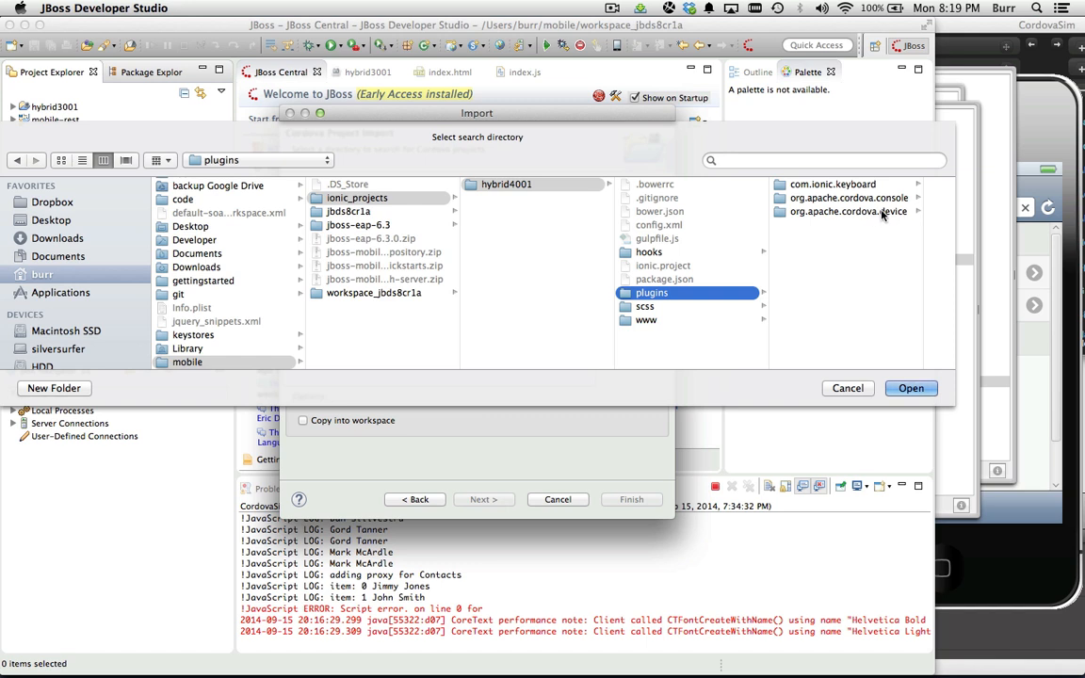
{"action": "left_click", "coordinate": [506, 184]}
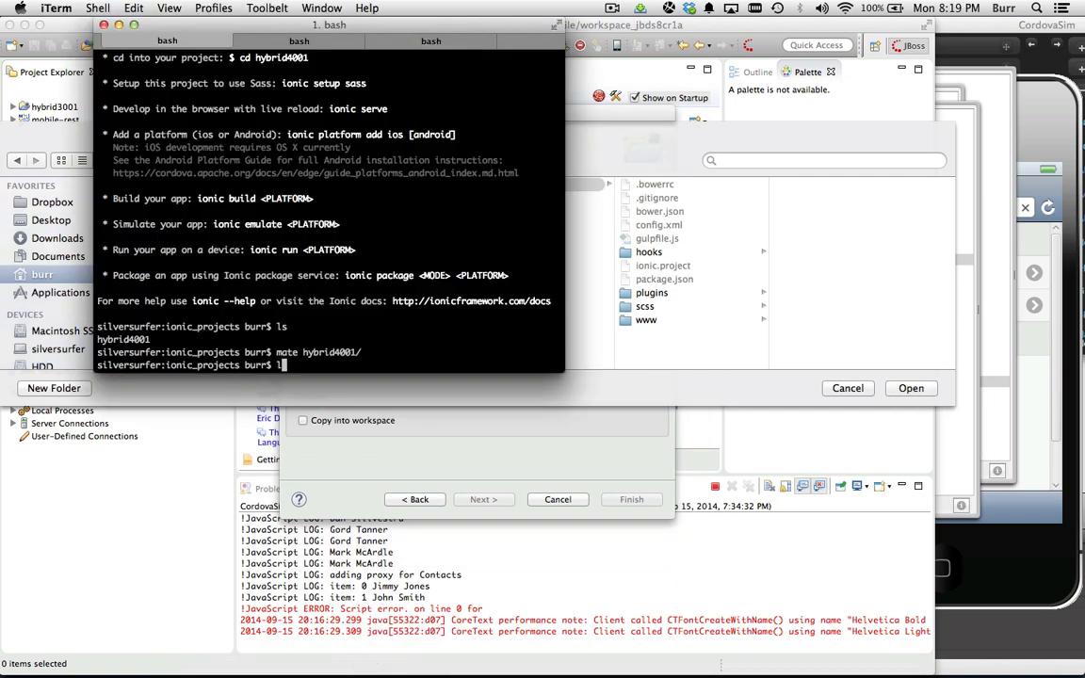
Enter the hybrid4001 plugins folder and try rm and rmdir removal commands.
{"action": "type", "text": "cd hybrid4001/"}
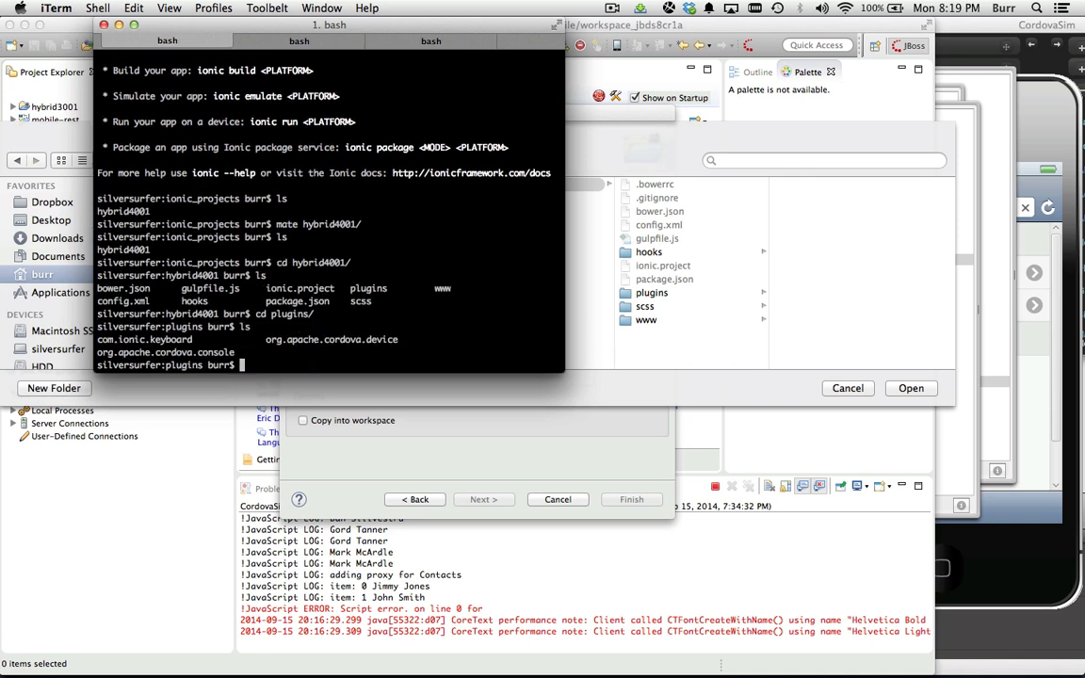
{"action": "type", "text": "rm *"}
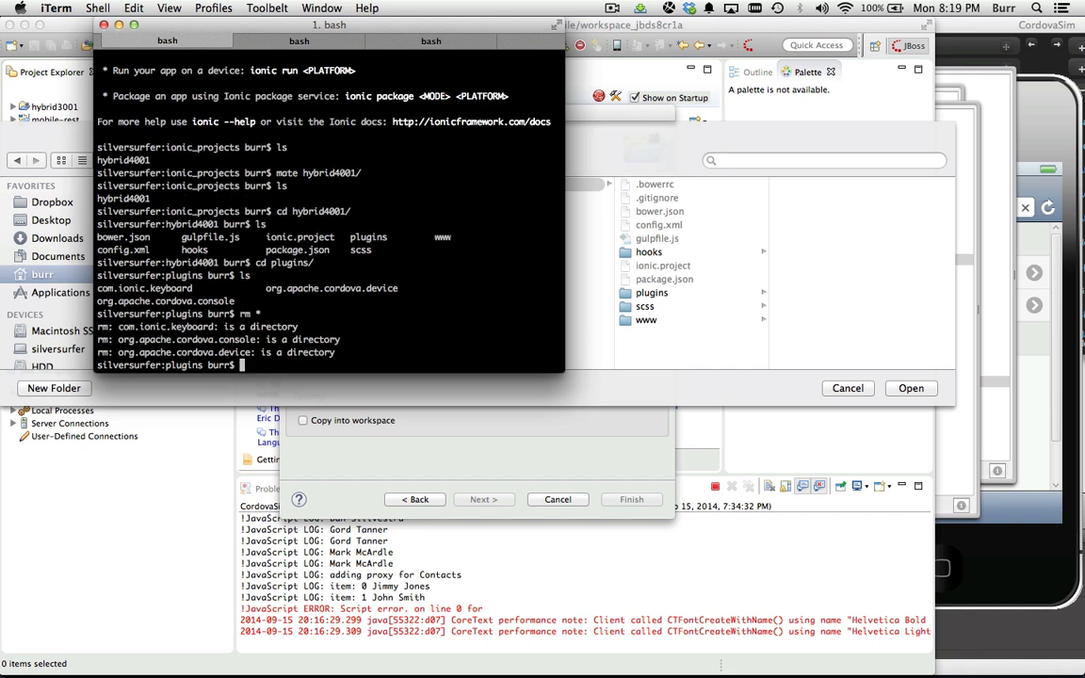
{"action": "type", "text": "rmdir *"}
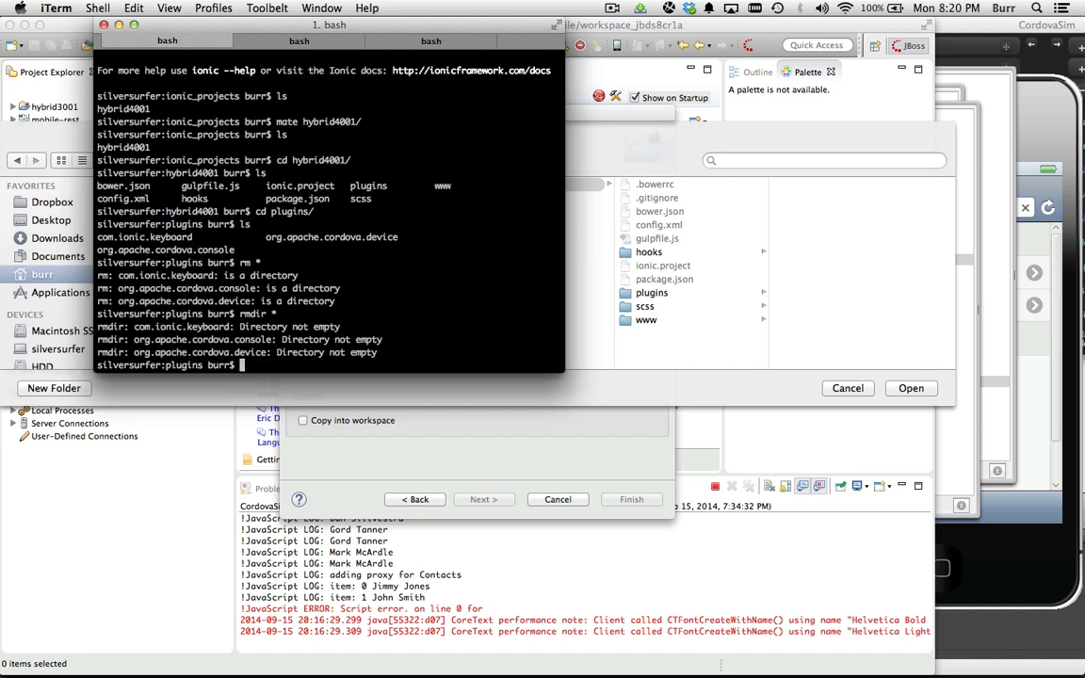
{"action": "type", "text": "rm"}
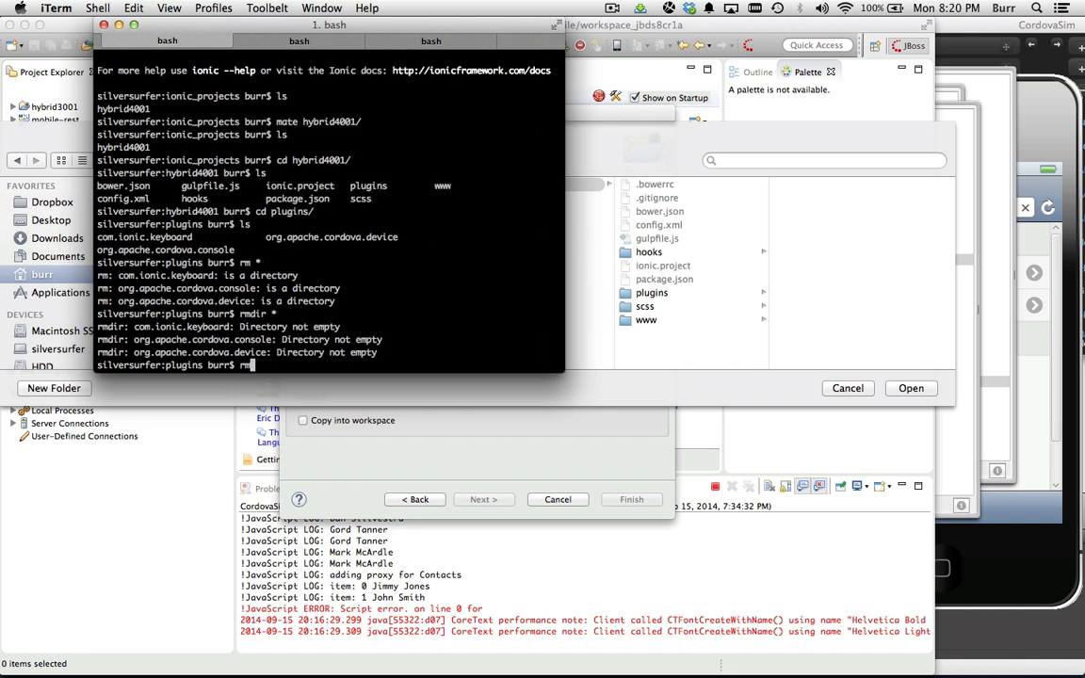
{"action": "type", "text": "rmdir -rf *"}
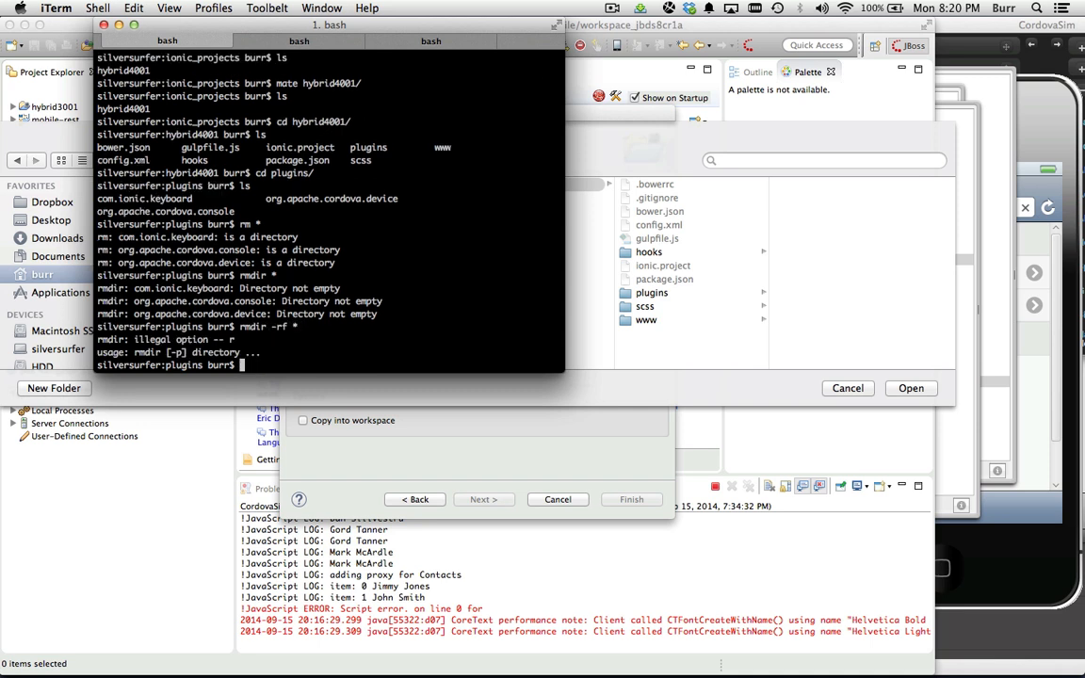
{"action": "type", "text": "rmdir -rf com.ionic.keyboard/"}
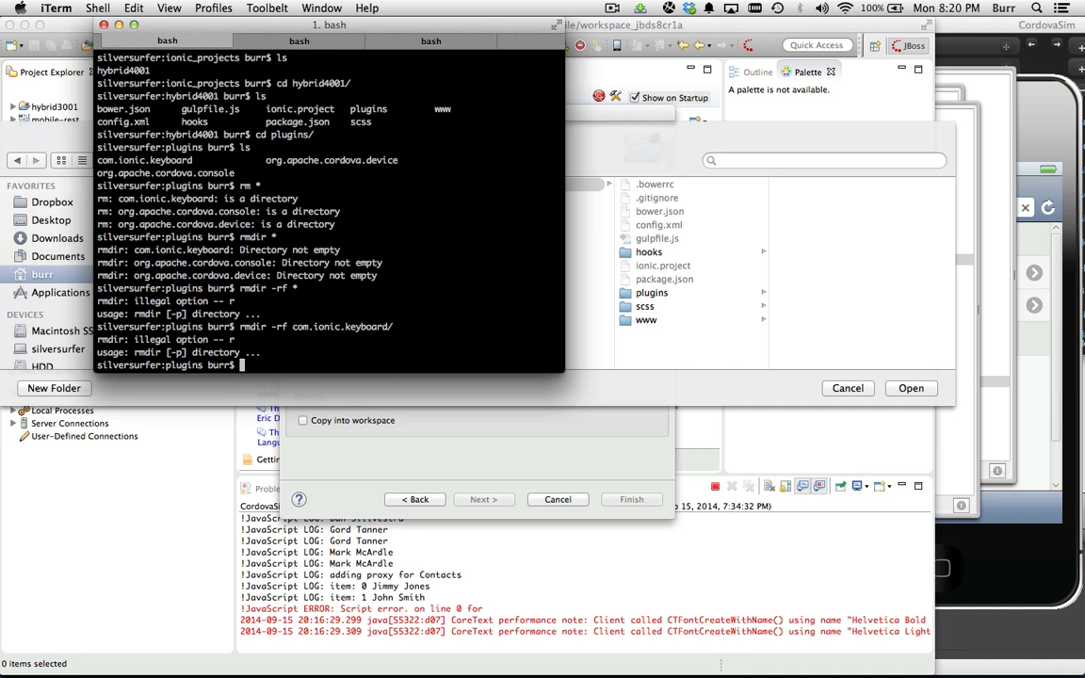
{"action": "type", "text": "rm -rf com.ionic.keyboard/"}
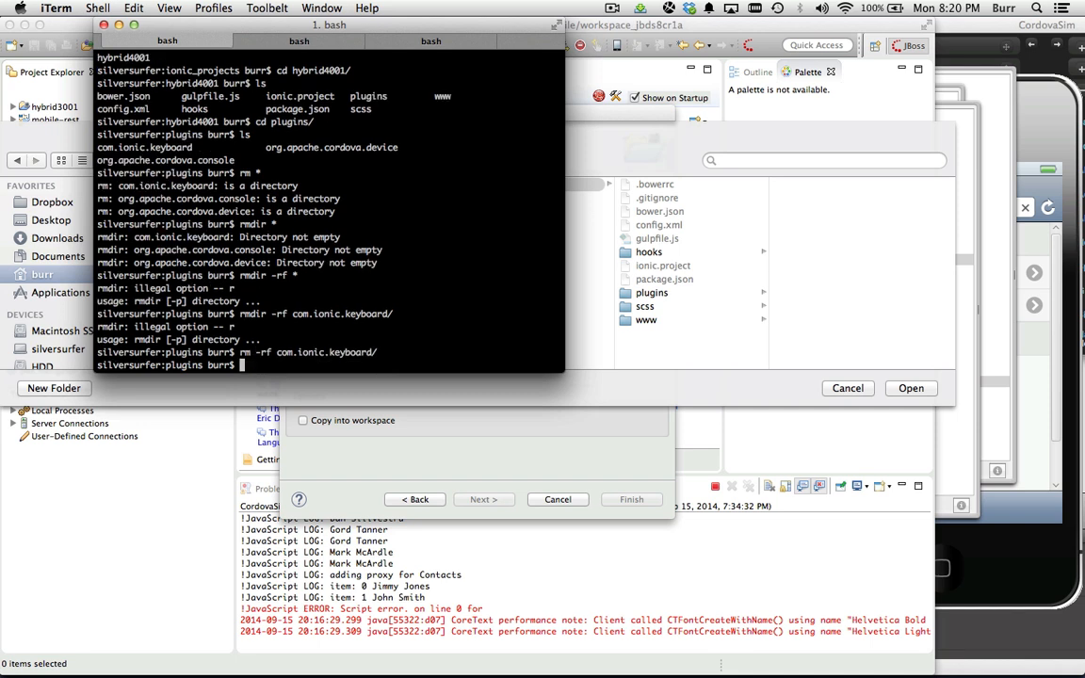
{"action": "mouse_move", "coordinate": [345, 242]}
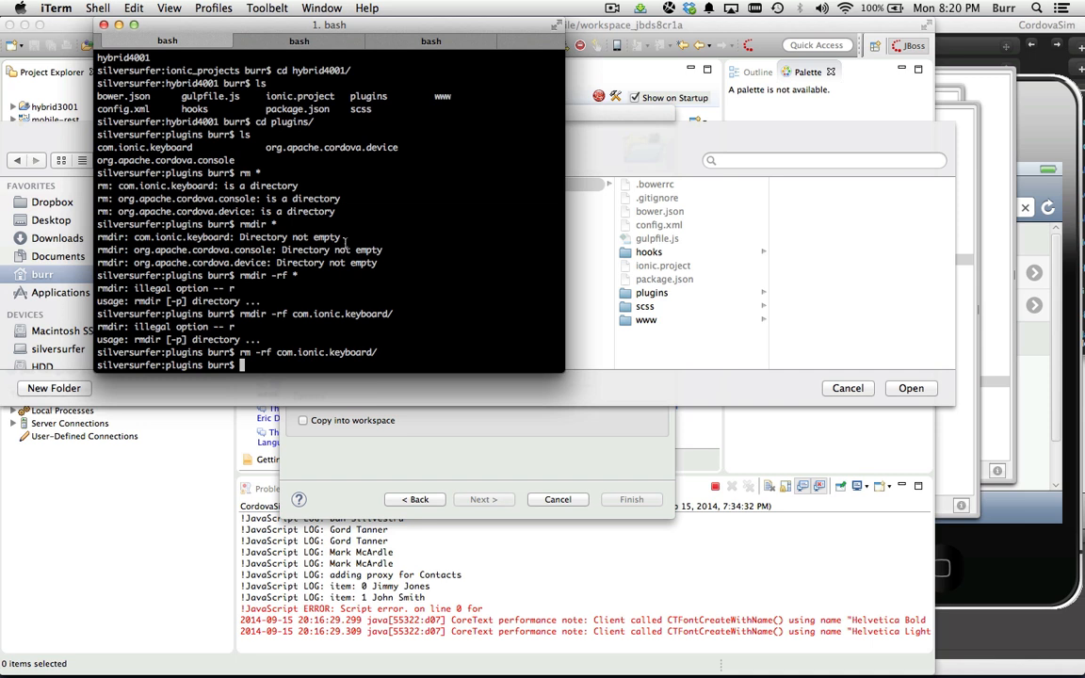
Delete the com.ionic.keyboard, org.apache.cordova.console and org.apache.cordova.device plugin folders.
{"action": "type", "text": "rm -rf com.ionic.keyboard/"}
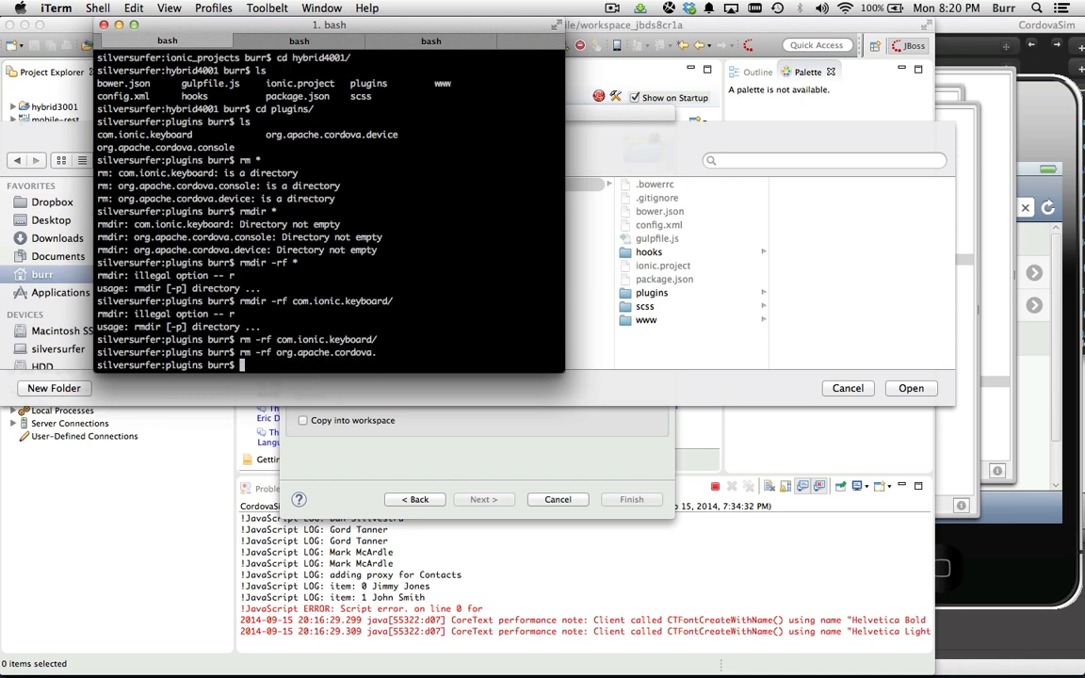
{"action": "type", "text": "rm -rf org.apache.cordova."}
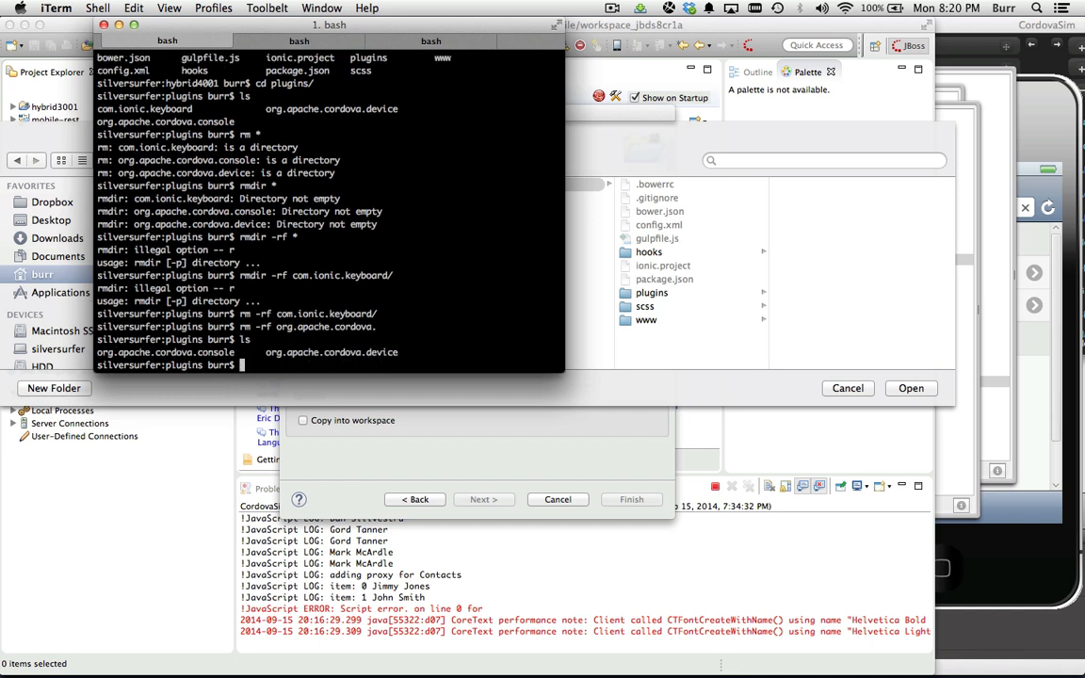
{"action": "type", "text": "rm -rf"}
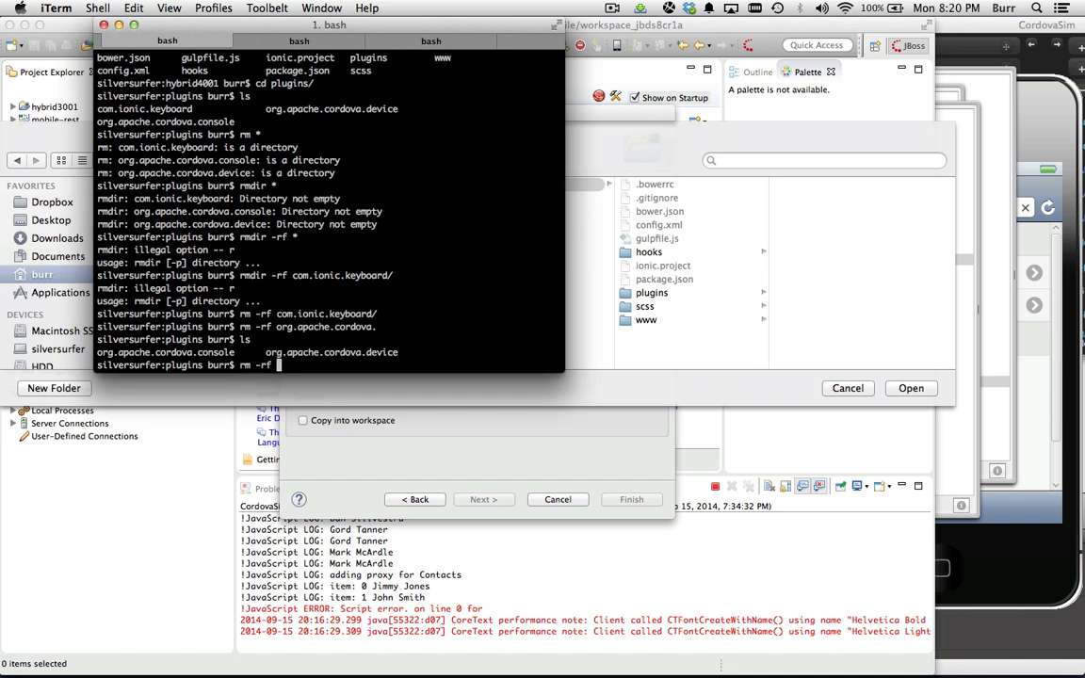
{"action": "type", "text": "org.apache.cordova.console/"}
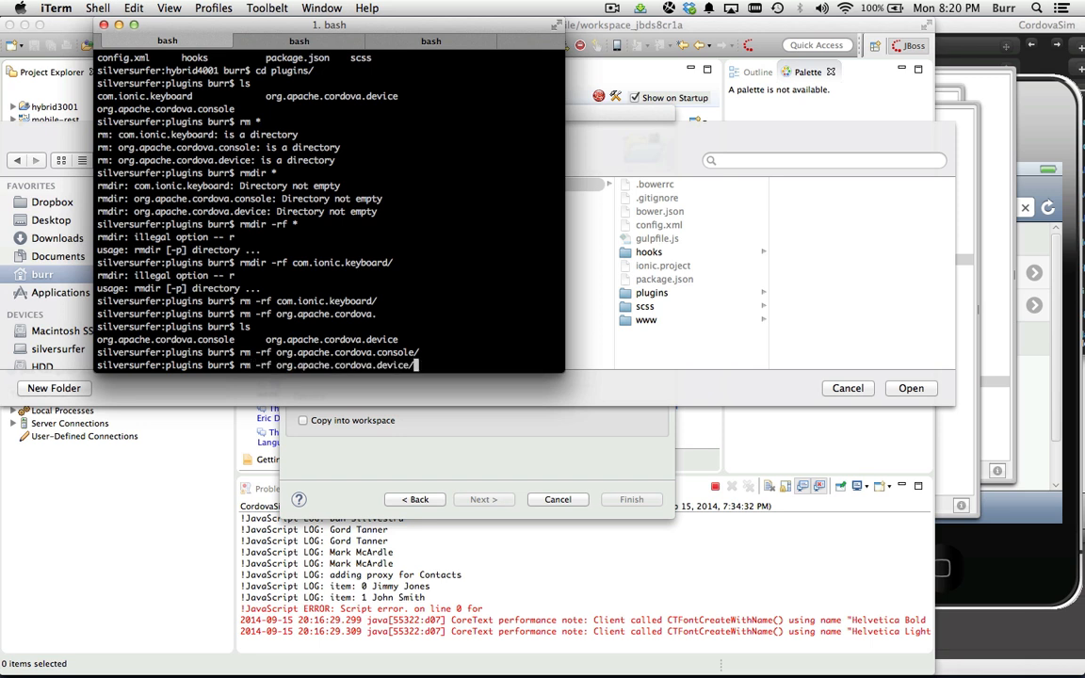
{"action": "key", "text": "Return"}
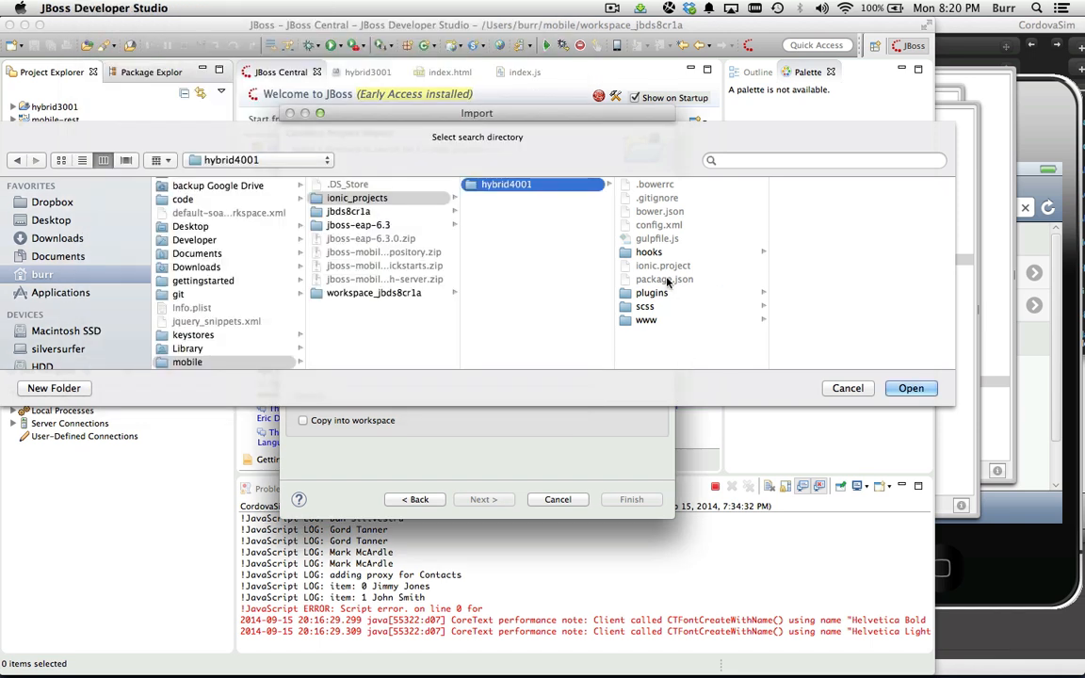
Confirm hybrid4001 as root directory and import it with Copy into workspace enabled.
{"action": "left_click", "coordinate": [651, 291]}
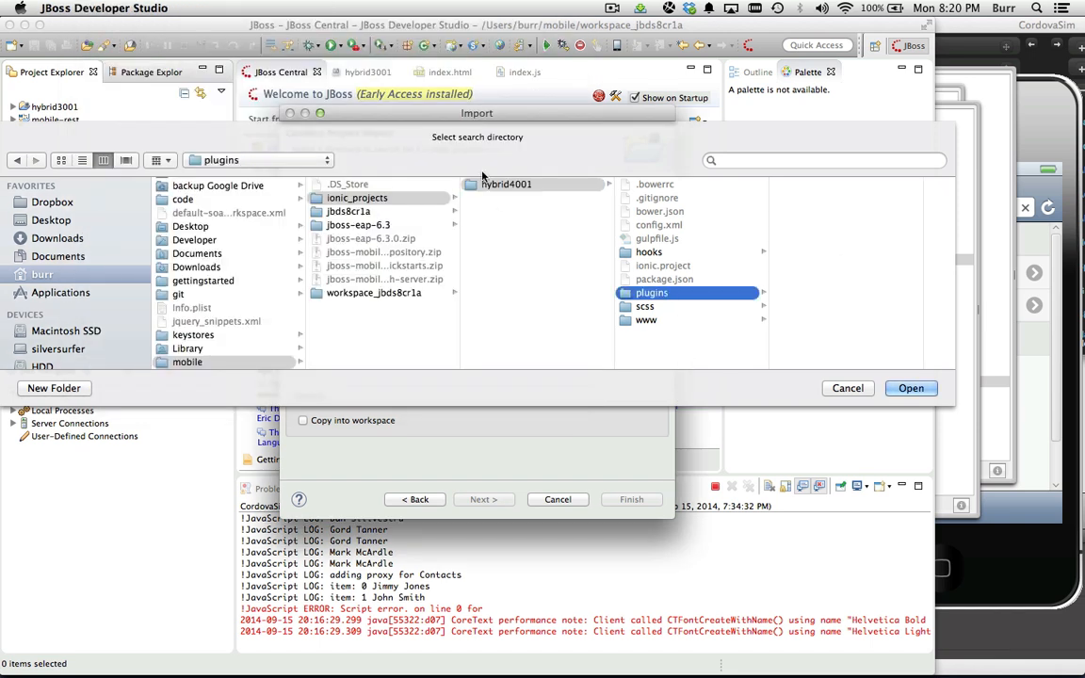
{"action": "left_click", "coordinate": [506, 183]}
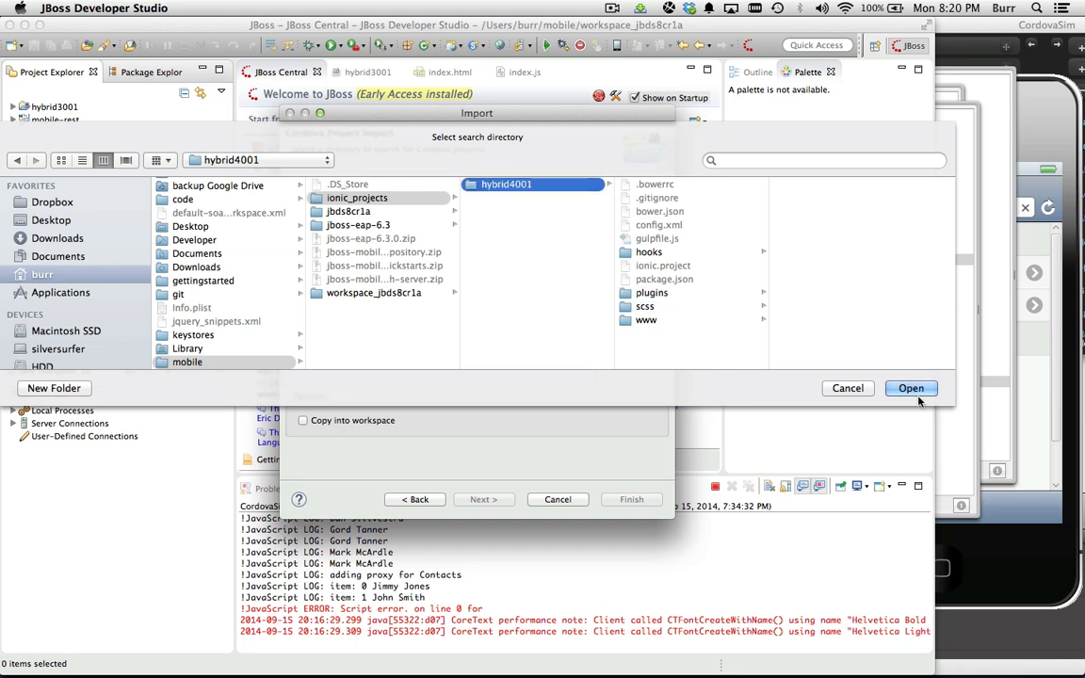
{"action": "left_click", "coordinate": [910, 388]}
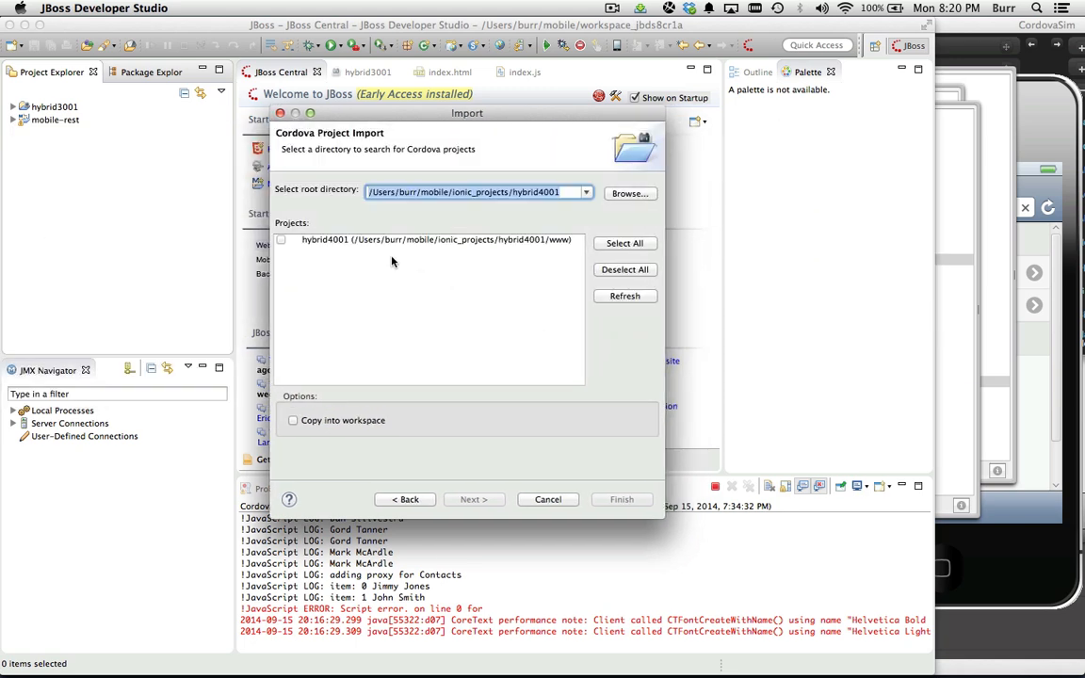
{"action": "left_click", "coordinate": [280, 239]}
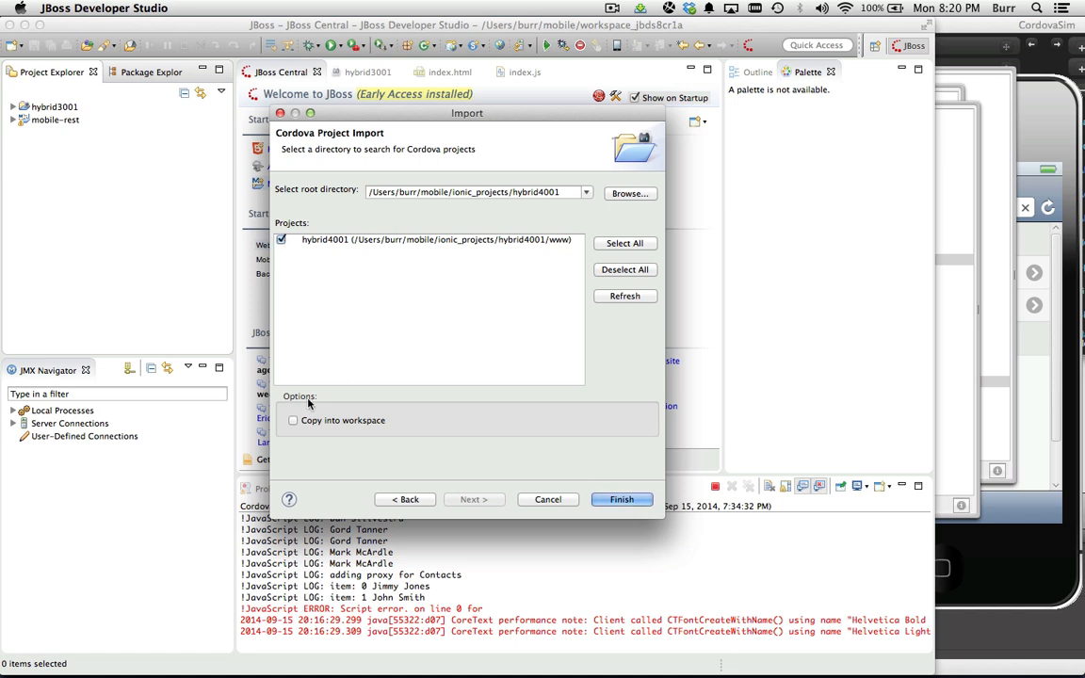
{"action": "left_click", "coordinate": [293, 420]}
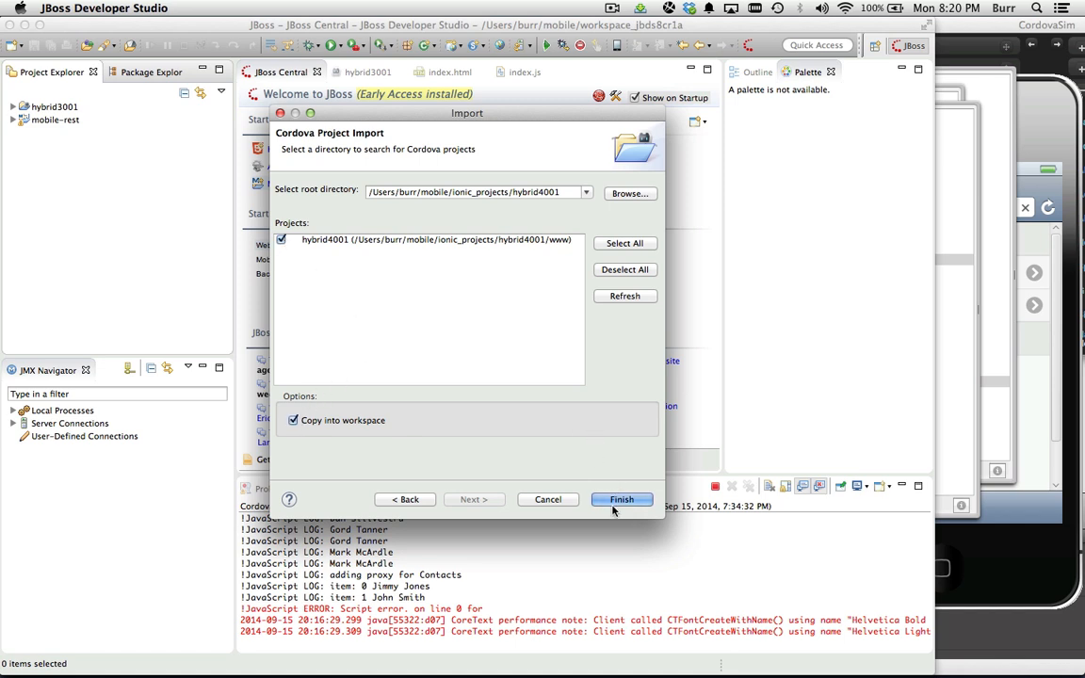
{"action": "left_click", "coordinate": [621, 499]}
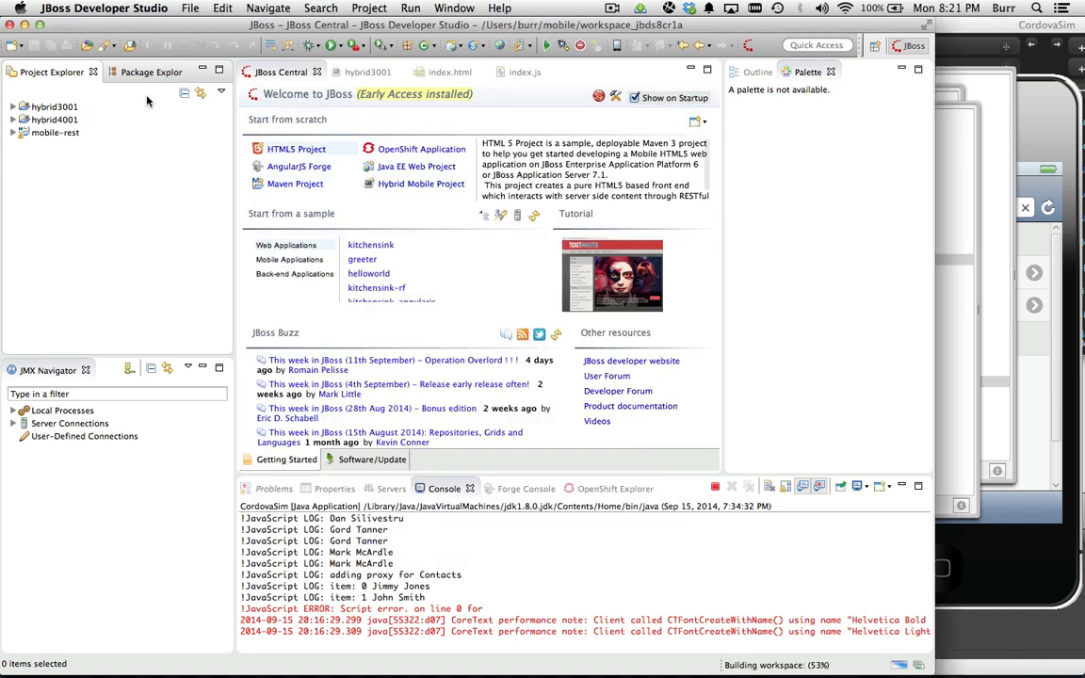
Expand hybrid4001, view config.xml, open www/index.html and reveal the js folder.
{"action": "left_click", "coordinate": [14, 120]}
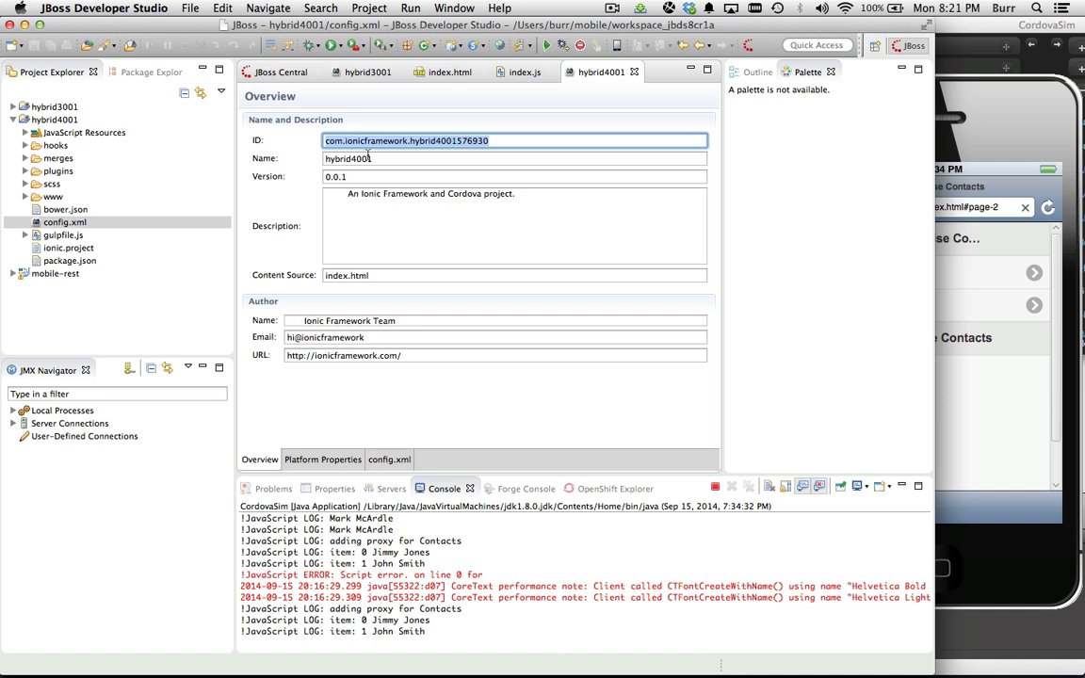
{"action": "left_click", "coordinate": [515, 158]}
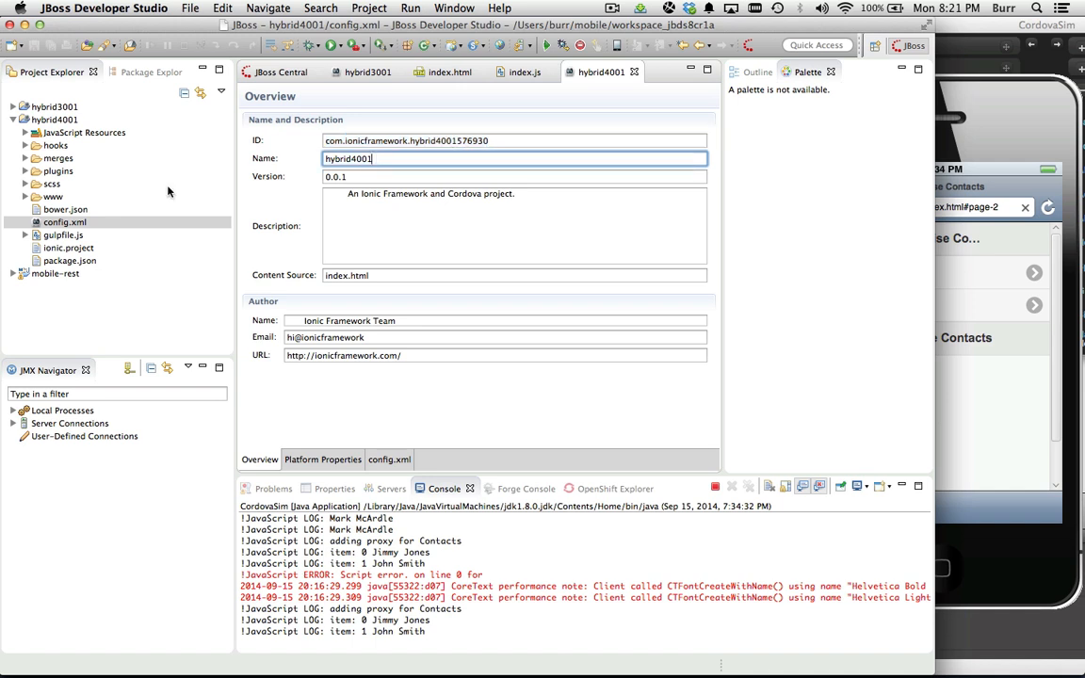
{"action": "left_click", "coordinate": [29, 196]}
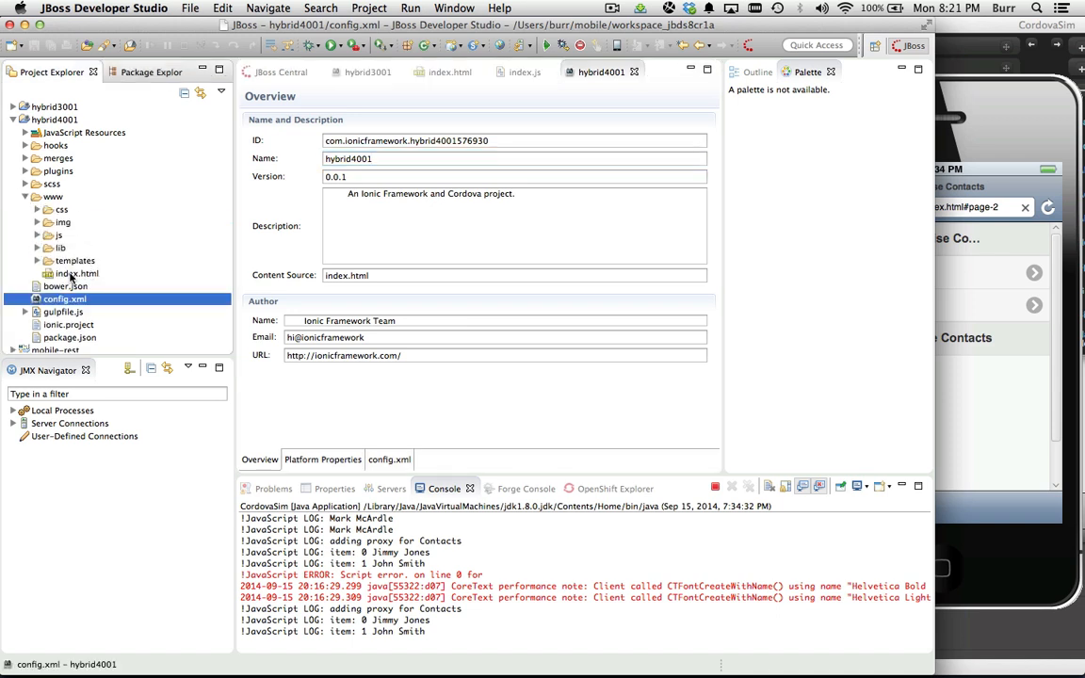
{"action": "double_click", "coordinate": [75, 273]}
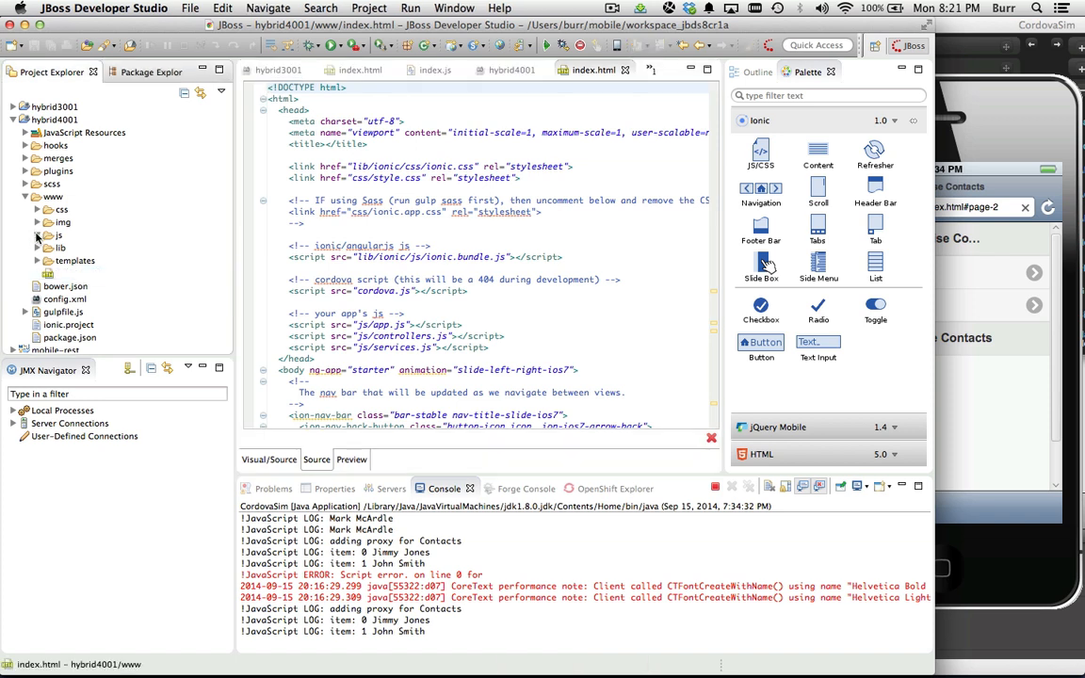
{"action": "left_click", "coordinate": [50, 234]}
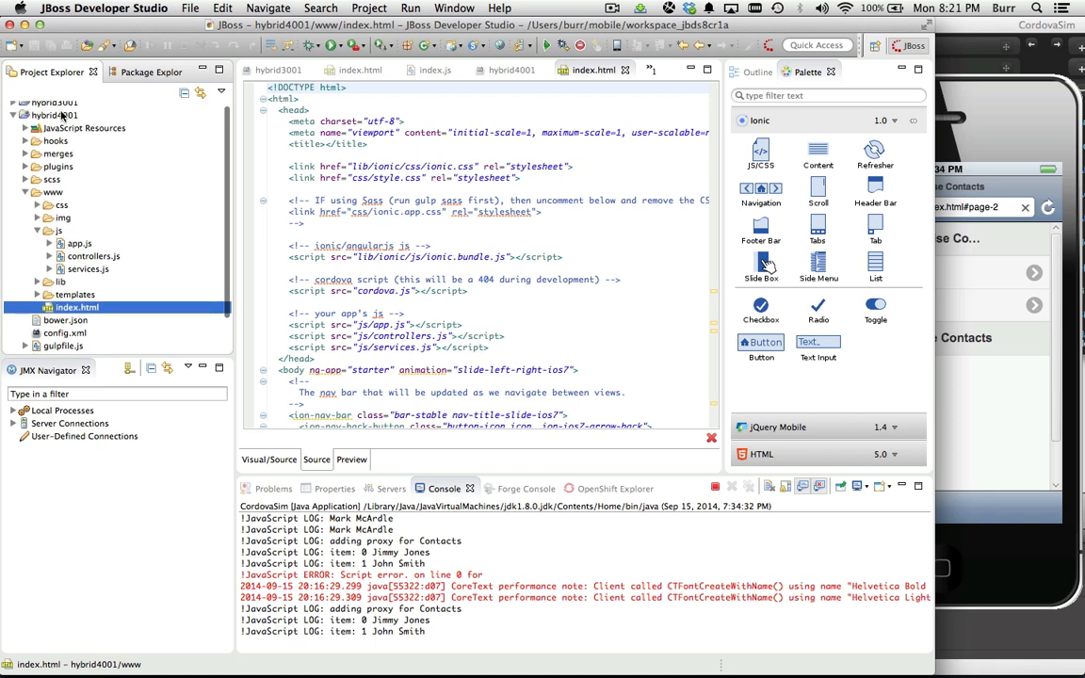
Run hybrid4001 in CordovaSim and tap Friends, Account, then back to Dashboard.
{"action": "right_click", "coordinate": [53, 115]}
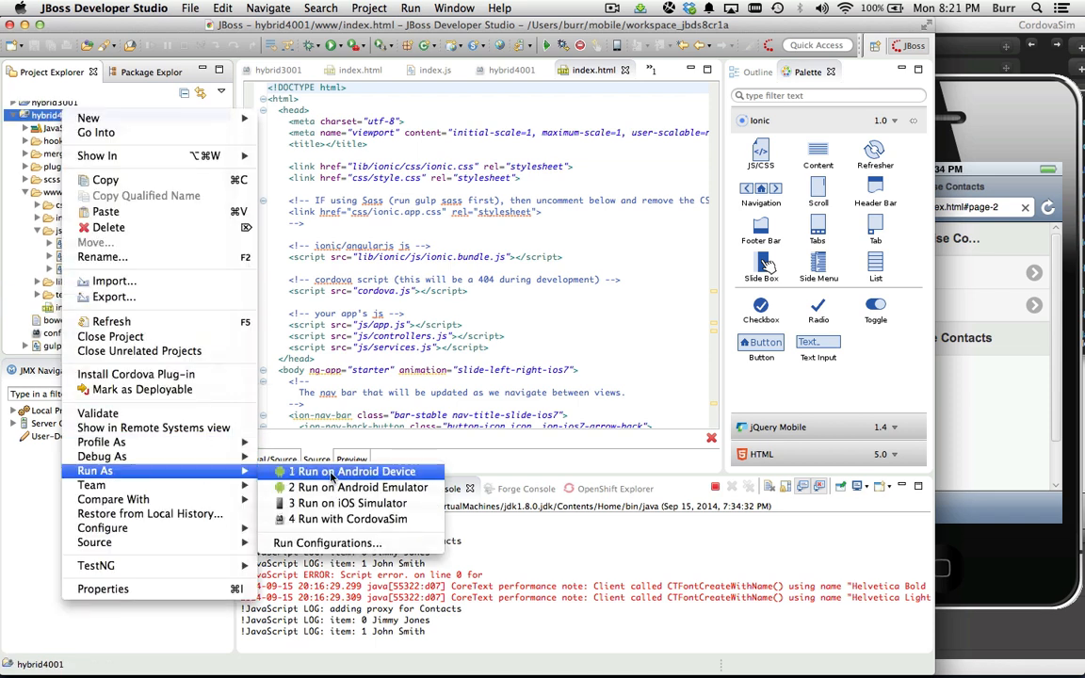
{"action": "left_click", "coordinate": [353, 518]}
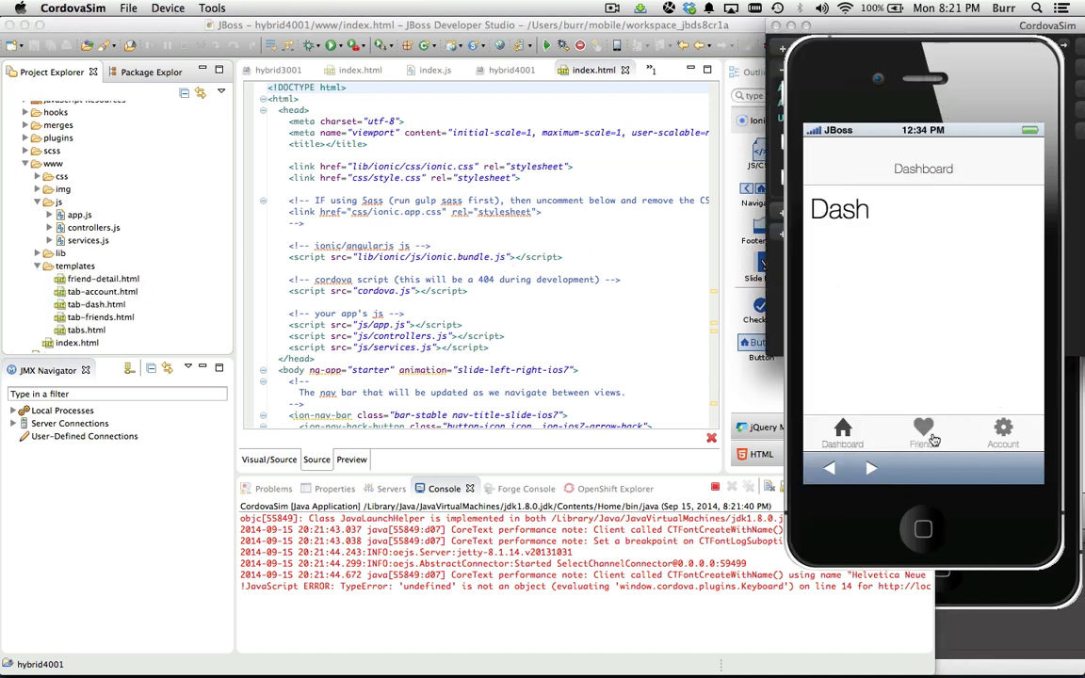
{"action": "left_click", "coordinate": [923, 434]}
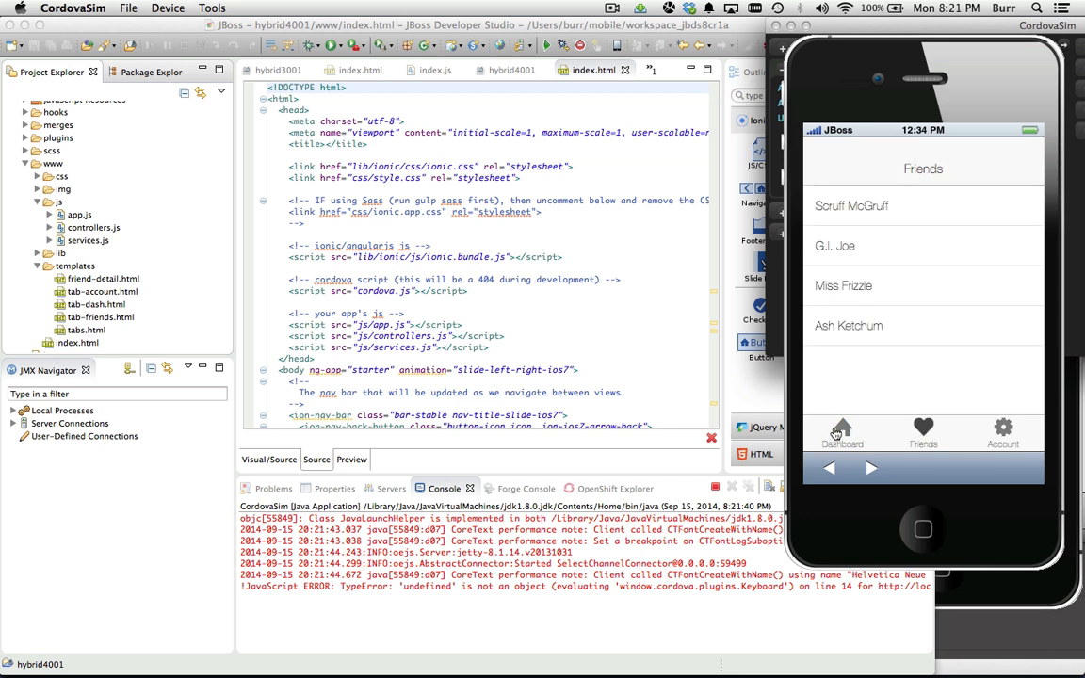
{"action": "left_click", "coordinate": [1002, 433]}
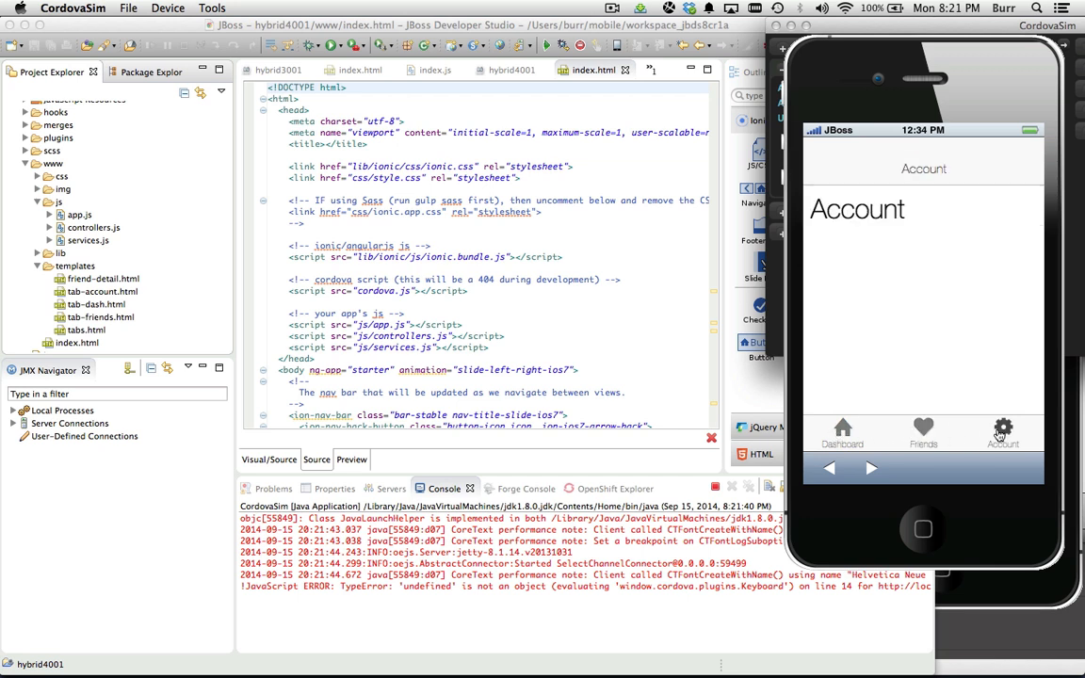
{"action": "mouse_move", "coordinate": [842, 436]}
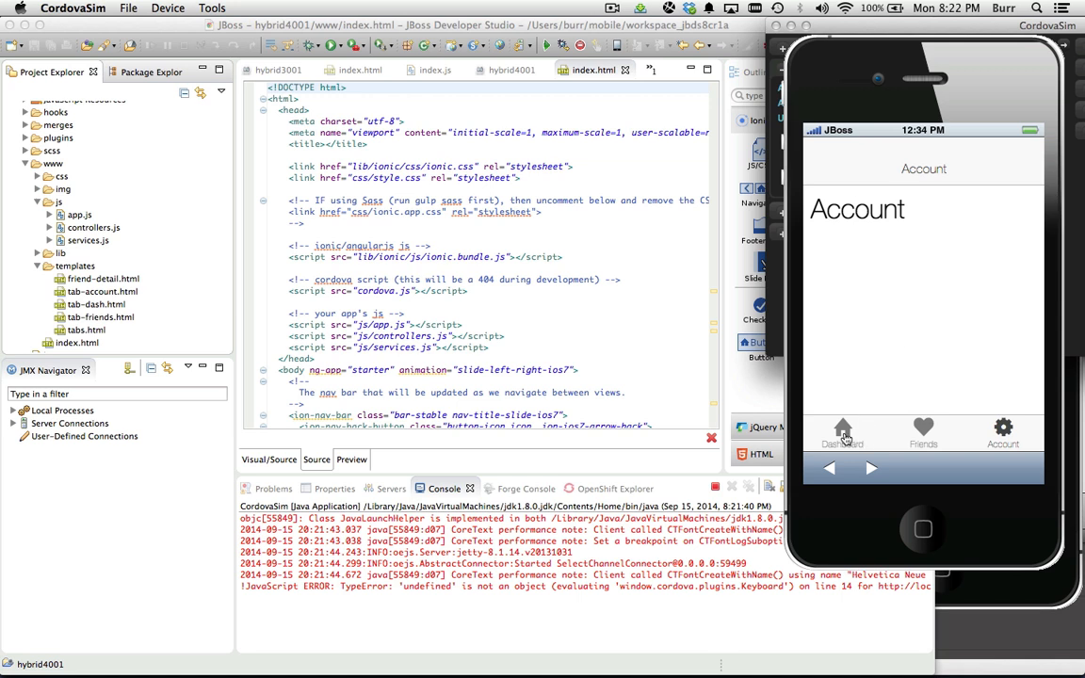
{"action": "left_click", "coordinate": [841, 433]}
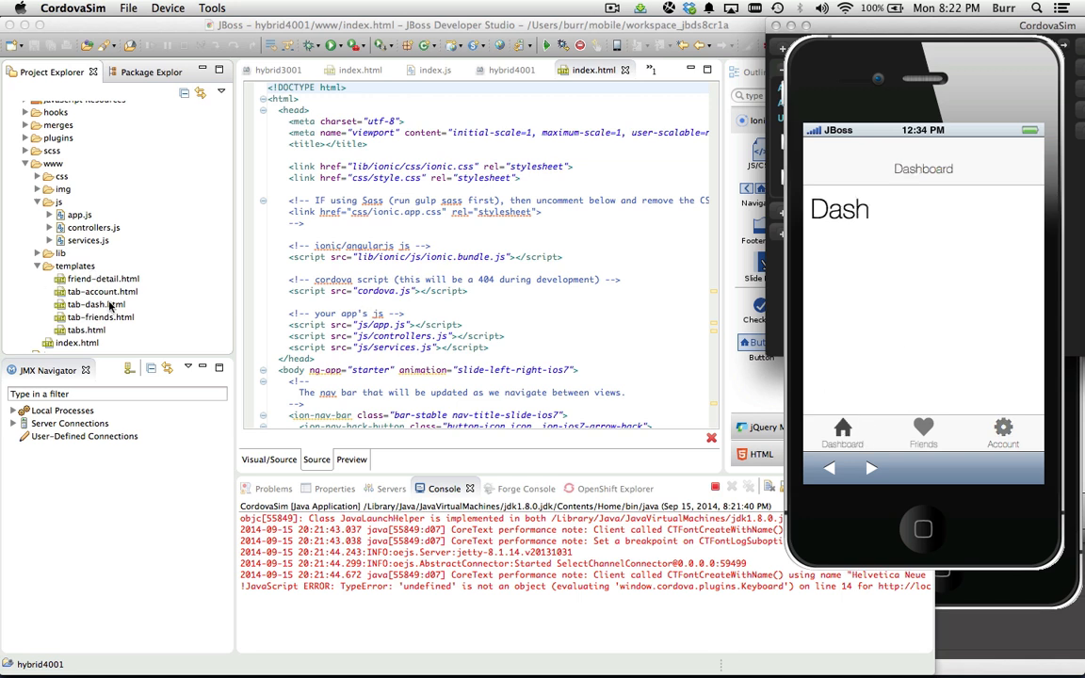
Open tab-dash.html, try 'JBoss' in the Dash heading, revert it, and add a blank line below.
{"action": "double_click", "coordinate": [95, 303]}
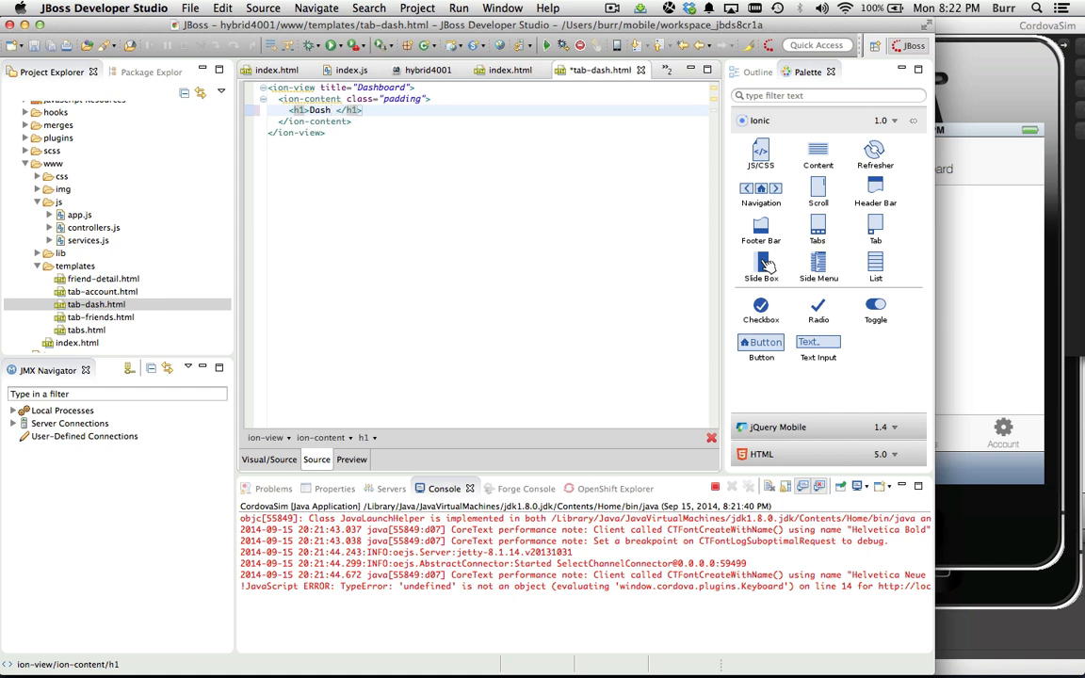
{"action": "type", "text": "JBoss222"}
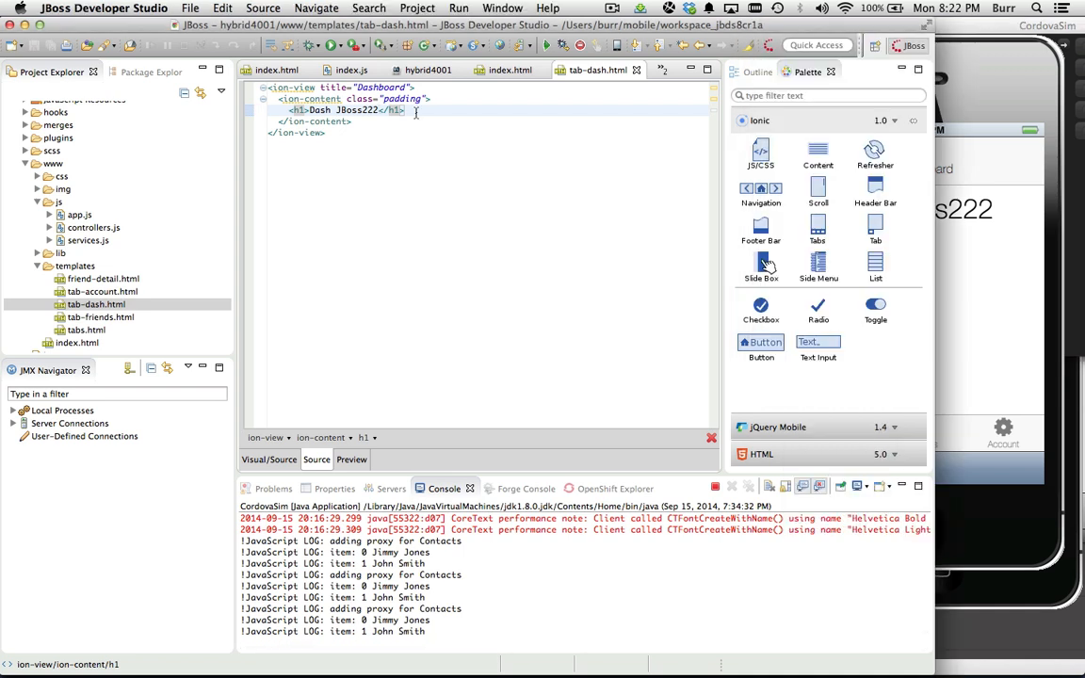
{"action": "left_click", "coordinate": [382, 110]}
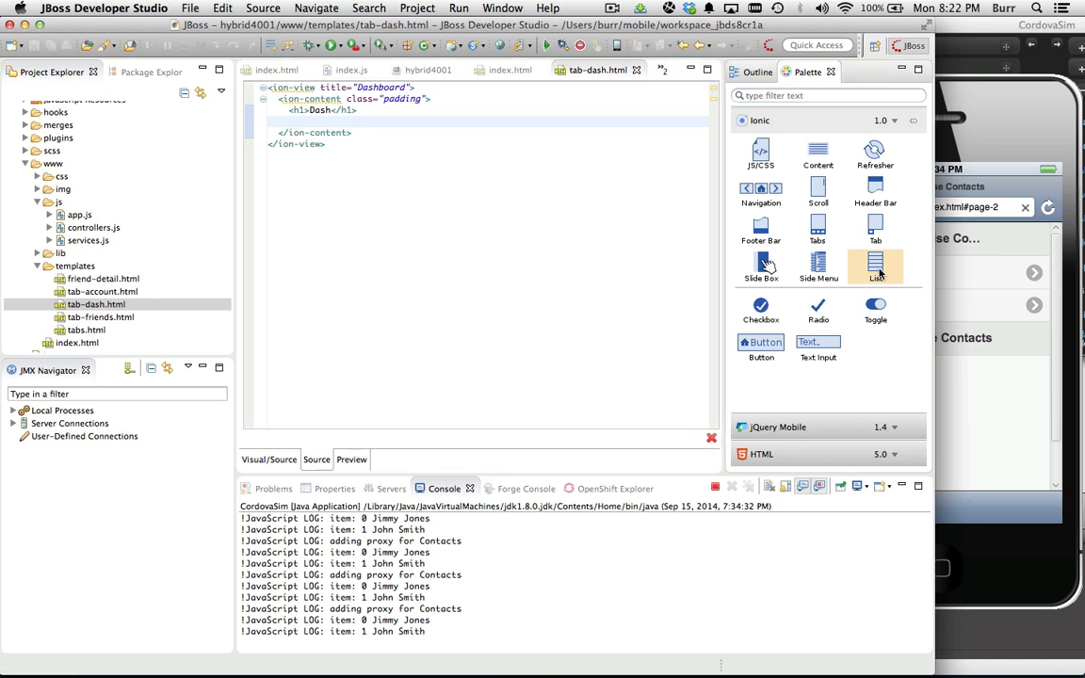
Insert an Ionic list: Milk with ion-bag, Beer with ion-beer, Trash Bags with ion-clock.
{"action": "left_click", "coordinate": [874, 266]}
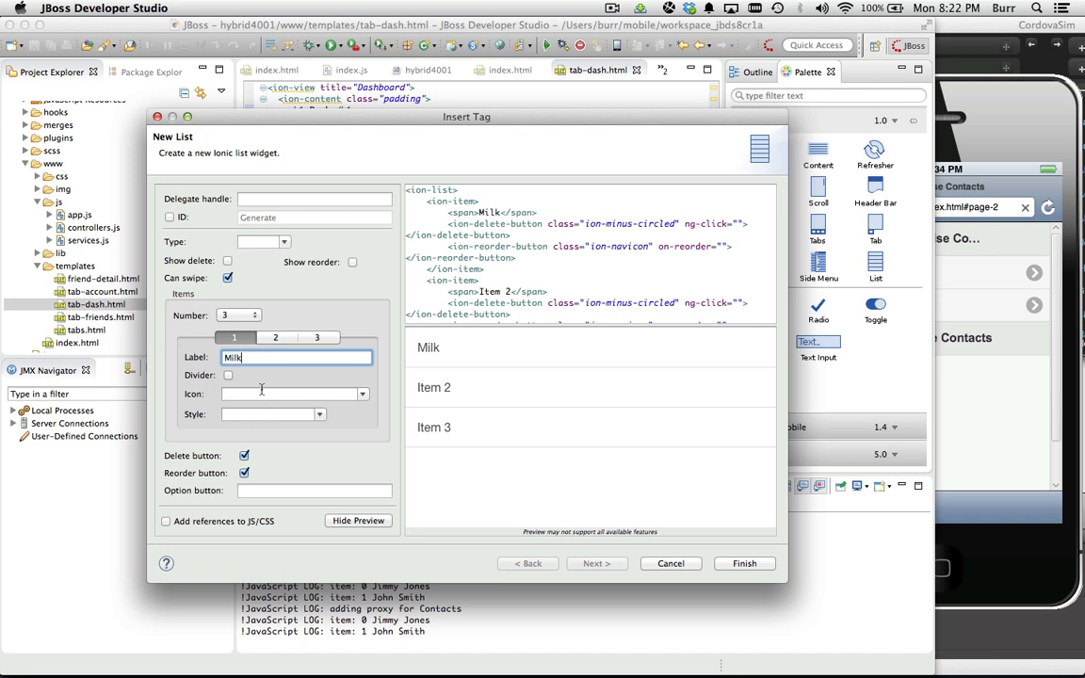
{"action": "left_click", "coordinate": [288, 393]}
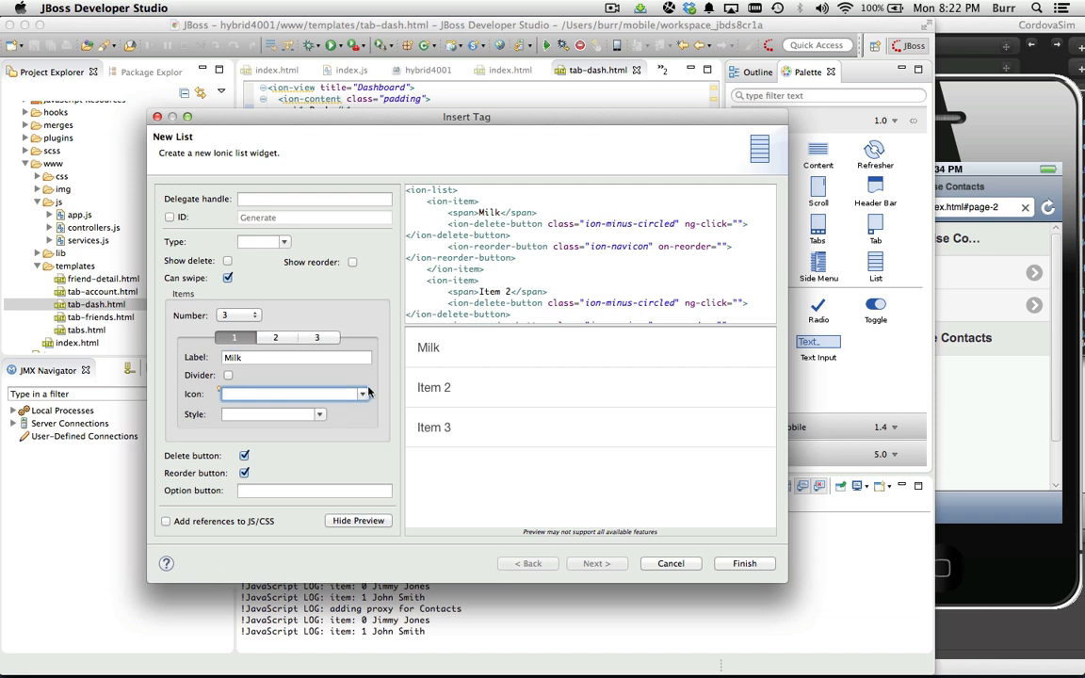
{"action": "left_click", "coordinate": [361, 393]}
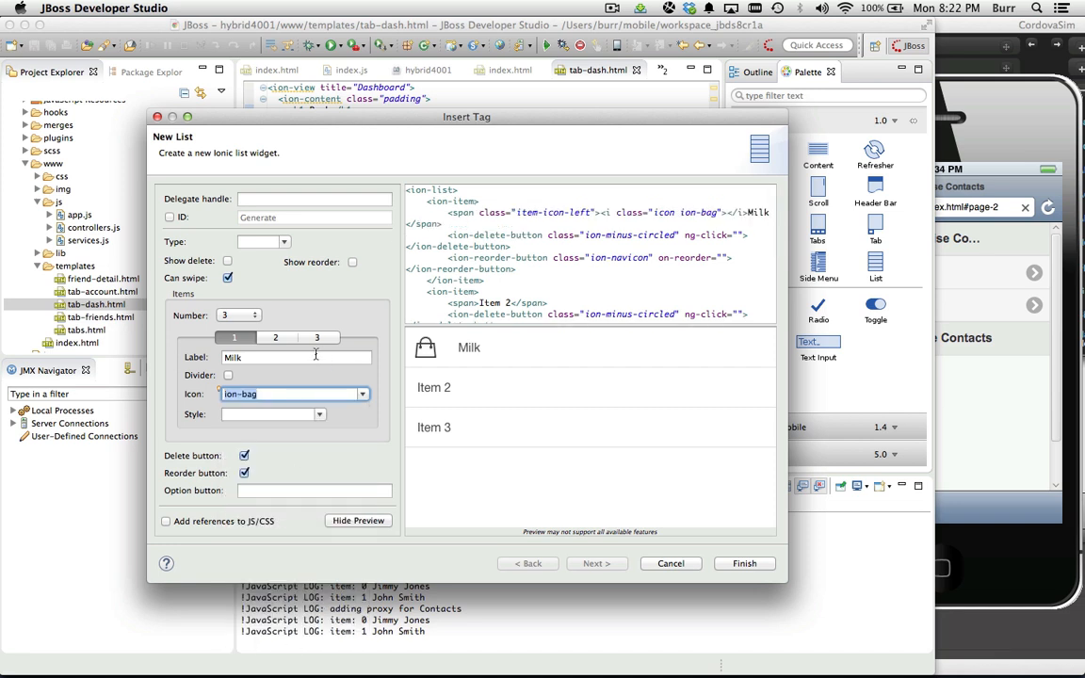
{"action": "left_click", "coordinate": [275, 337]}
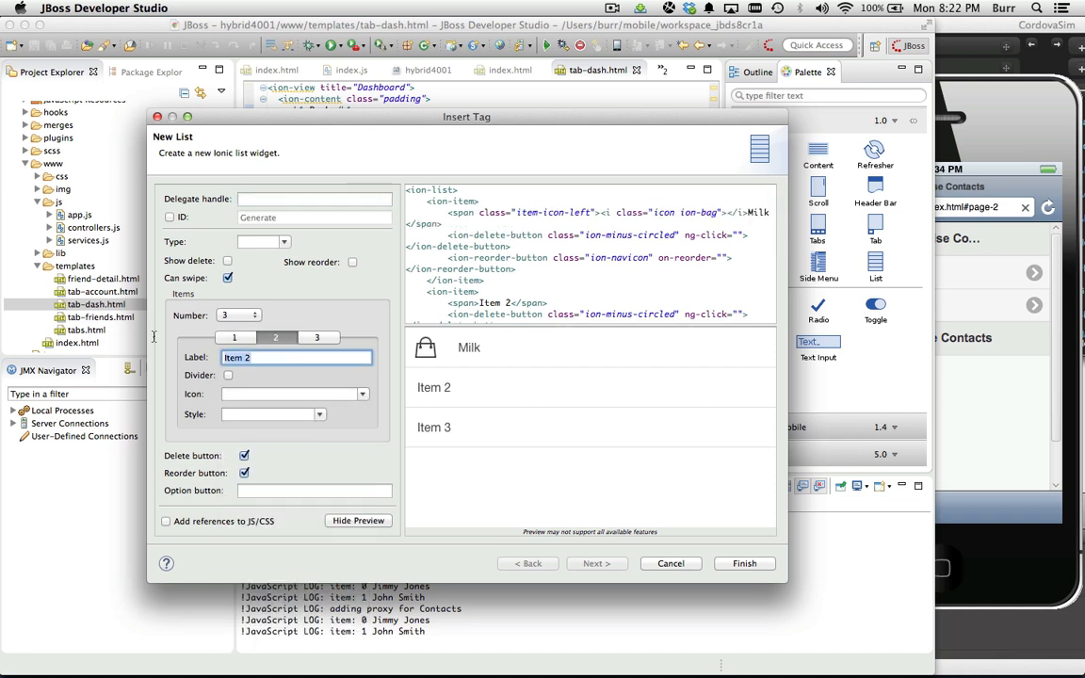
{"action": "type", "text": "Beer"}
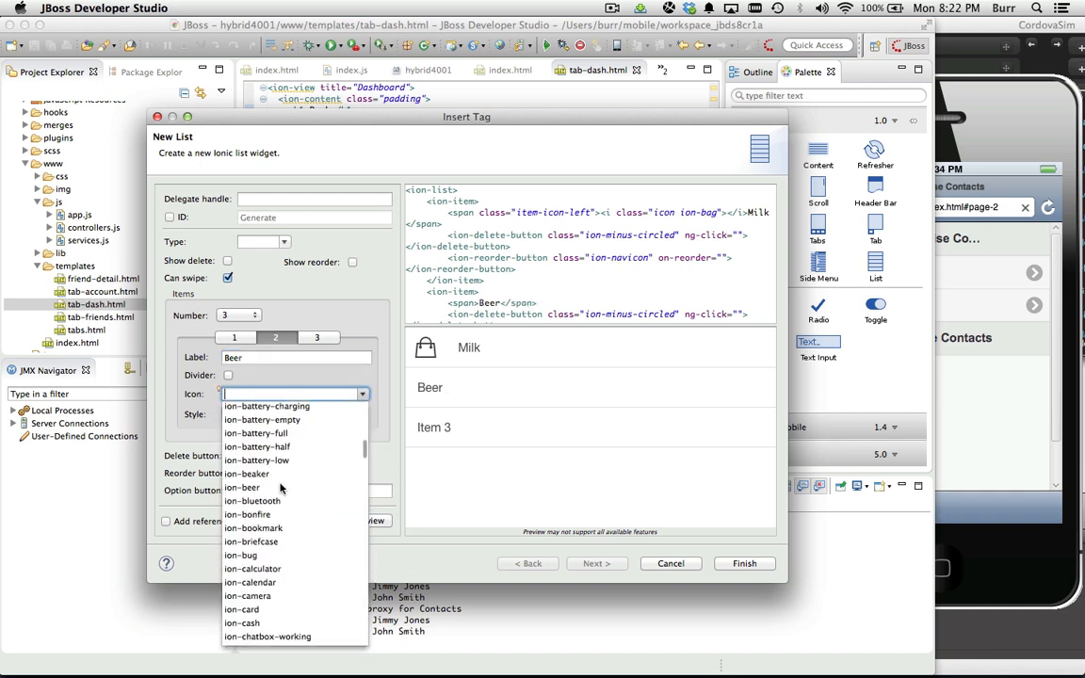
{"action": "left_click", "coordinate": [241, 487]}
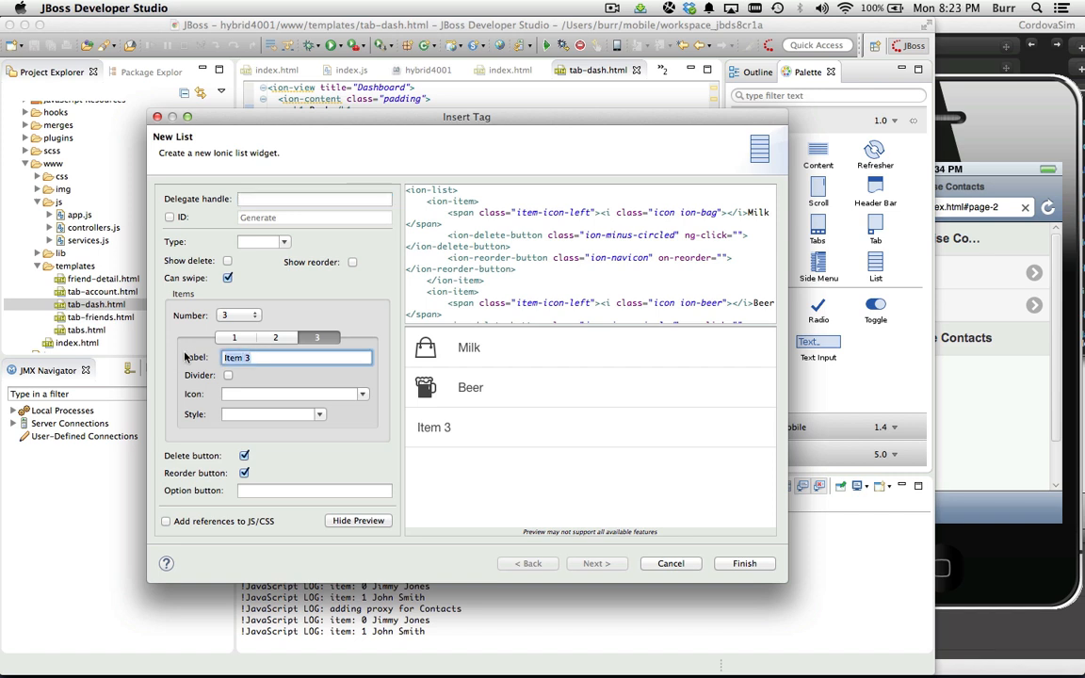
{"action": "type", "text": "Trash Bags"}
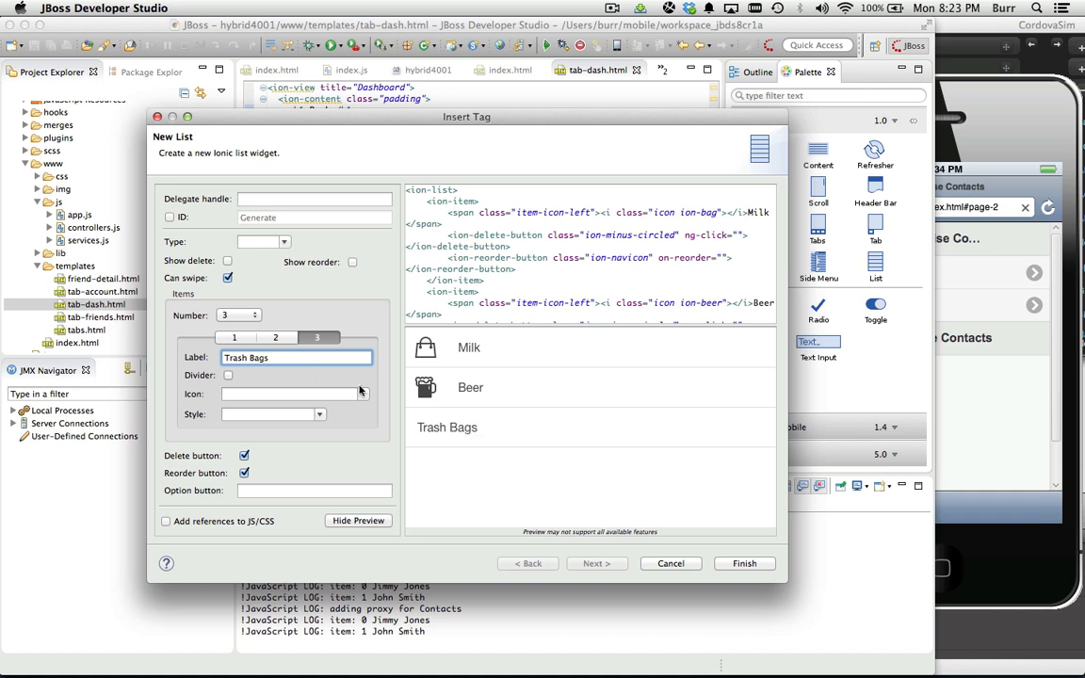
{"action": "left_click", "coordinate": [362, 393]}
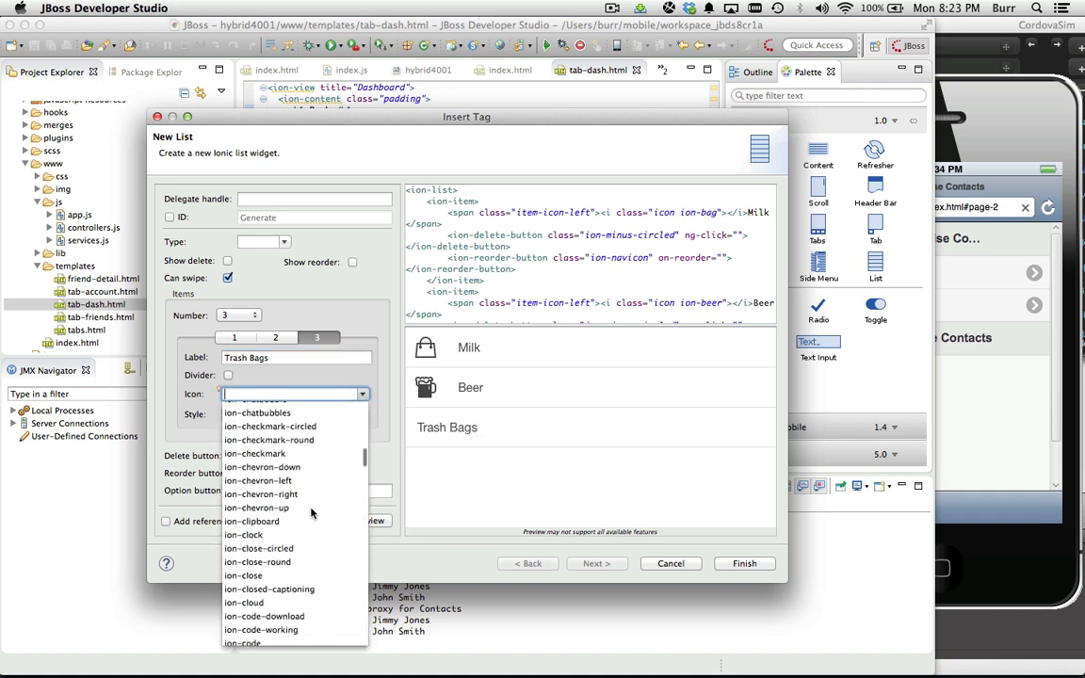
{"action": "left_click", "coordinate": [243, 535]}
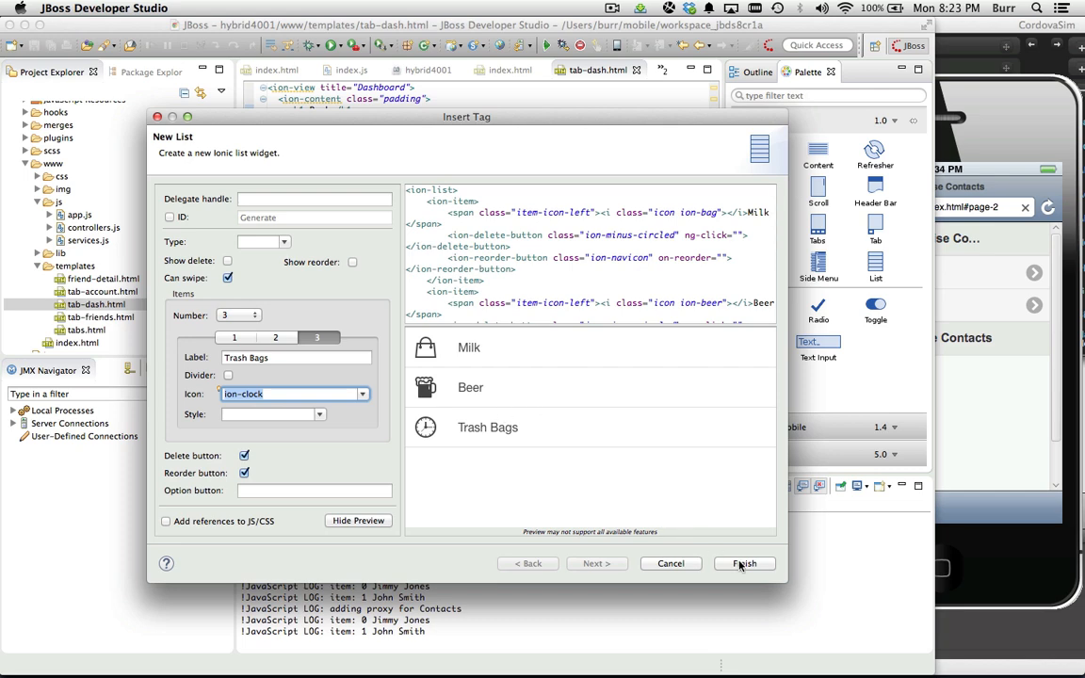
{"action": "left_click", "coordinate": [743, 563]}
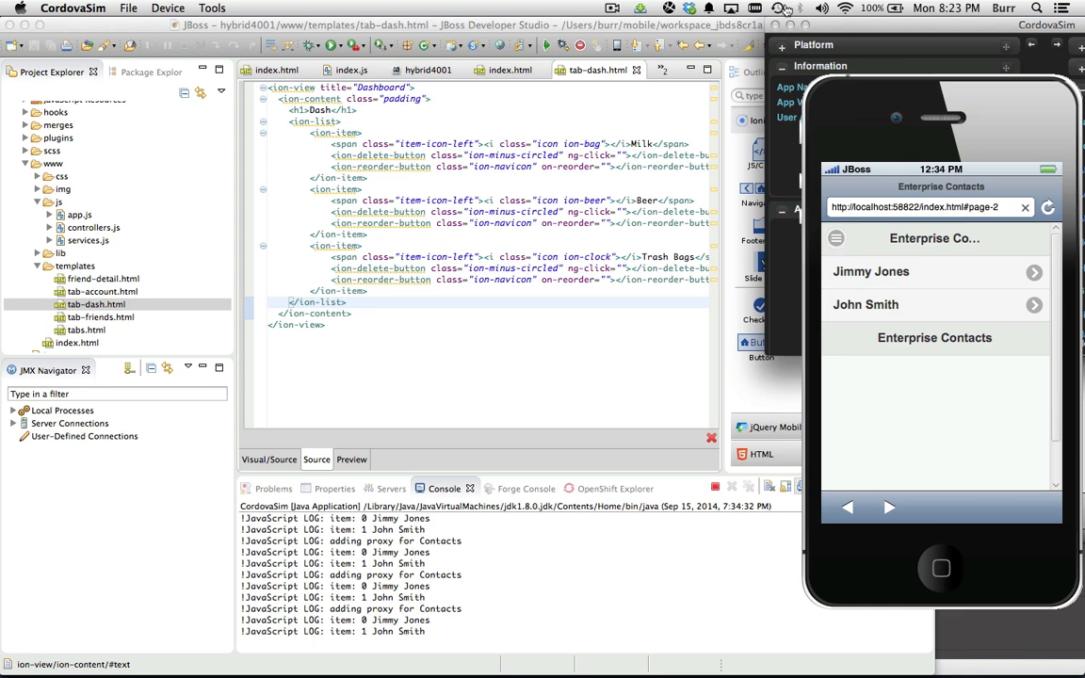
Reload CordovaSim to display the Dash page's Milk, Beer and Trash Bags list.
{"action": "left_click", "coordinate": [72, 8]}
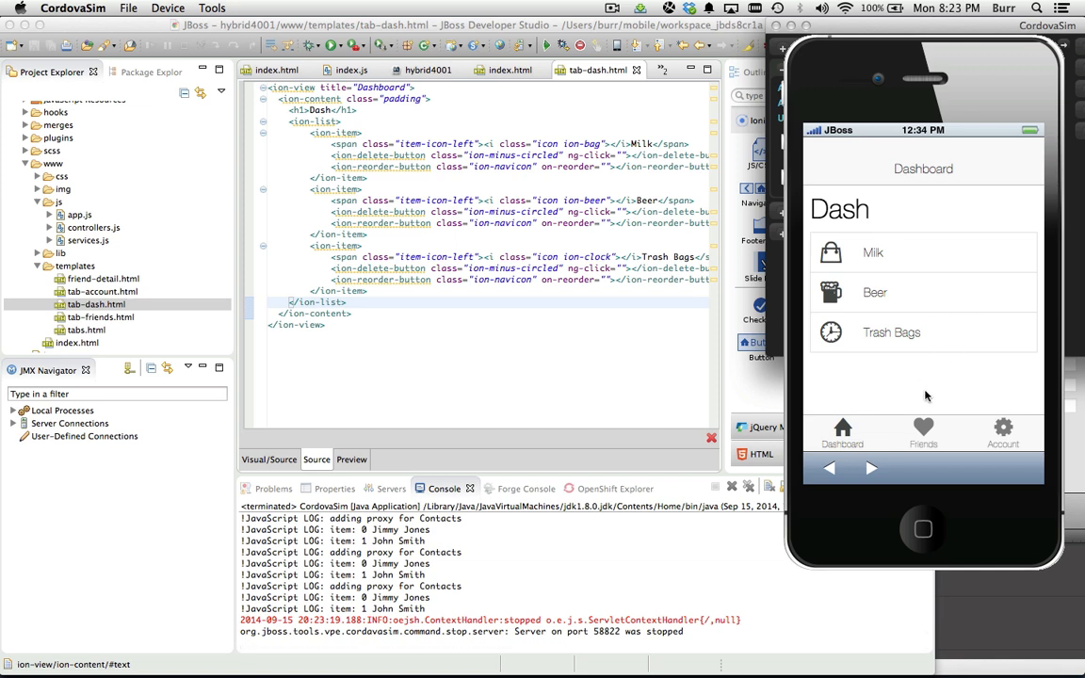
{"action": "mouse_move", "coordinate": [526, 238]}
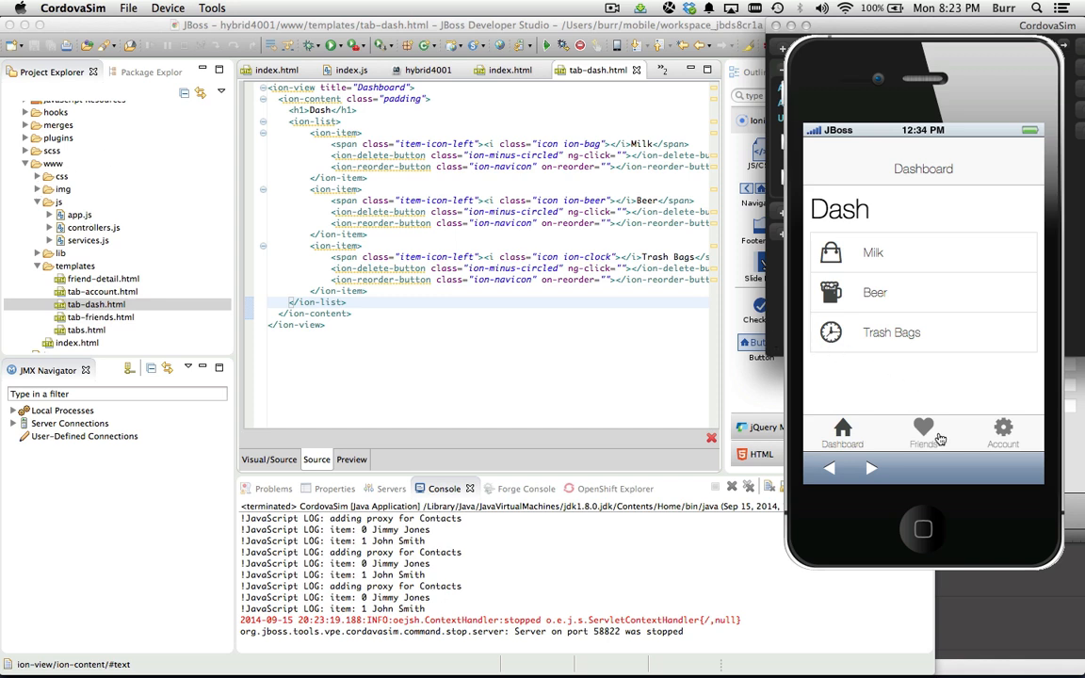
View the Friends tab, find the friend name binding in tab-friends.html, and select services.js.
{"action": "left_click", "coordinate": [923, 433]}
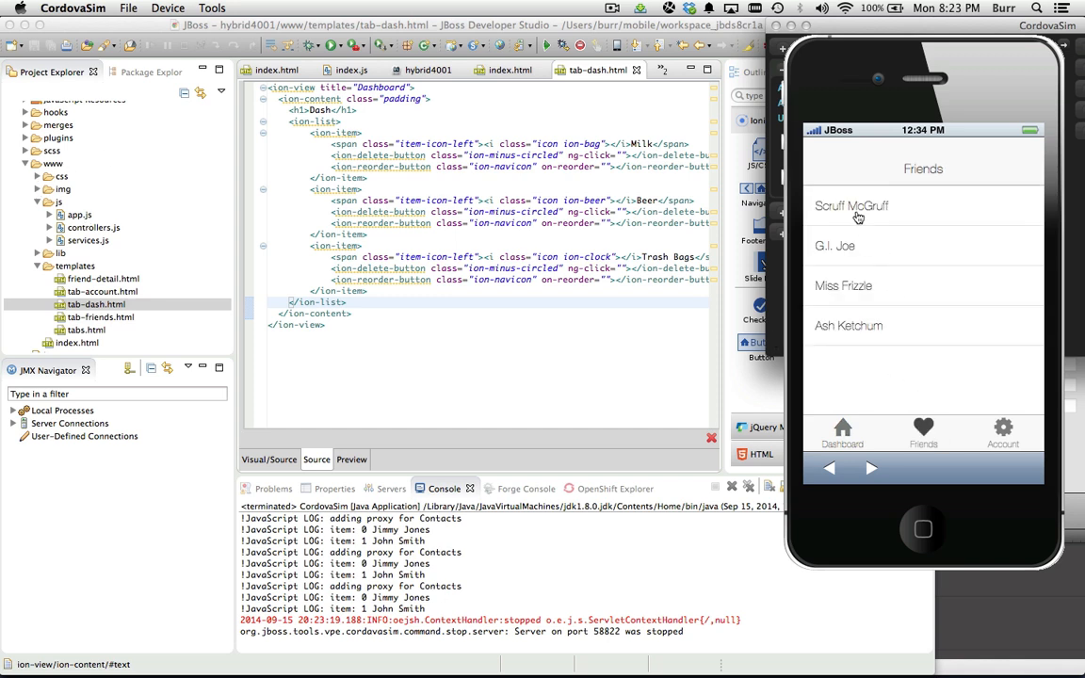
{"action": "mouse_move", "coordinate": [876, 236]}
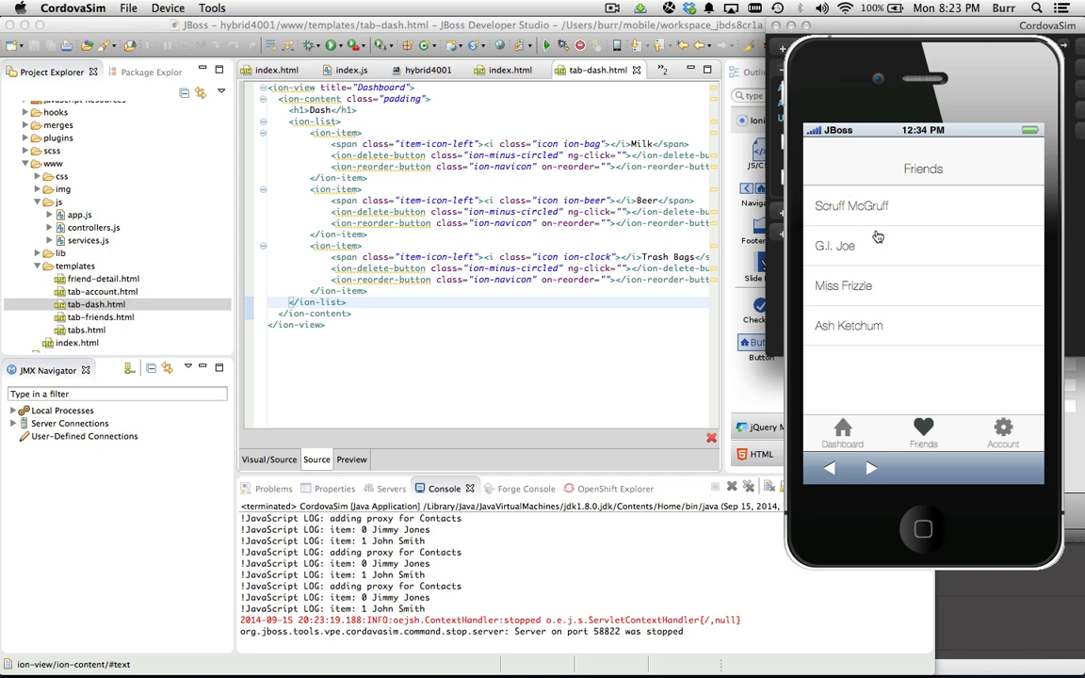
{"action": "mouse_move", "coordinate": [922, 344]}
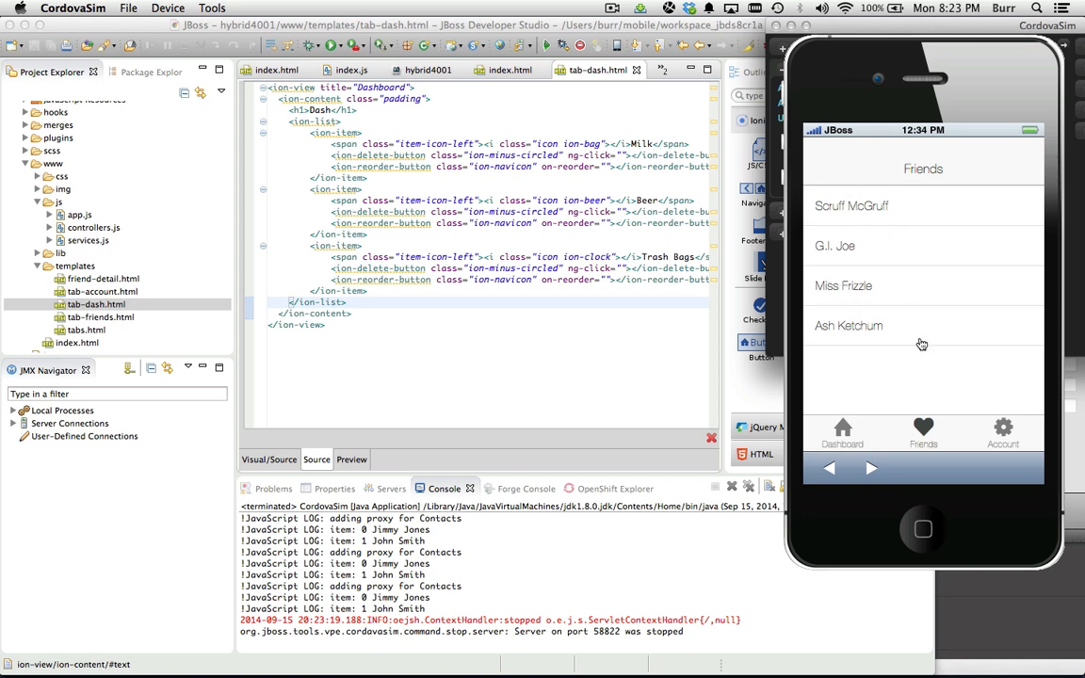
{"action": "scroll", "scroll_direction": "down", "scroll_amount": 3}
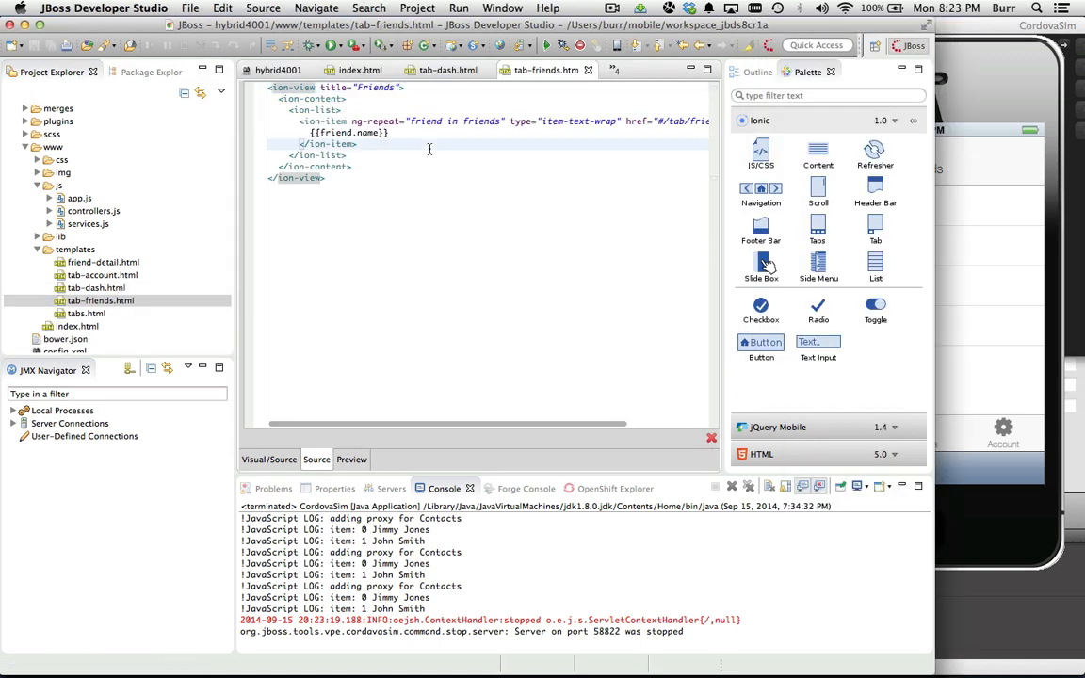
{"action": "left_click", "coordinate": [429, 132]}
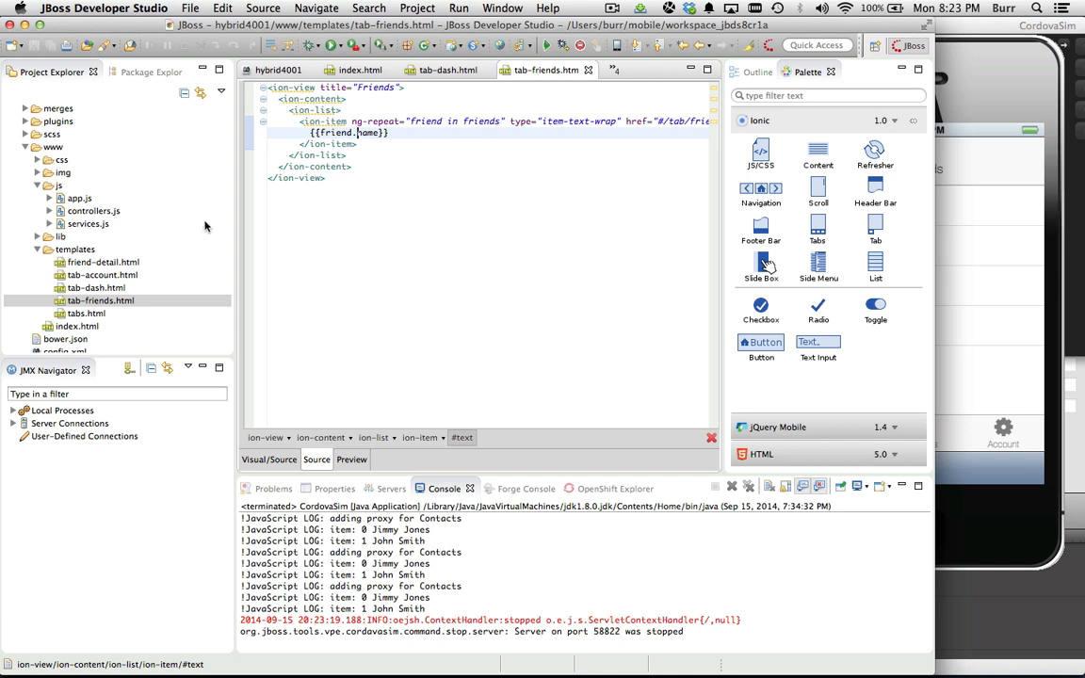
{"action": "left_click", "coordinate": [87, 223]}
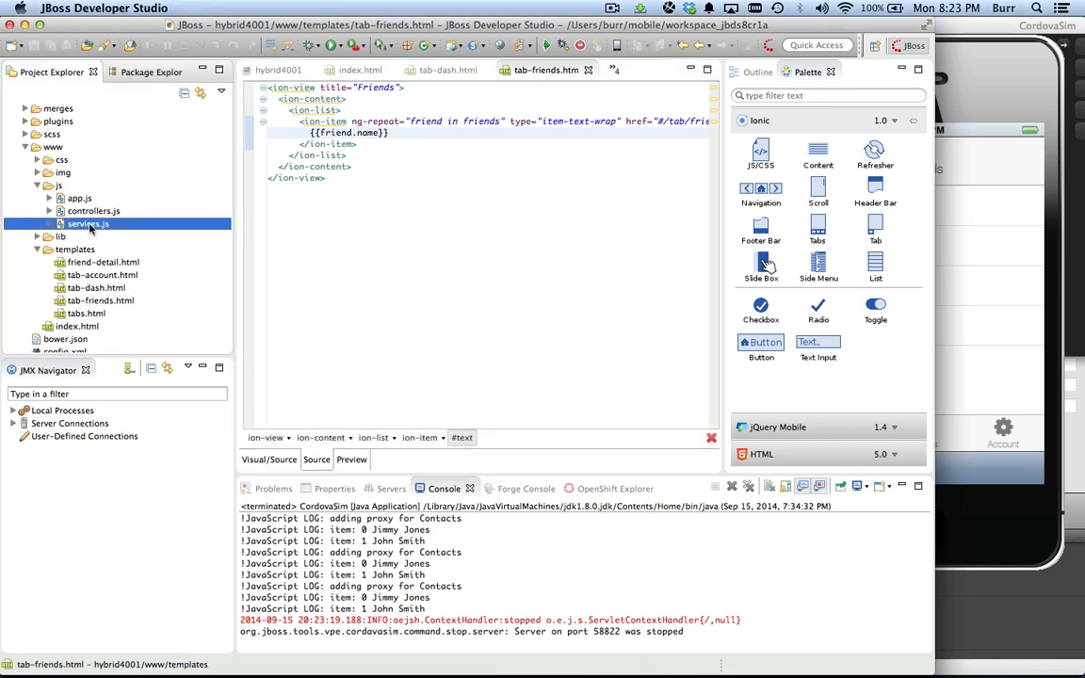
Open services.js and review the first friend's id and name entry.
{"action": "double_click", "coordinate": [88, 223]}
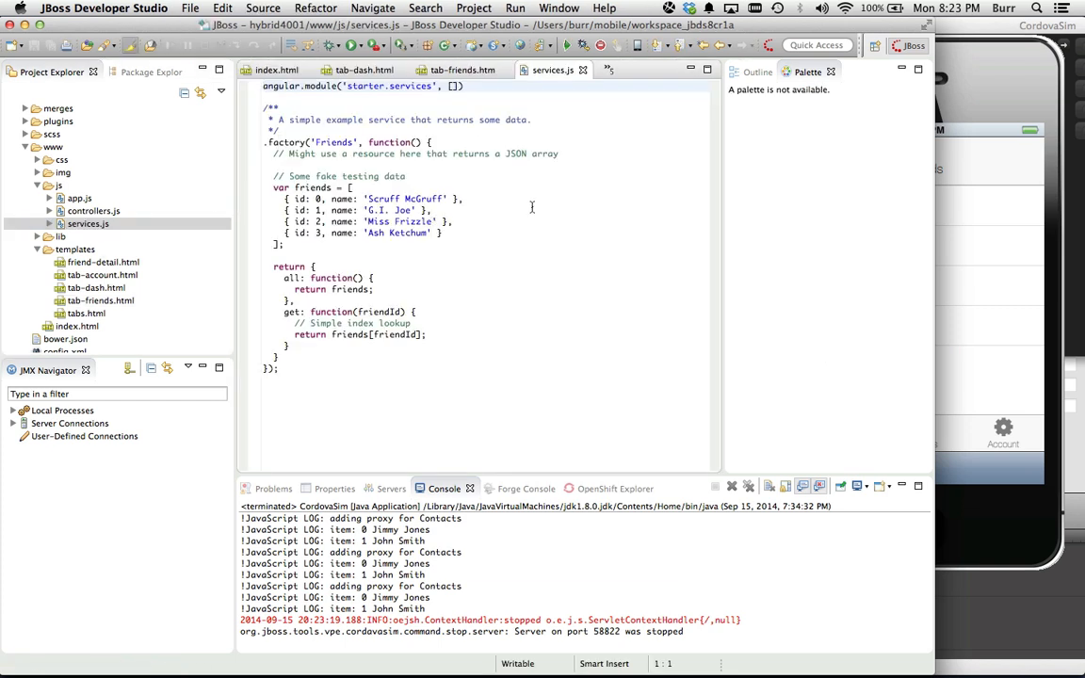
{"action": "left_click", "coordinate": [432, 210]}
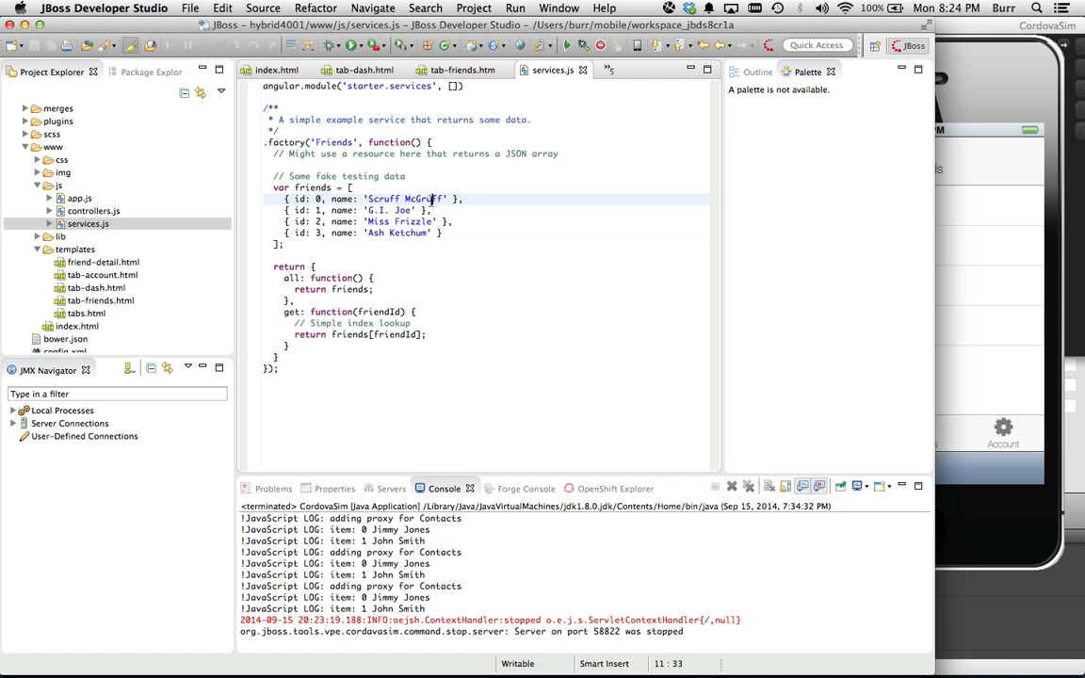
{"action": "left_click", "coordinate": [462, 70]}
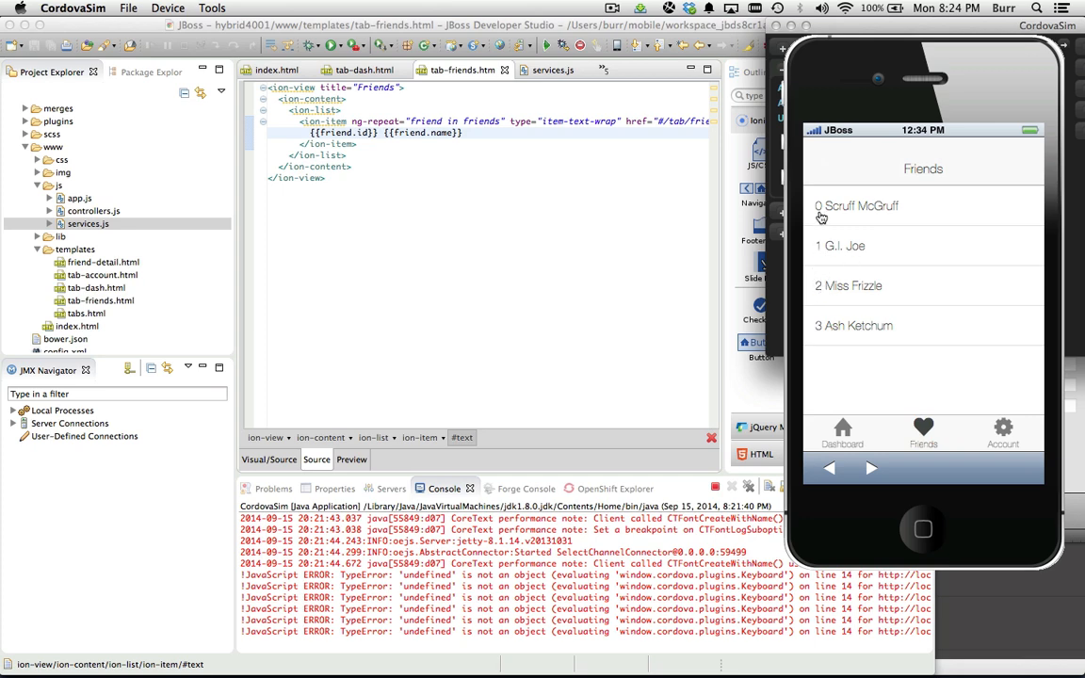
{"action": "mouse_move", "coordinate": [488, 154]}
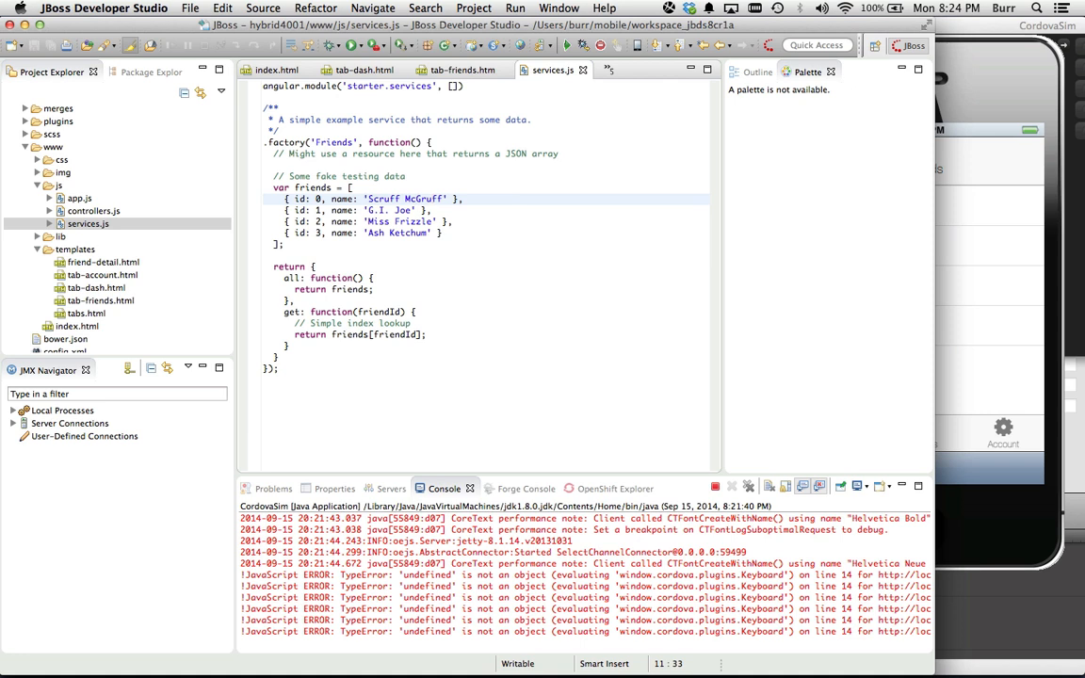
{"action": "type", "text": ", phone : '"}
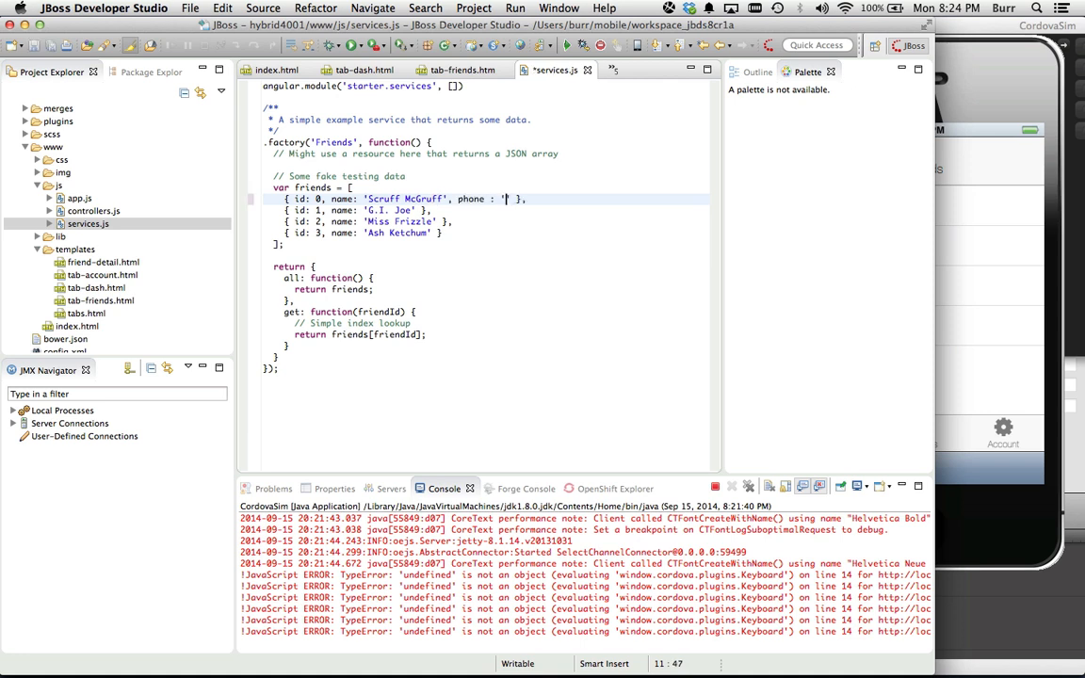
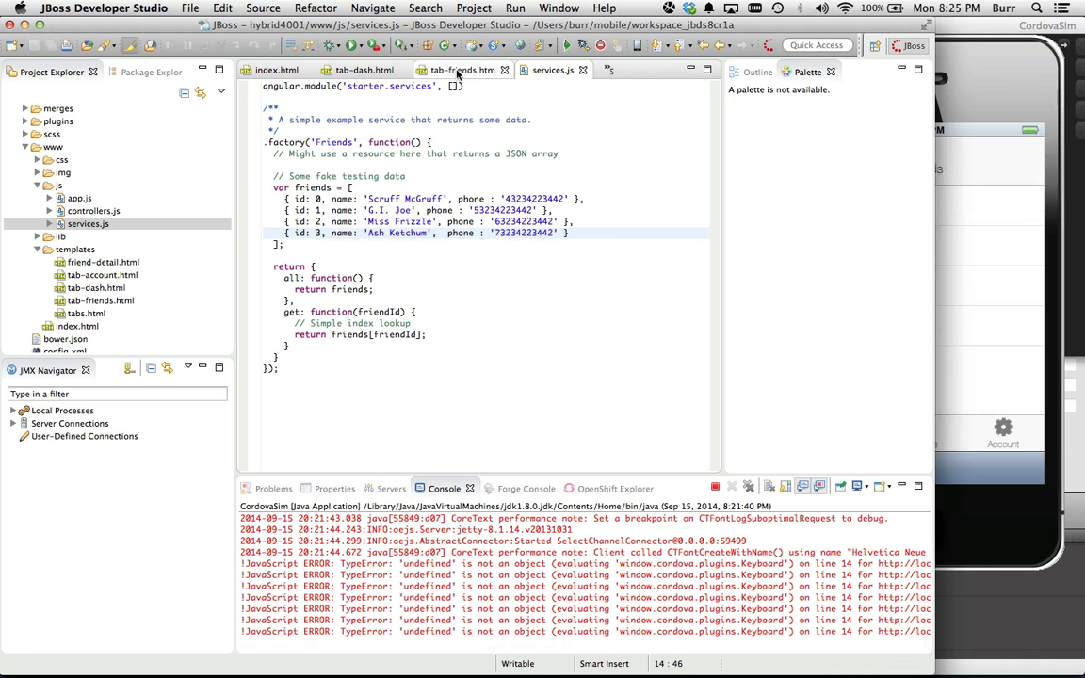
{"action": "left_click", "coordinate": [461, 69]}
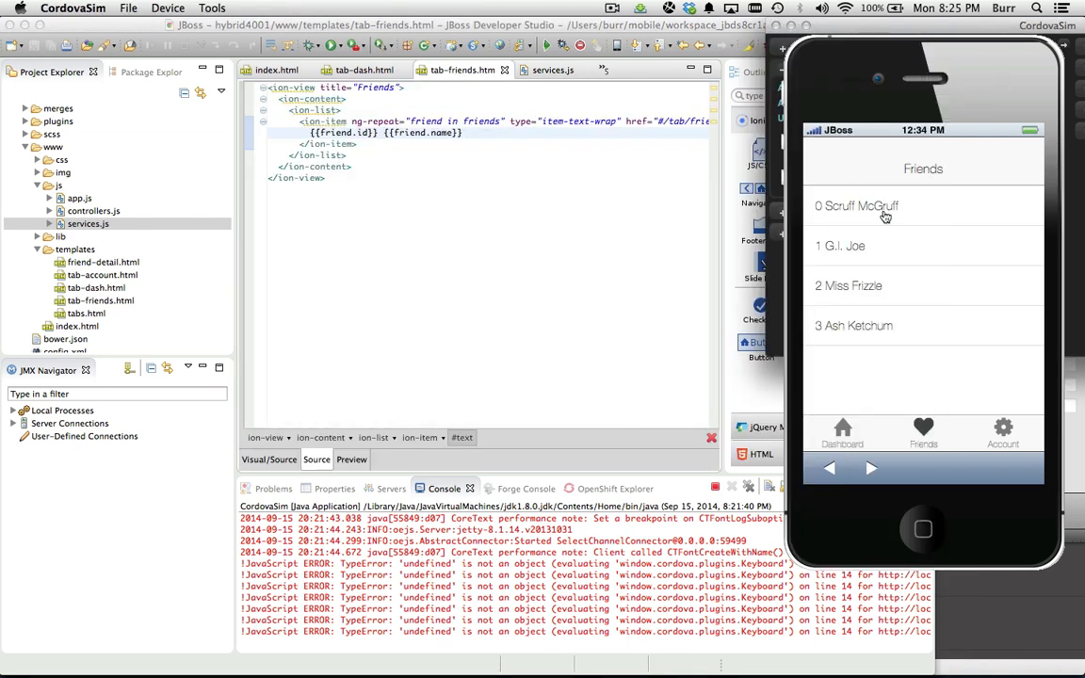
Open Scruff McGruff's detail view and begin a <p> with a {{ }} binding in friend-detail.html.
{"action": "left_click", "coordinate": [856, 205]}
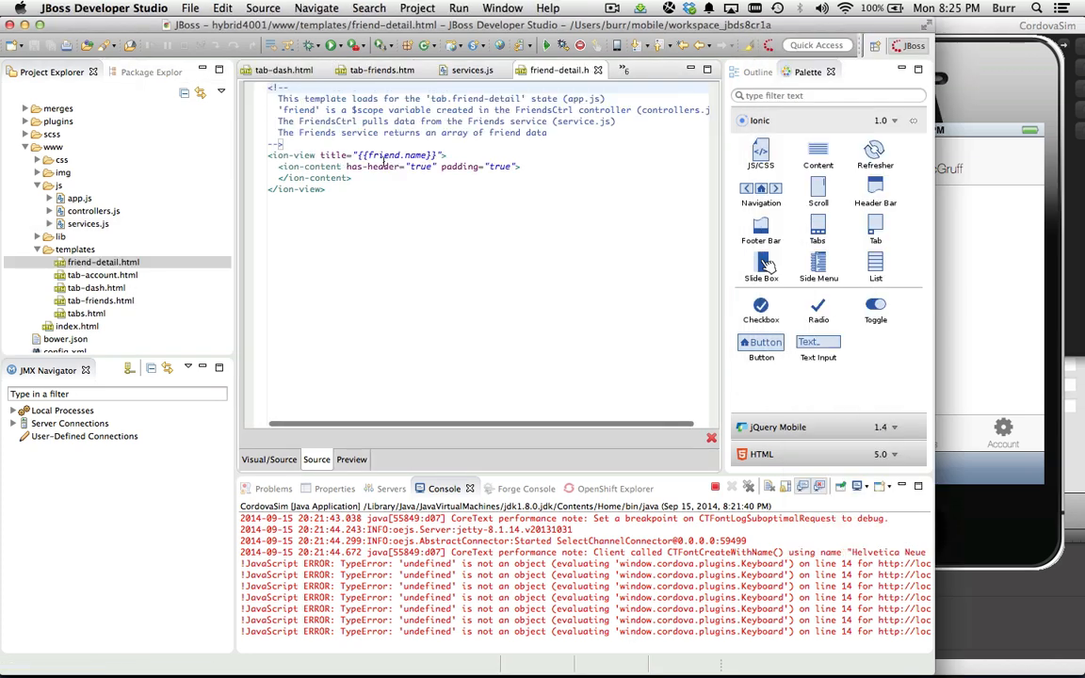
{"action": "type", "text": "p"}
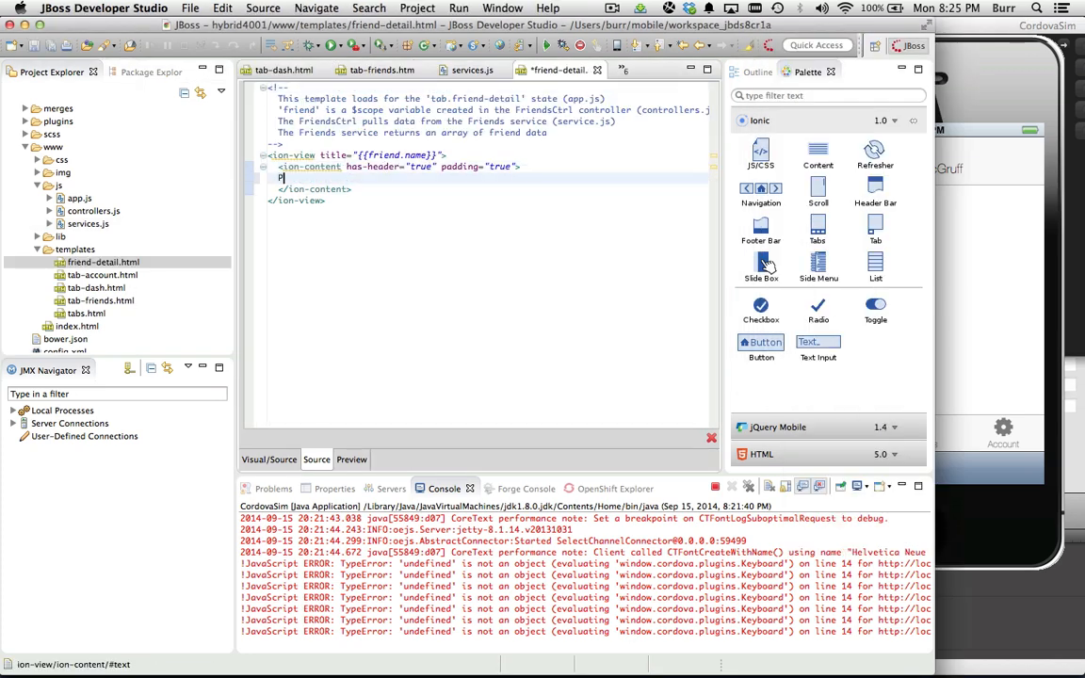
{"action": "type", "text": "{{"}
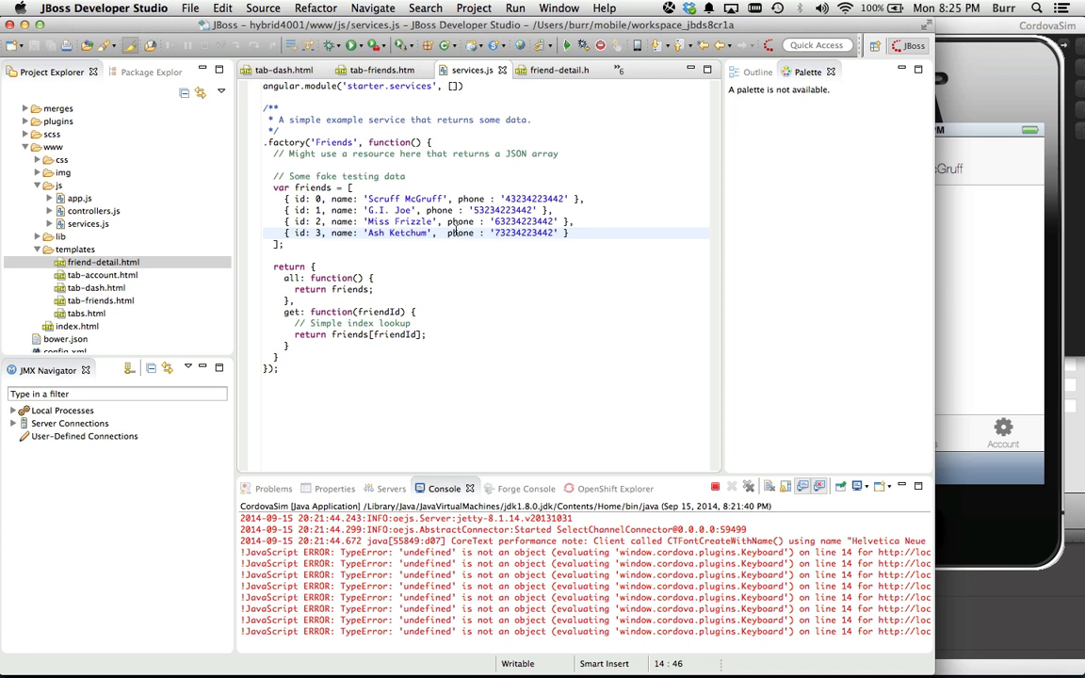
Open controllers.js and then app.js from the hybrid4001 project.
{"action": "left_click", "coordinate": [92, 210]}
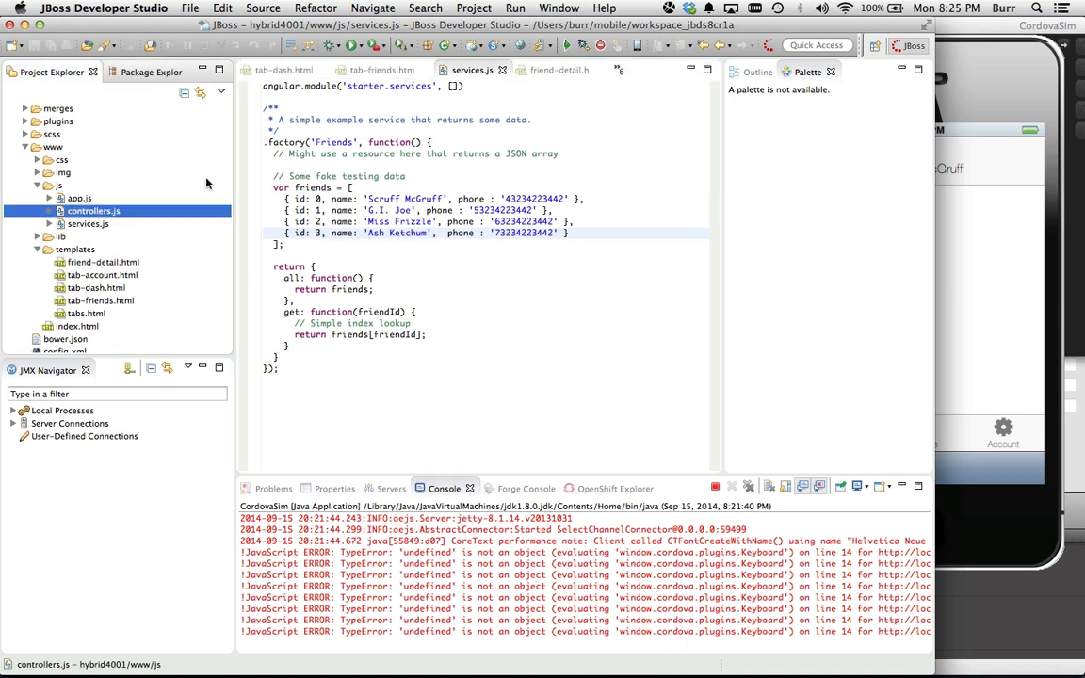
{"action": "left_click", "coordinate": [93, 210]}
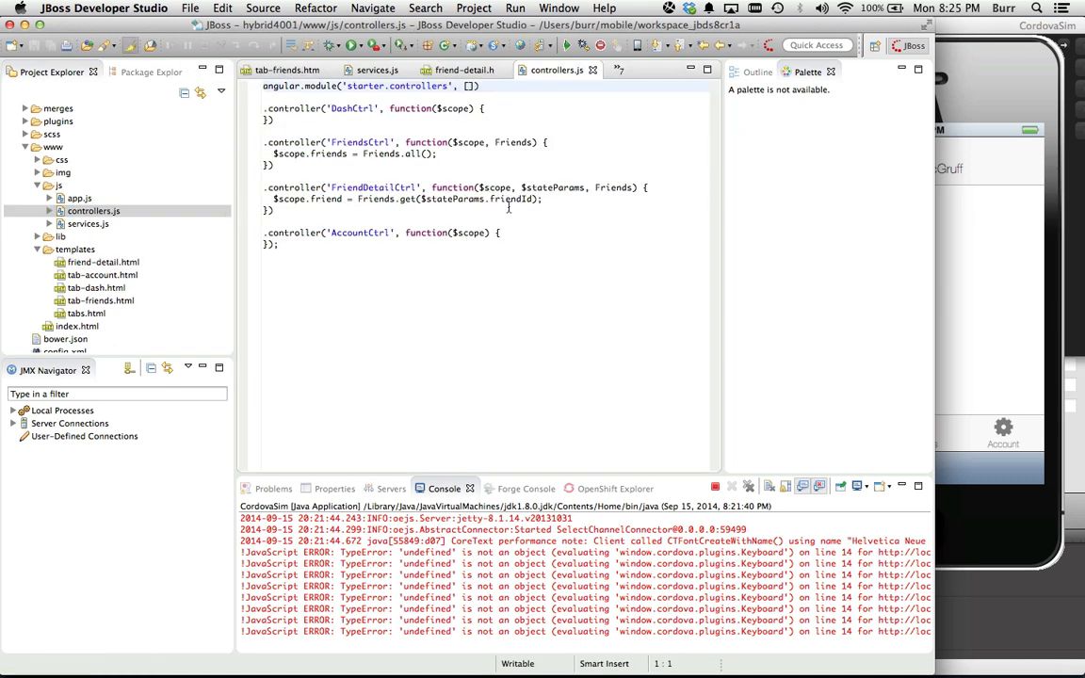
{"action": "mouse_move", "coordinate": [115, 198]}
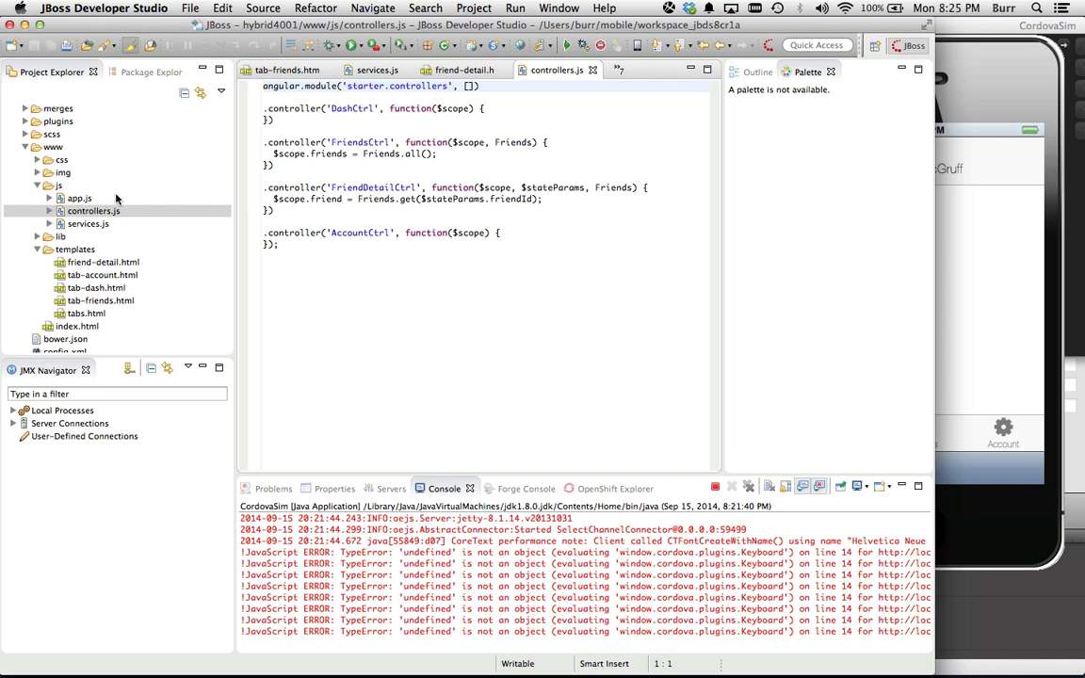
{"action": "double_click", "coordinate": [79, 198]}
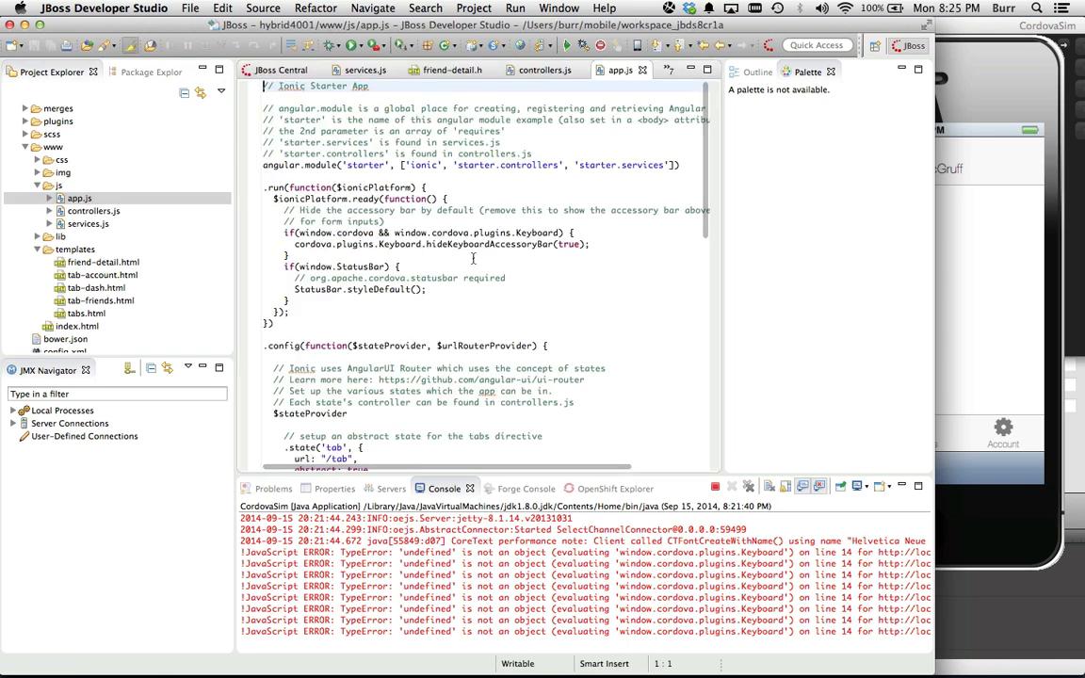
{"action": "scroll", "scroll_direction": "down", "scroll_amount": 3}
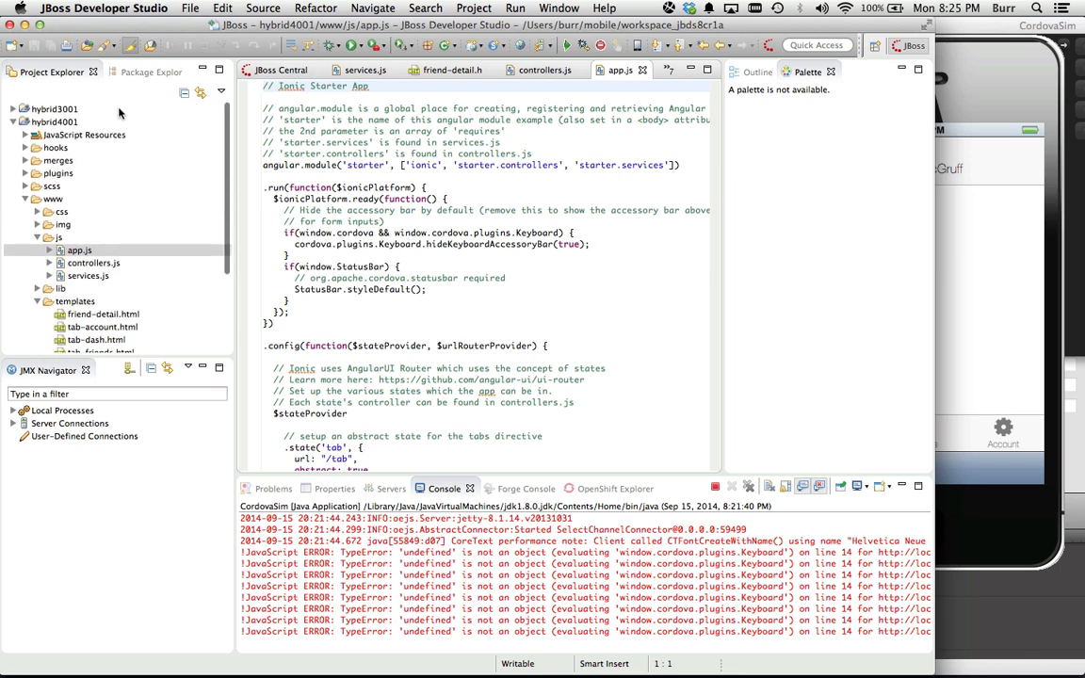
Switch hybrid4001 to the Apache Cordova 3.5.0 engine and run it on an Android device in background.
{"action": "right_click", "coordinate": [54, 119]}
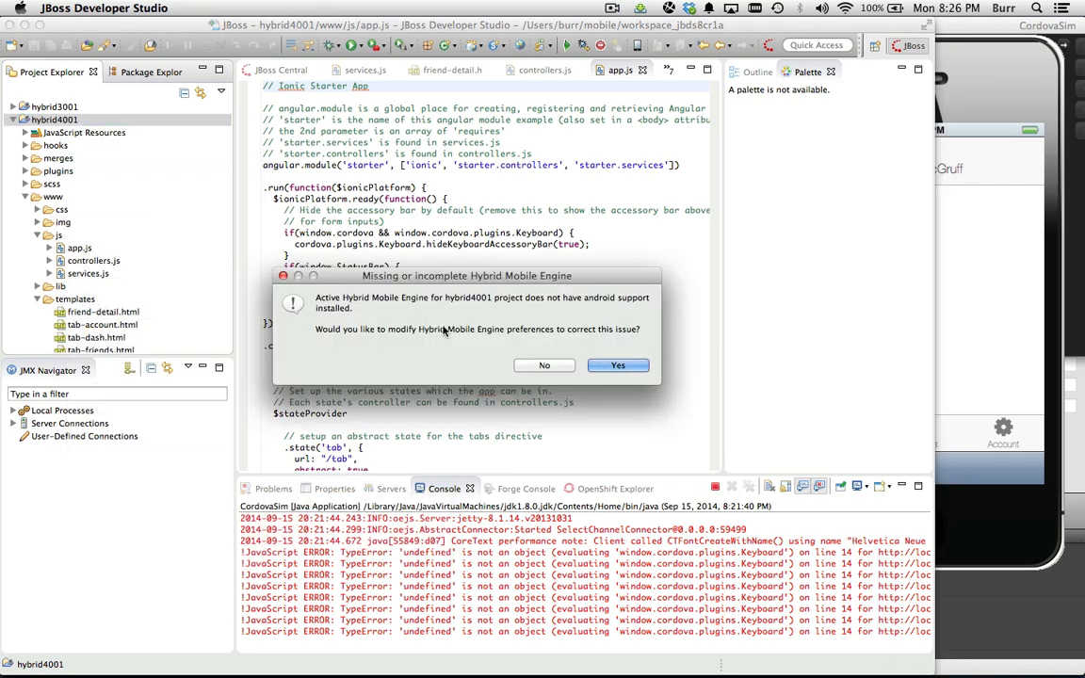
{"action": "left_click", "coordinate": [618, 365]}
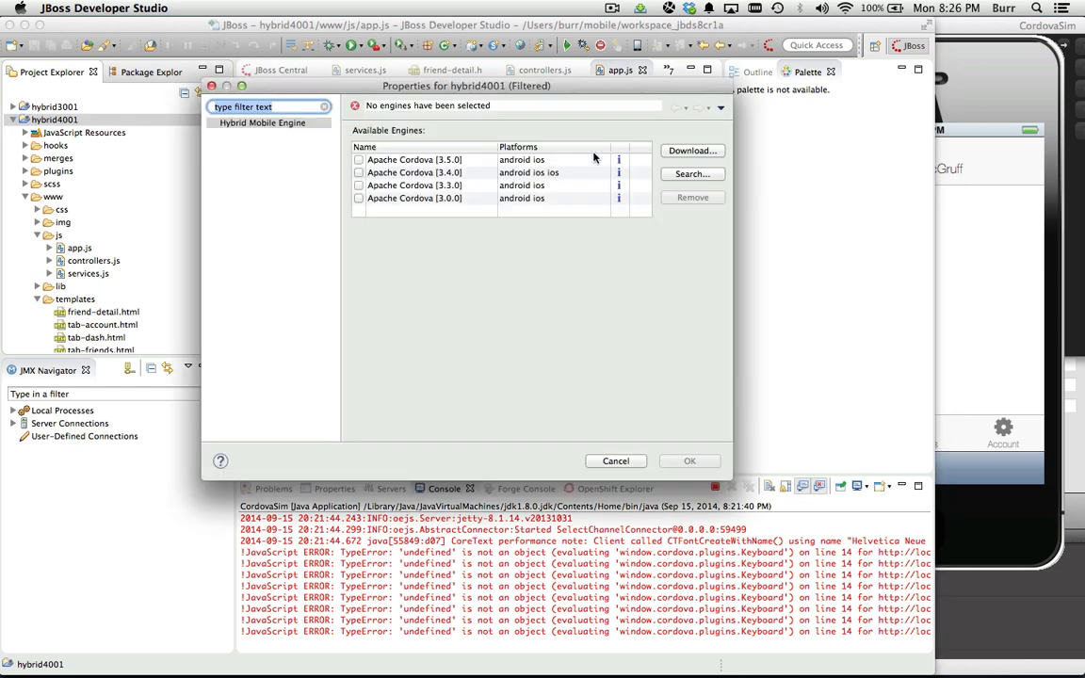
{"action": "left_click", "coordinate": [359, 159]}
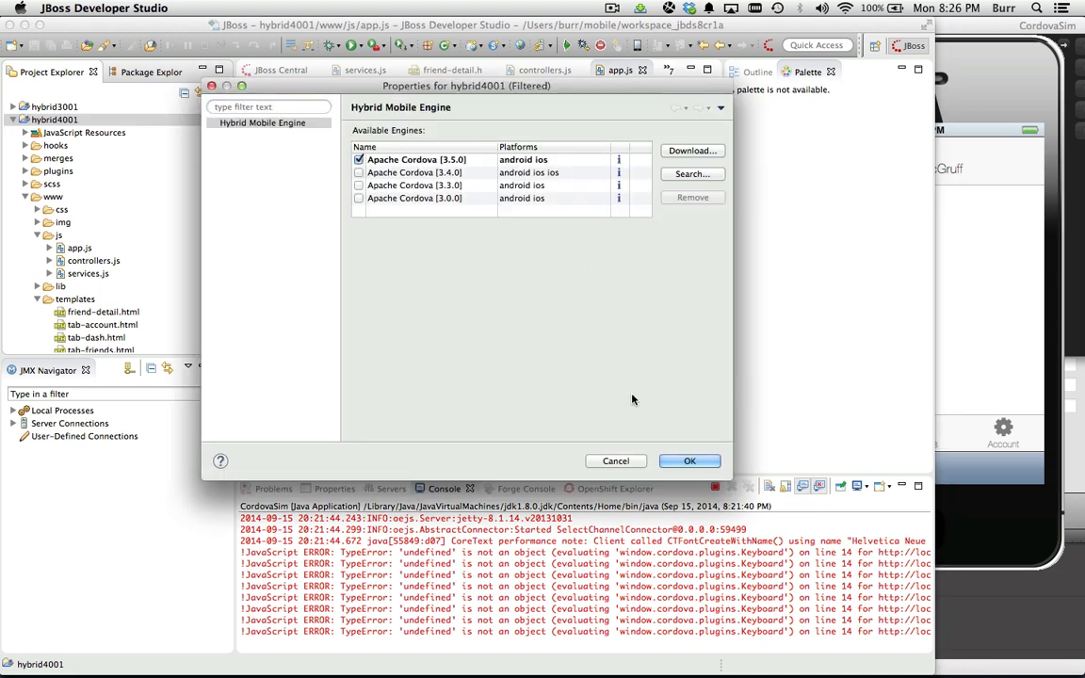
{"action": "mouse_move", "coordinate": [558, 298]}
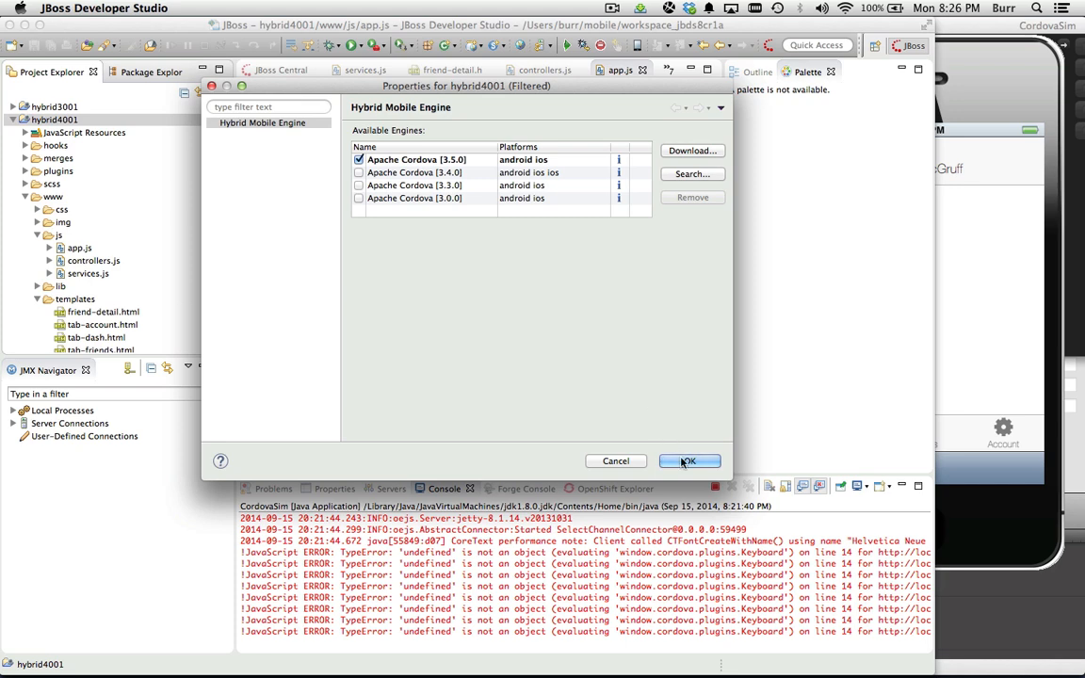
{"action": "left_click", "coordinate": [688, 461]}
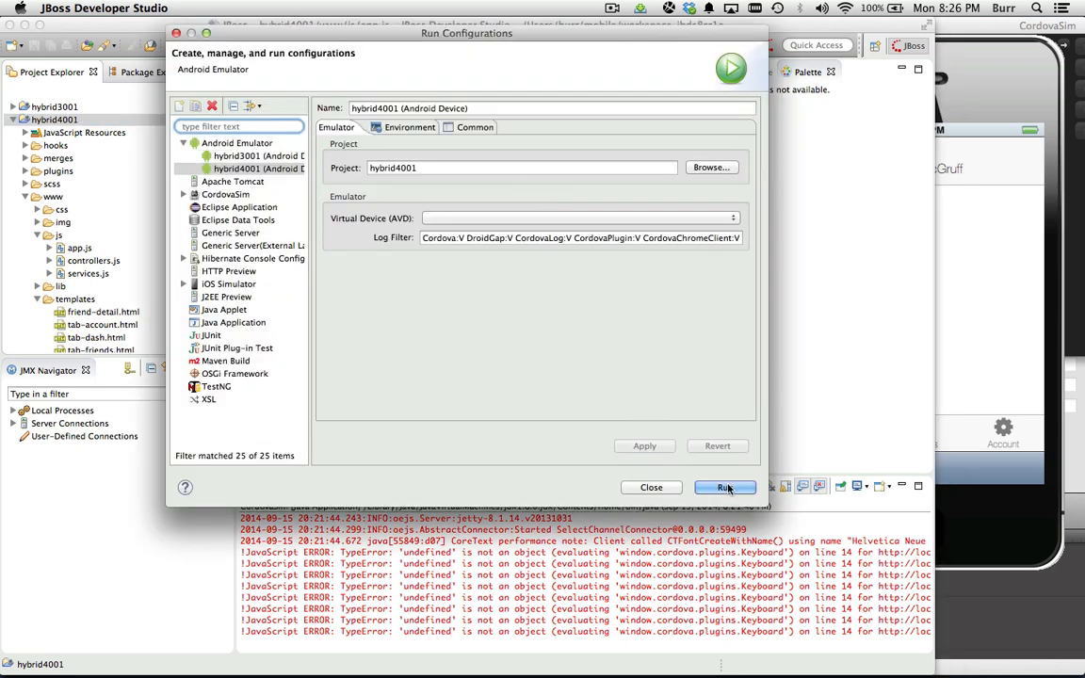
{"action": "left_click", "coordinate": [725, 486]}
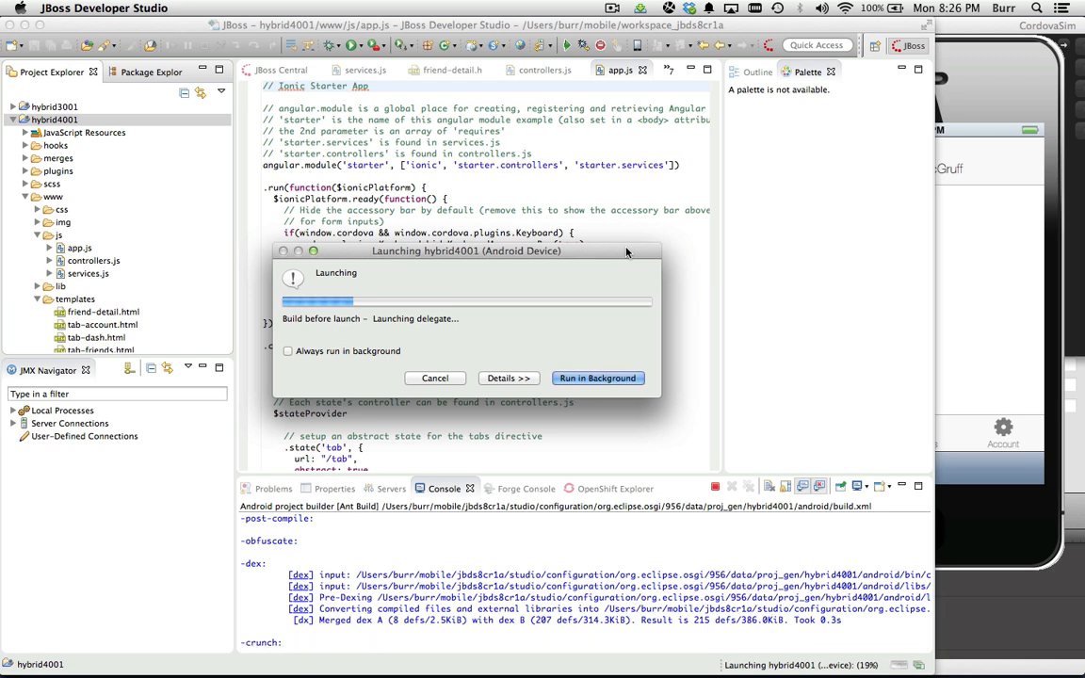
{"action": "mouse_move", "coordinate": [554, 607]}
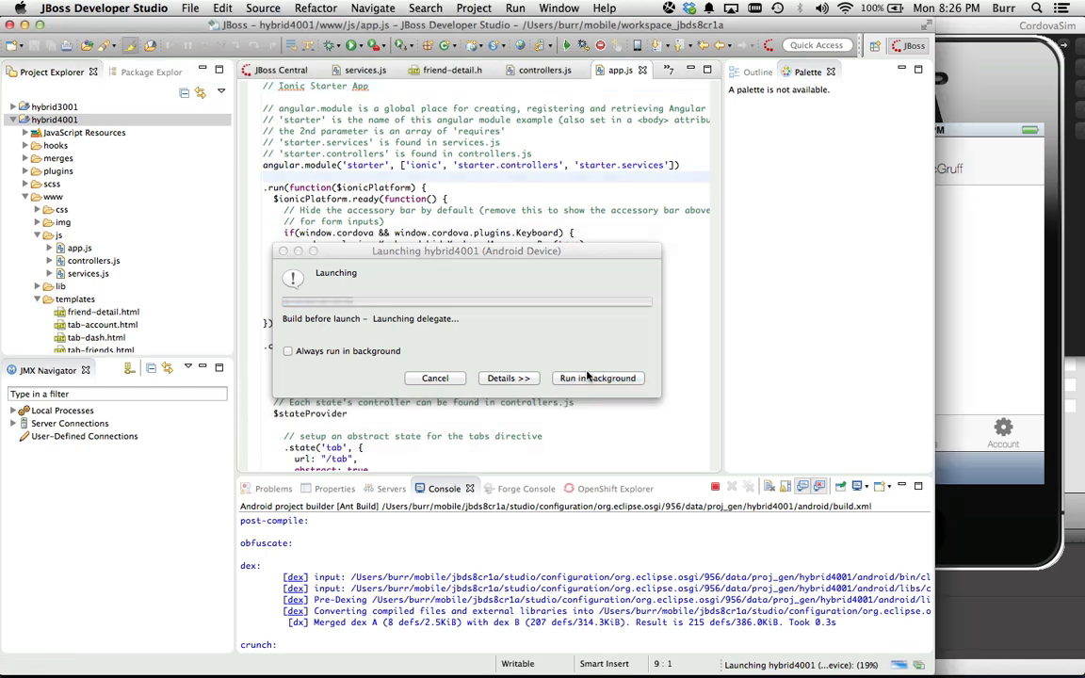
{"action": "left_click", "coordinate": [597, 377]}
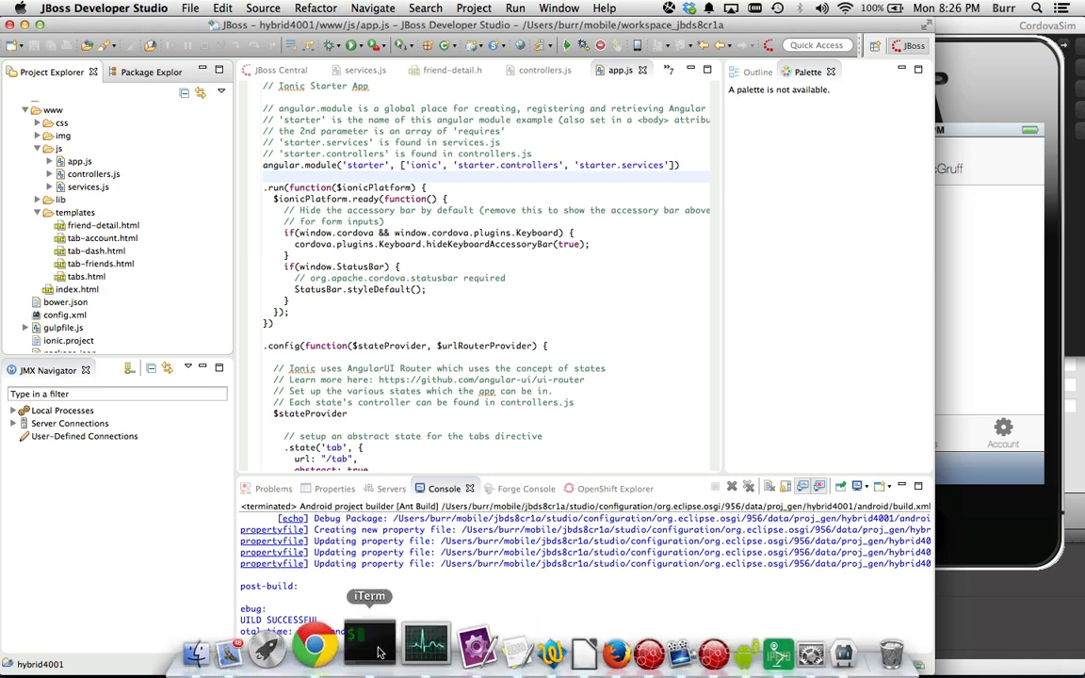
Run 'ionic start hybrid5001' in iTerm, then show the phone screen in IPEVO Presenter.
{"action": "left_click", "coordinate": [370, 645]}
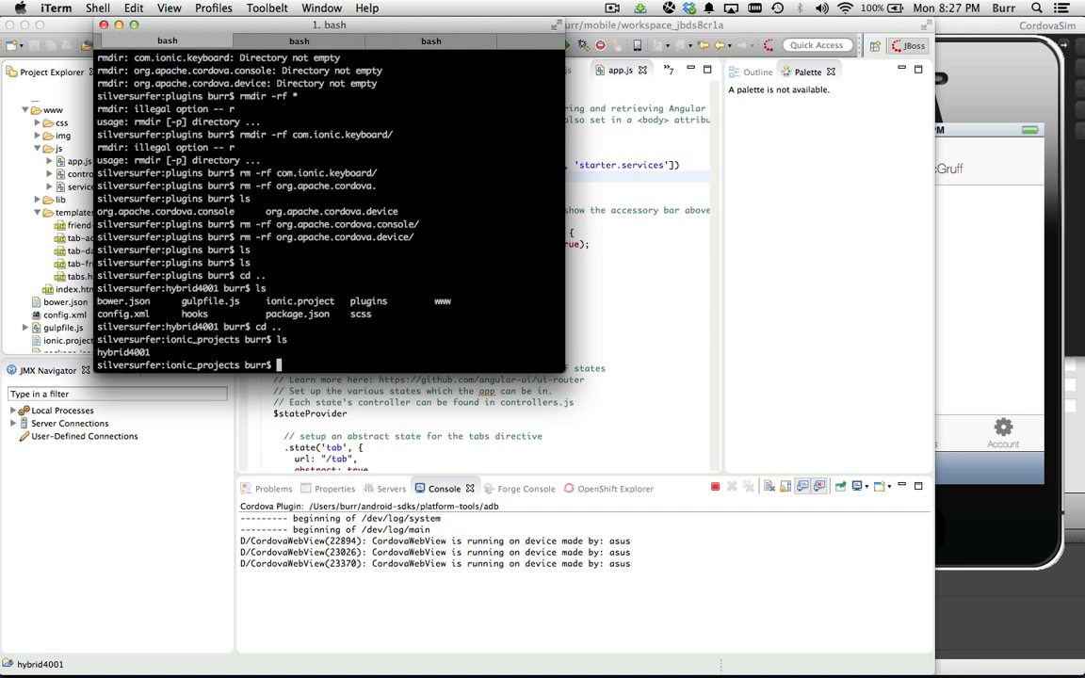
{"action": "type", "text": "ionic start"}
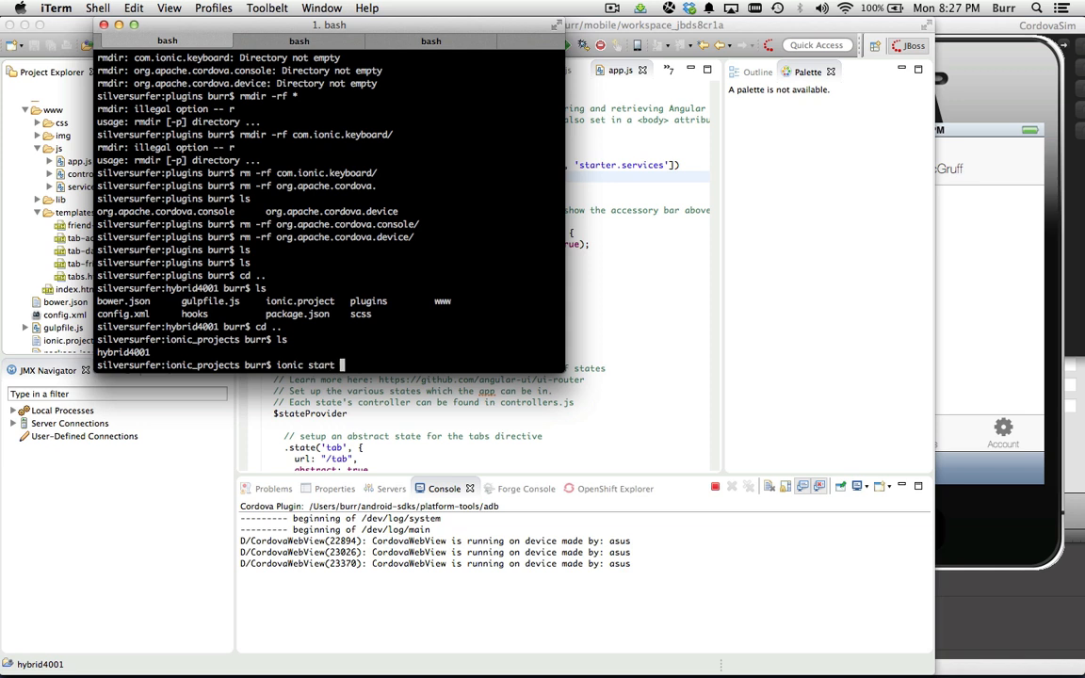
{"action": "type", "text": "hybrid"}
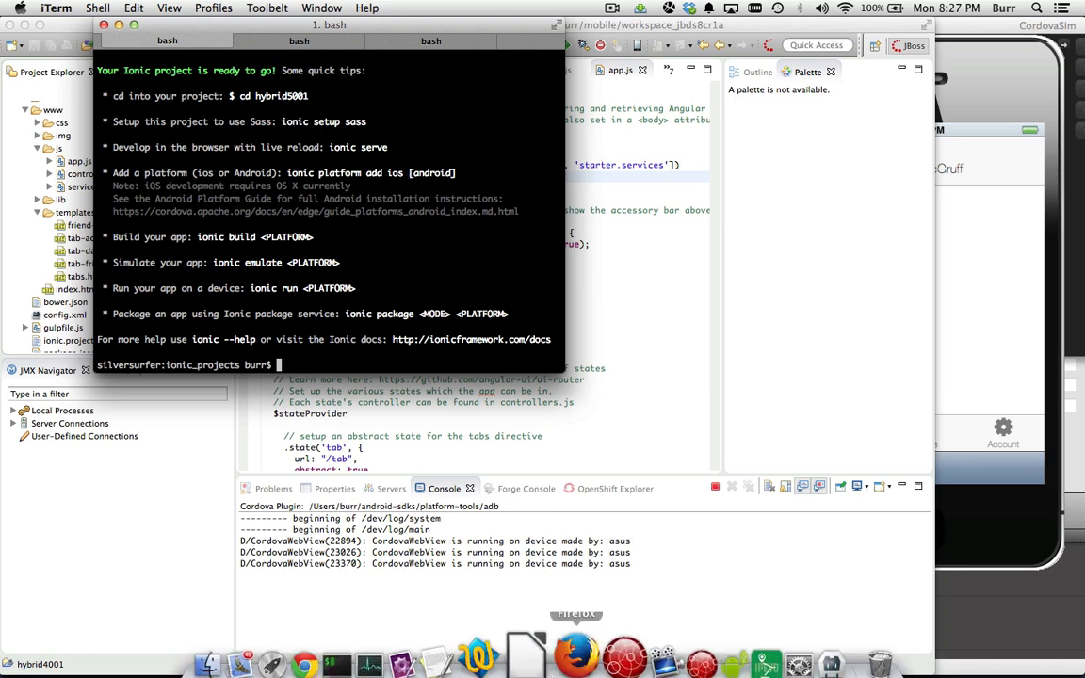
{"action": "left_click", "coordinate": [769, 650]}
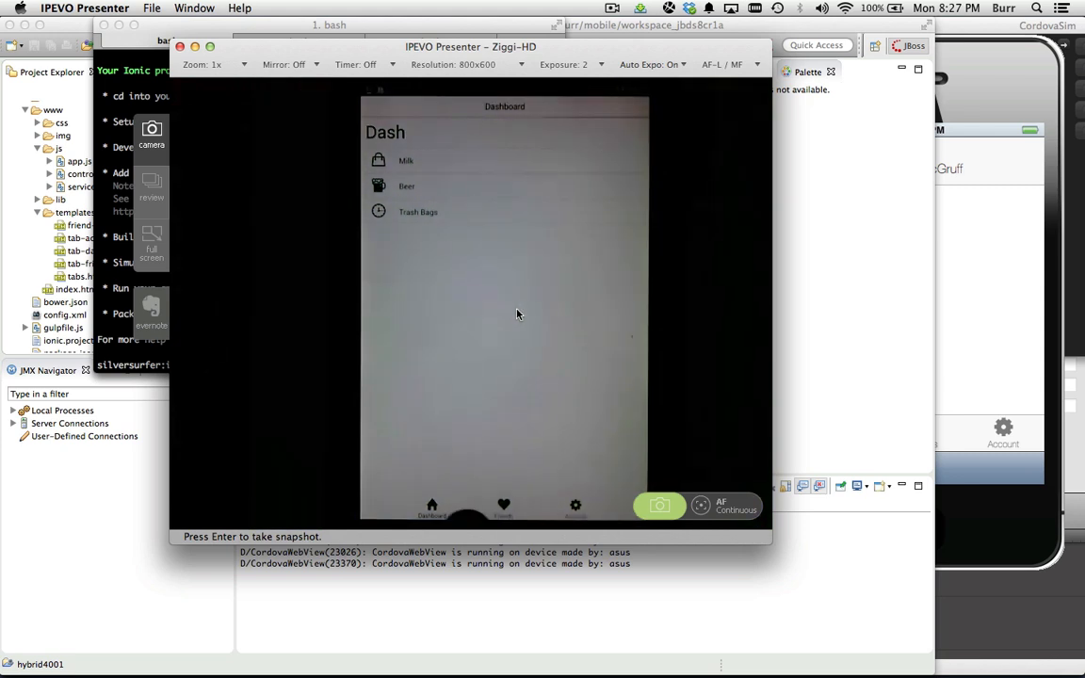
{"action": "left_click", "coordinate": [504, 505]}
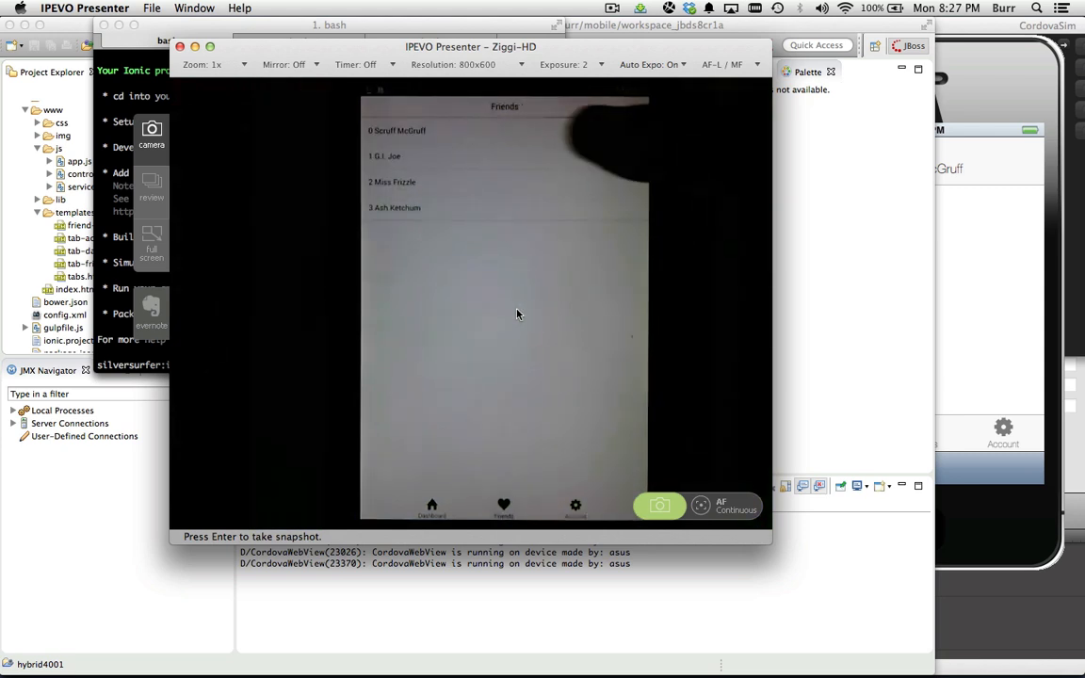